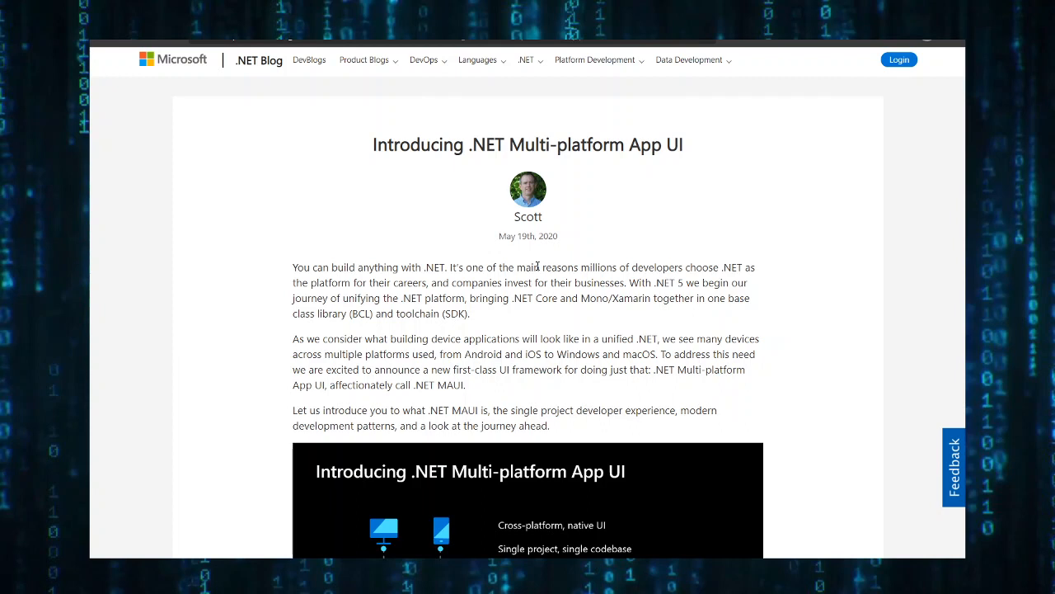
mouse_move(442, 112)
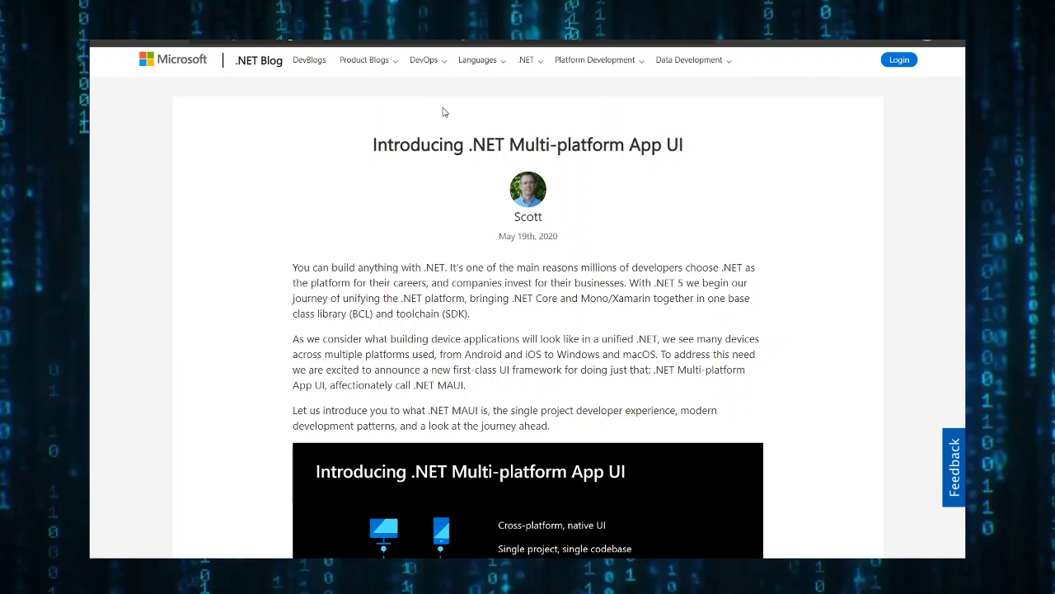
mouse_move(913, 112)
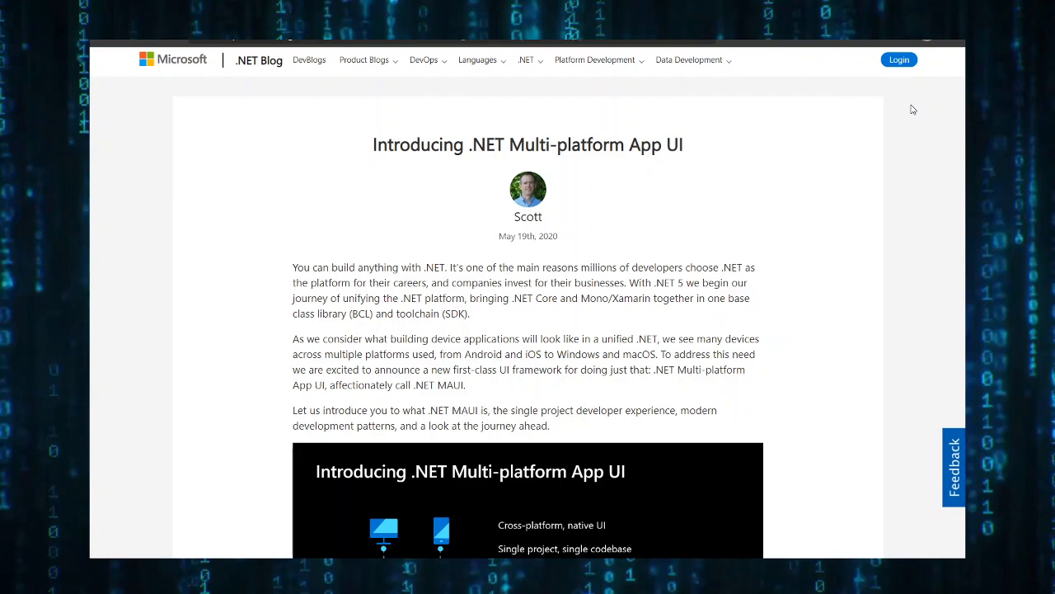
Scroll the .NET MAUI announcement post down to its overview graphic and 'What is .NET MAUI' heading.
scroll("down", 3)
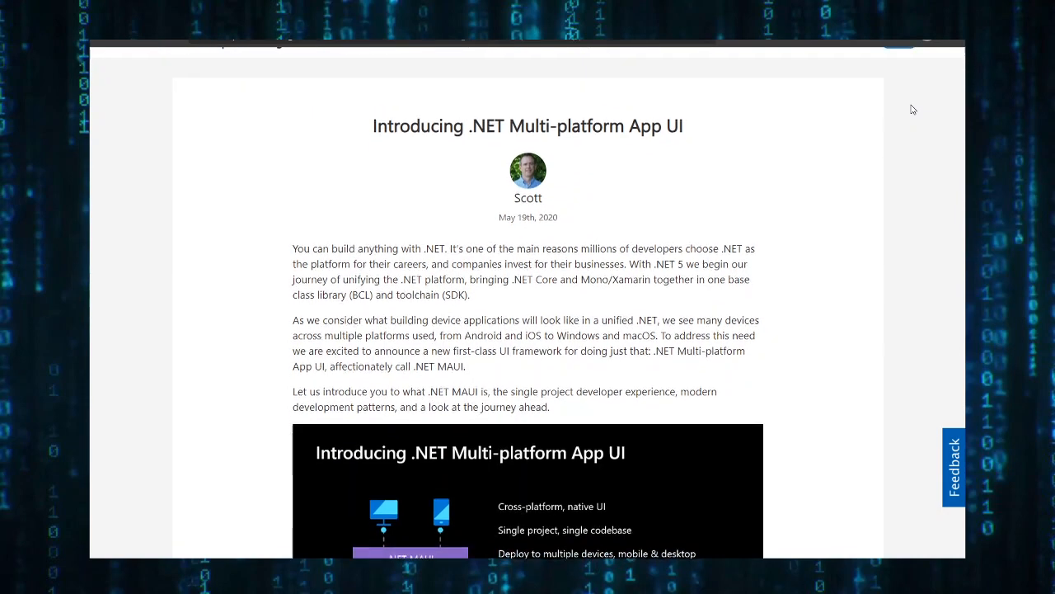
scroll("down", 3)
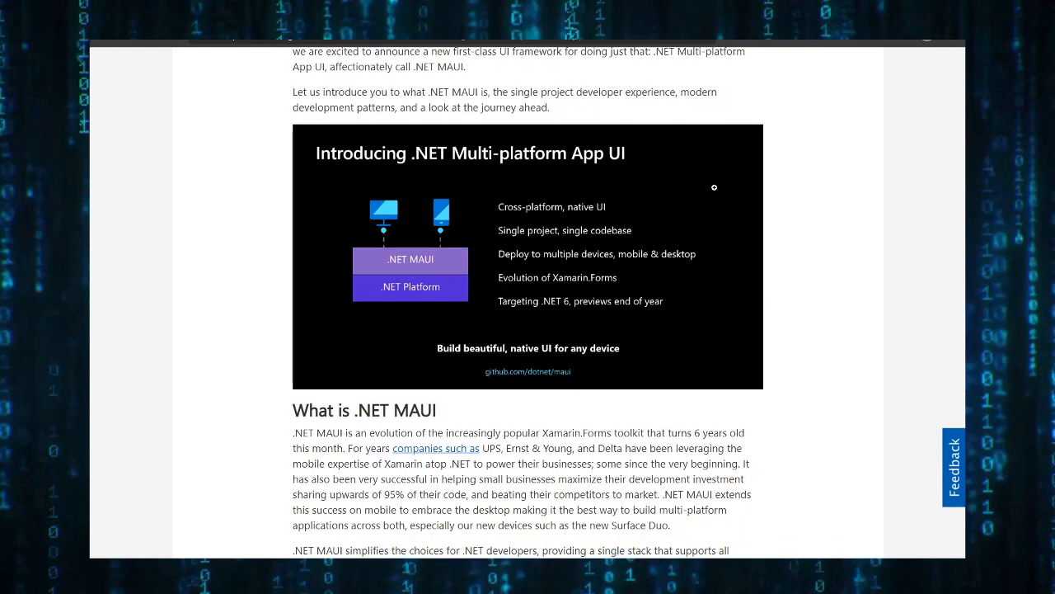
left_click(528, 256)
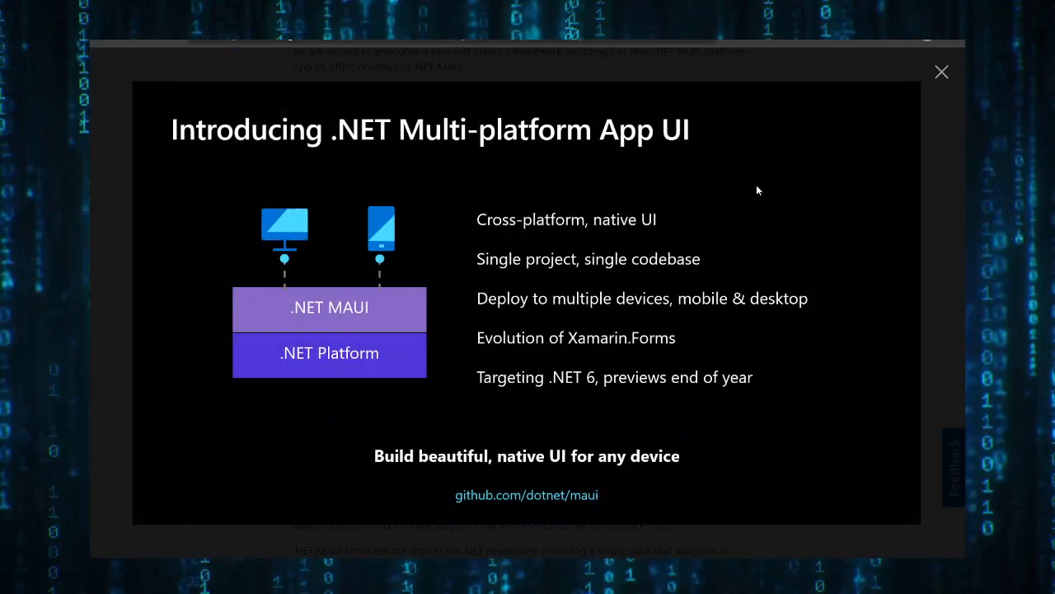
mouse_move(772, 181)
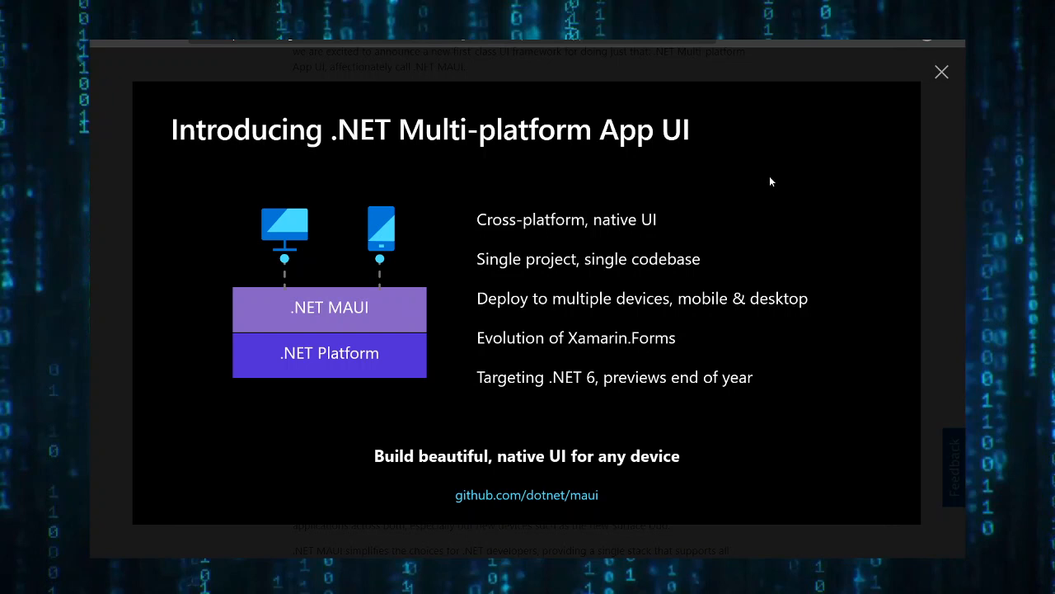
mouse_move(775, 181)
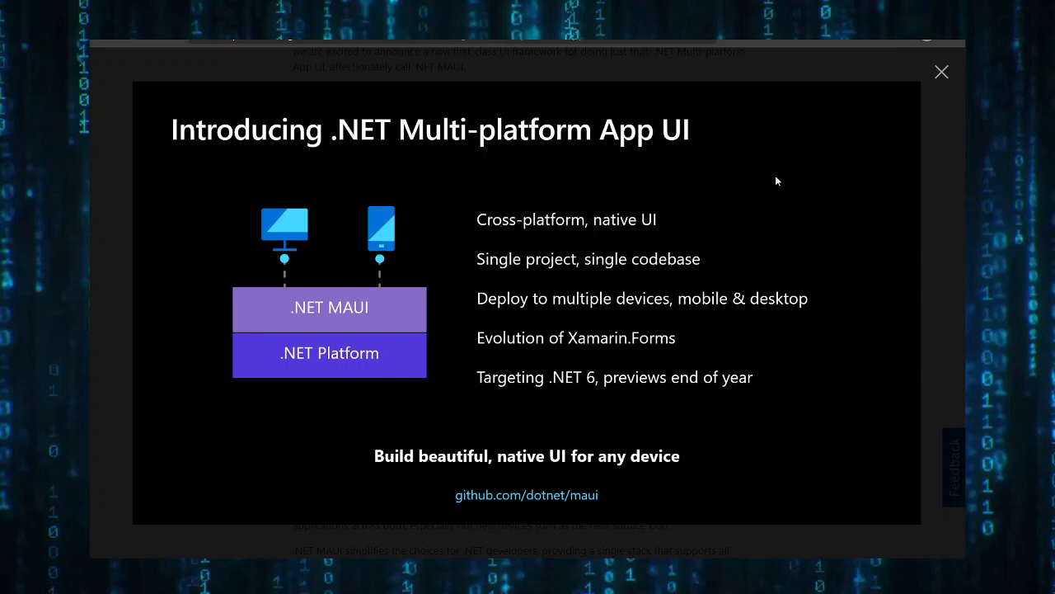
mouse_move(785, 179)
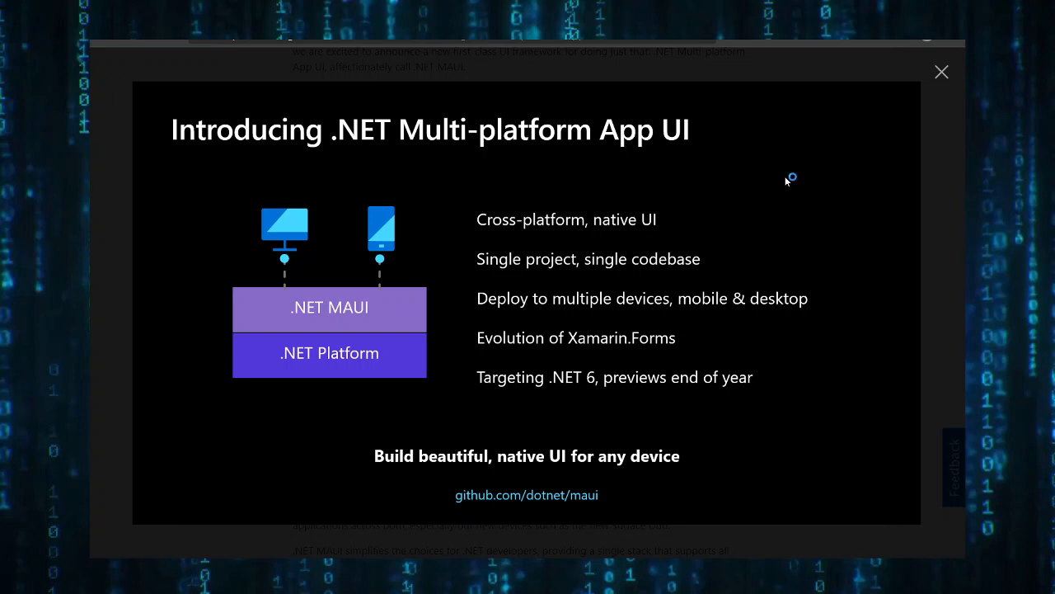
mouse_move(786, 179)
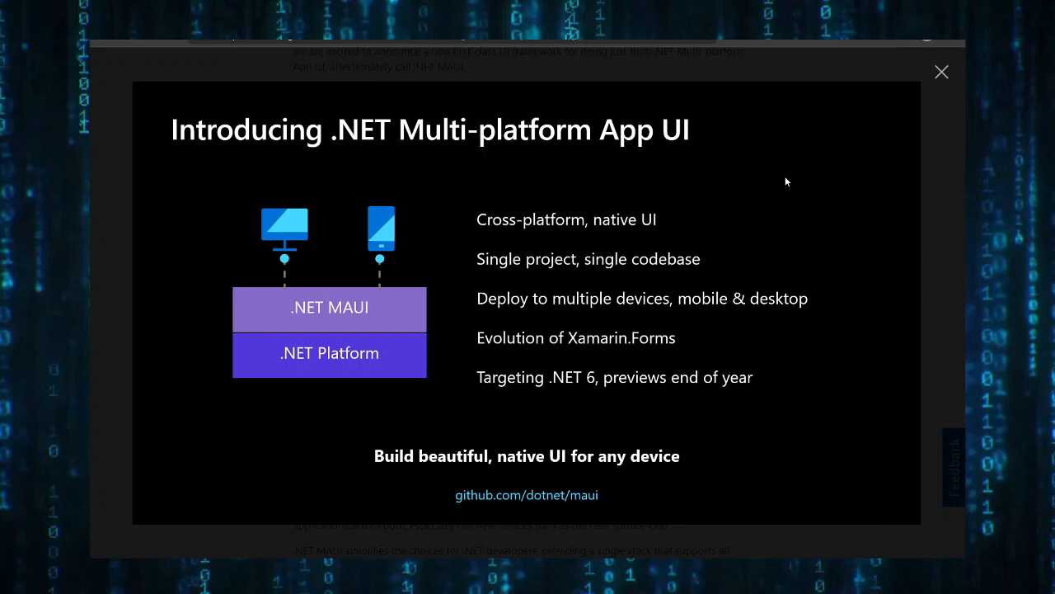
left_click(942, 73)
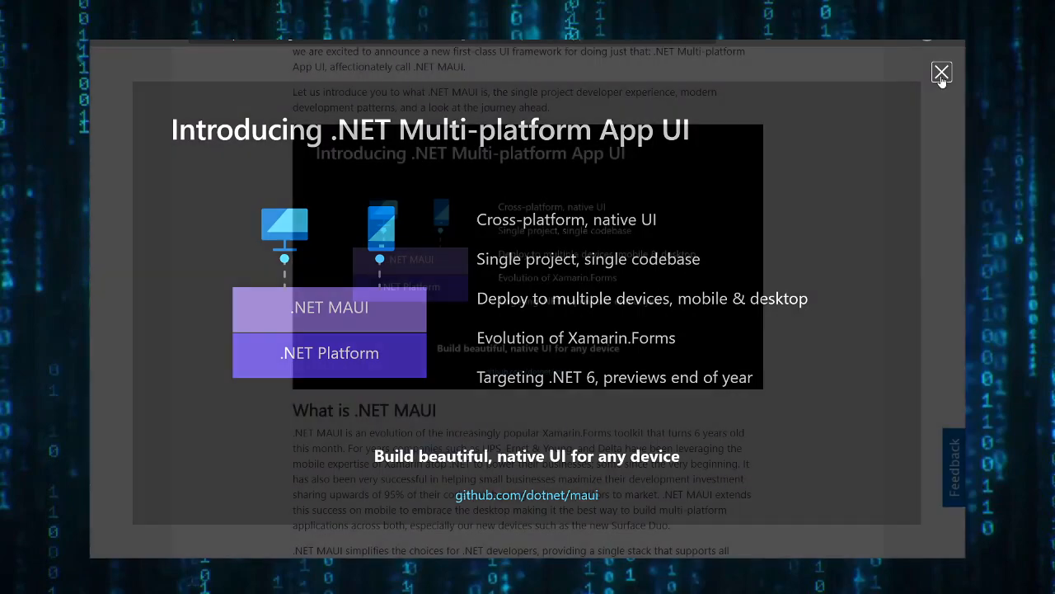
Reach the 'MAUI: Cross-platform development, simplified' image and enlarge it in the lightbox.
left_click(941, 72)
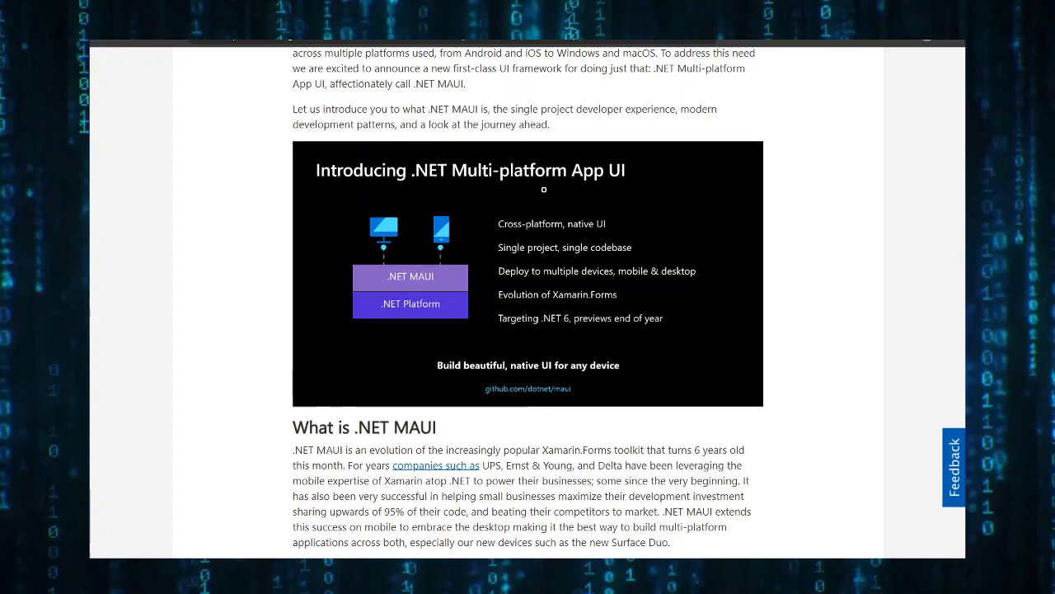
scroll("down", 3)
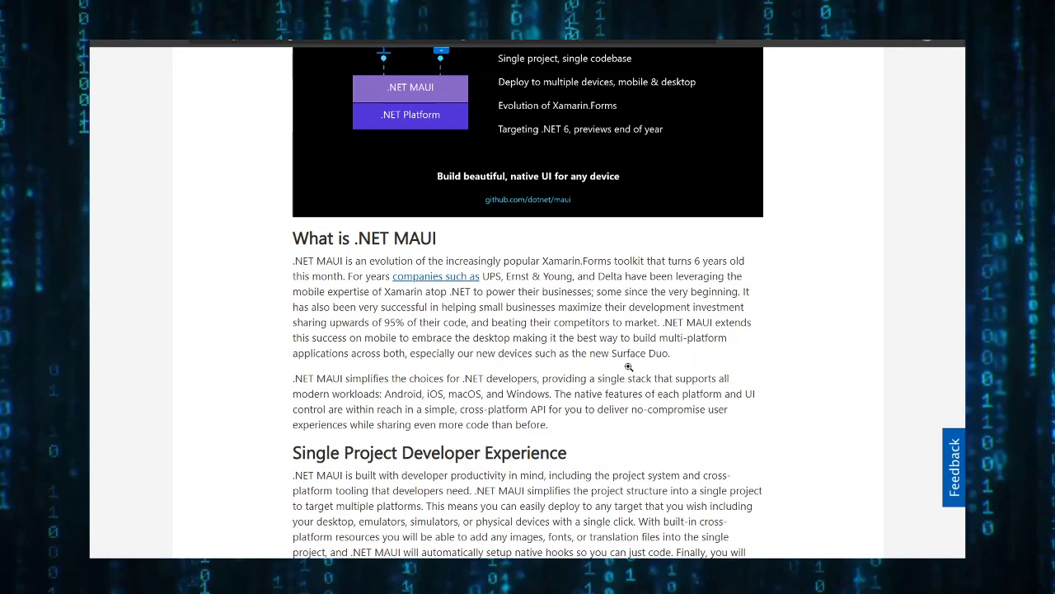
scroll("down", 3)
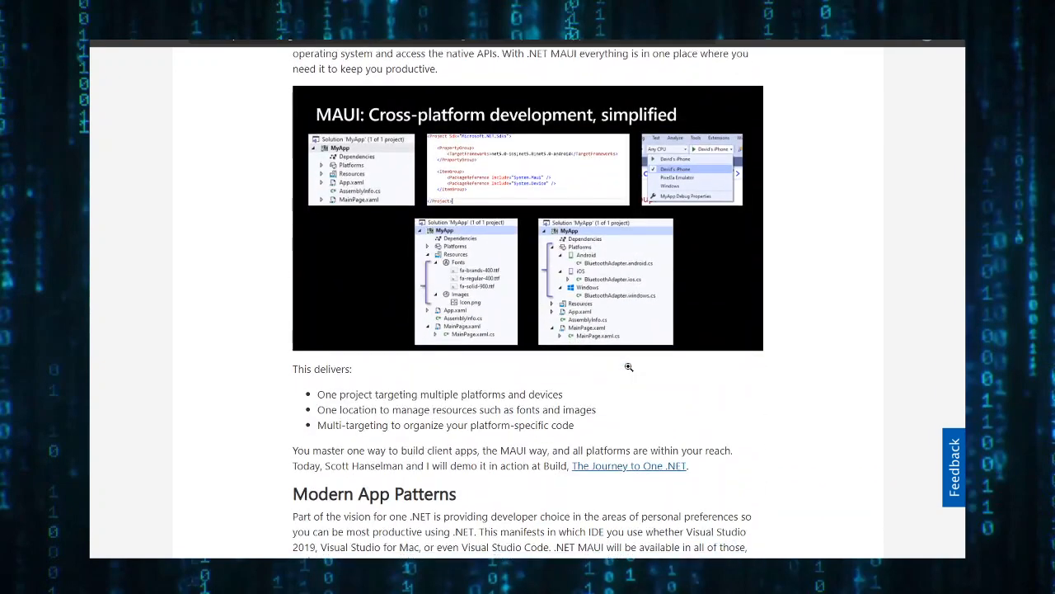
left_click(527, 217)
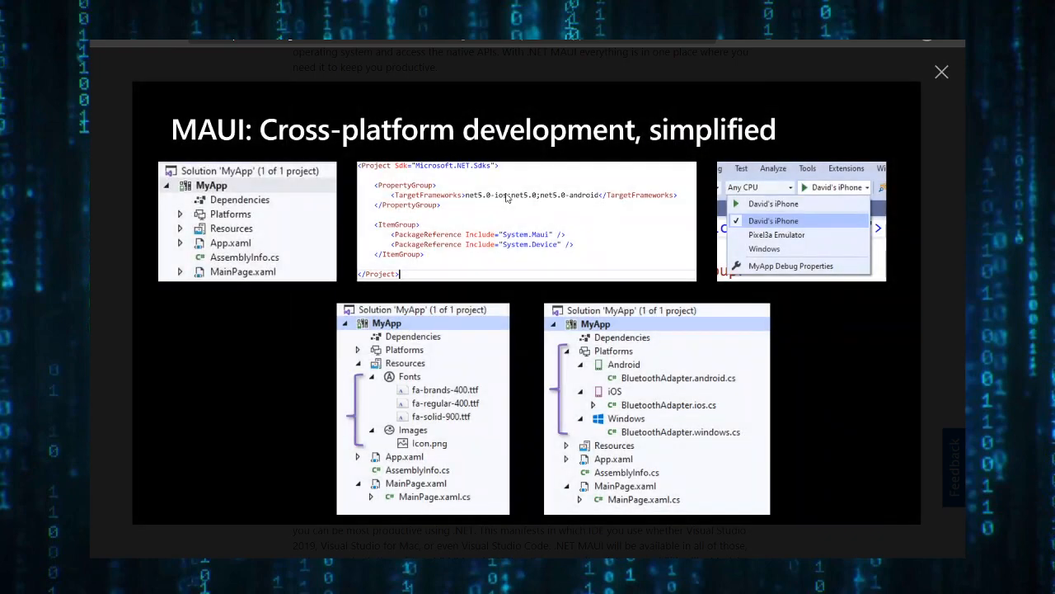
mouse_move(531, 504)
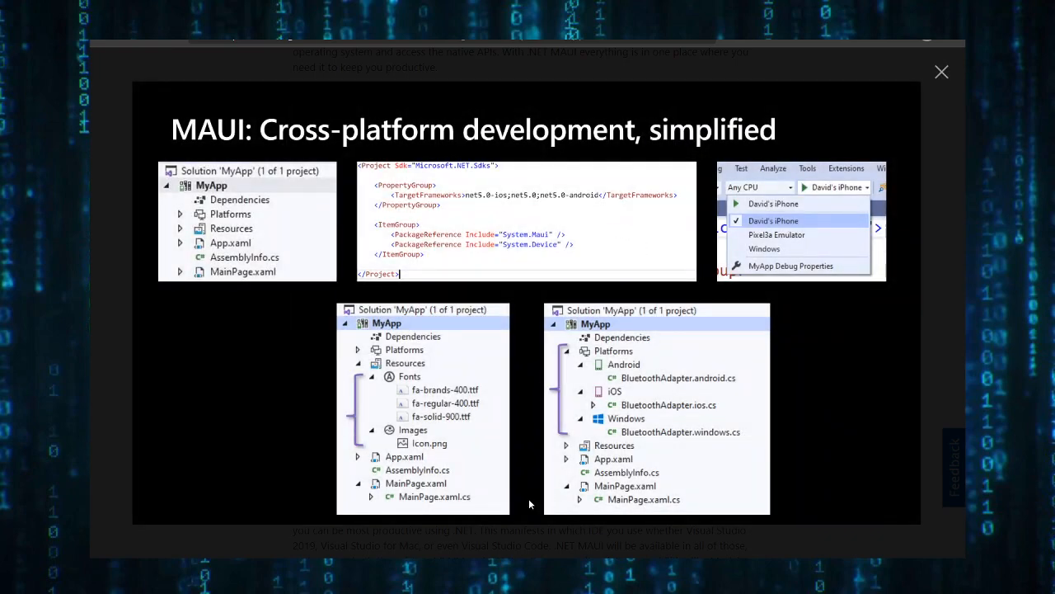
mouse_move(404, 527)
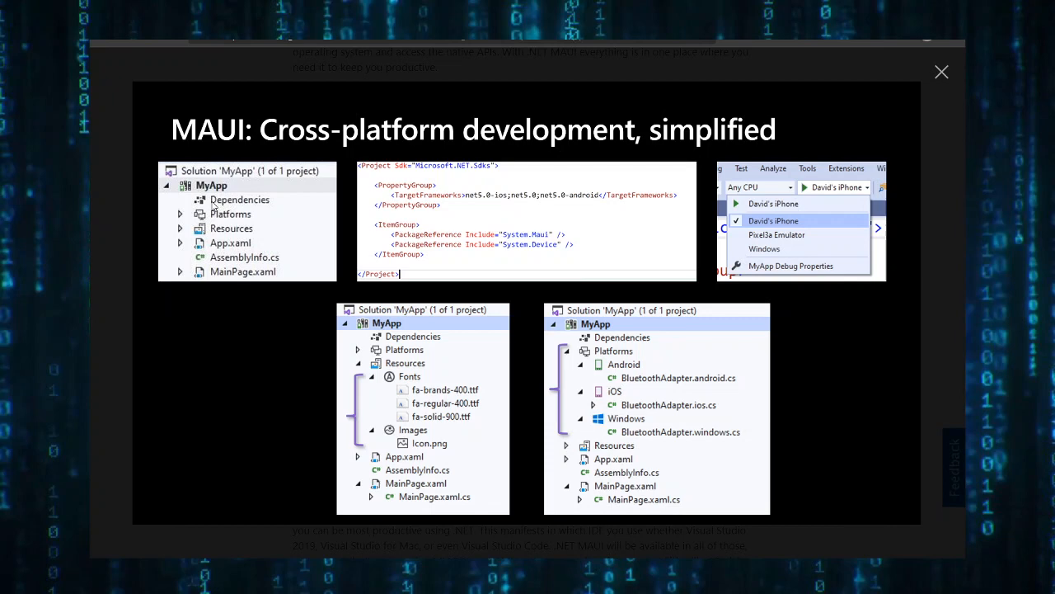
mouse_move(257, 277)
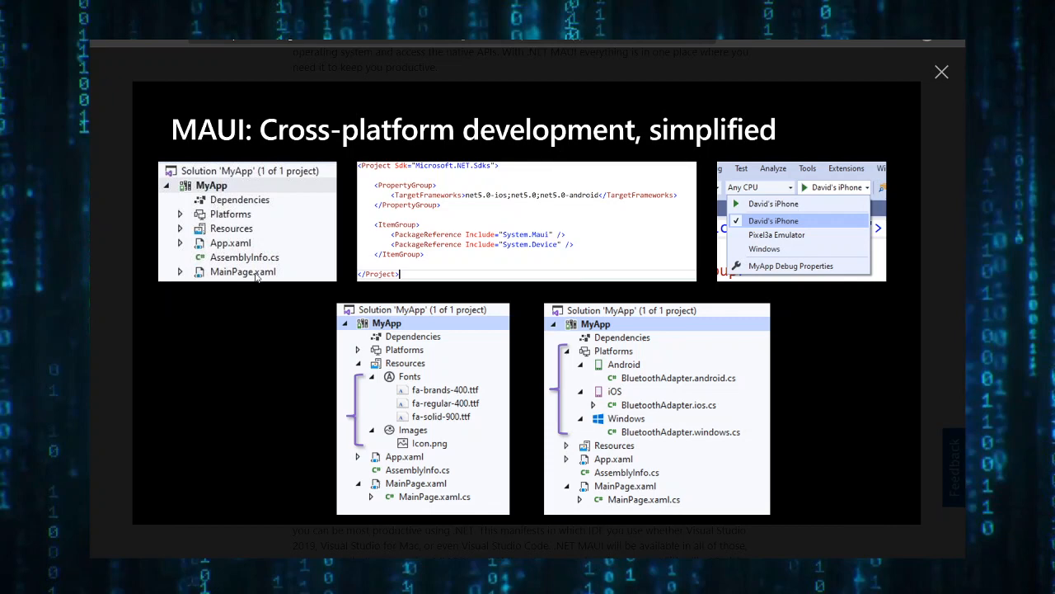
mouse_move(194, 270)
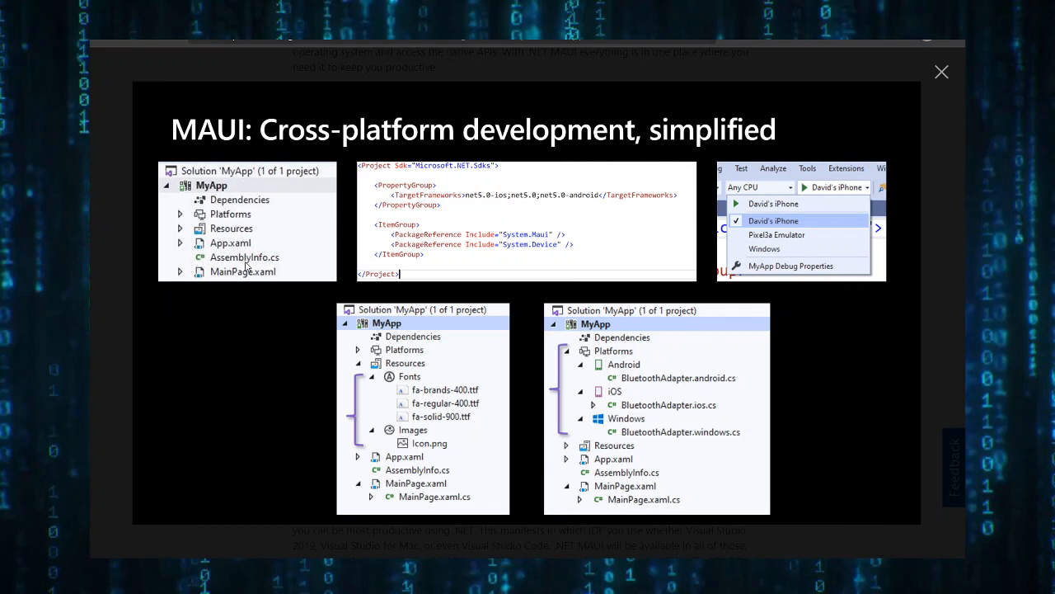
mouse_move(230, 237)
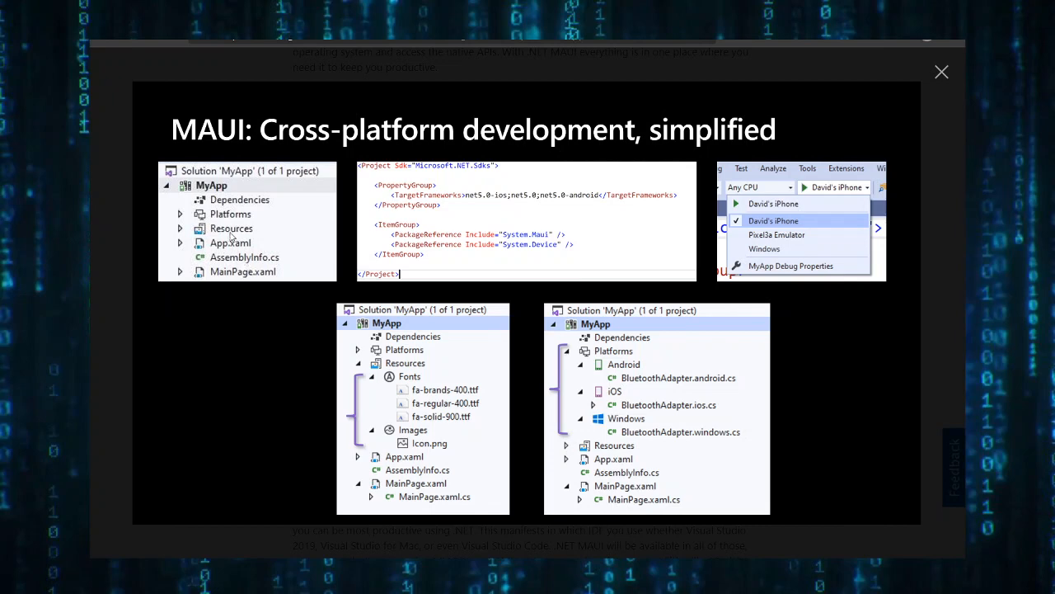
mouse_move(394, 377)
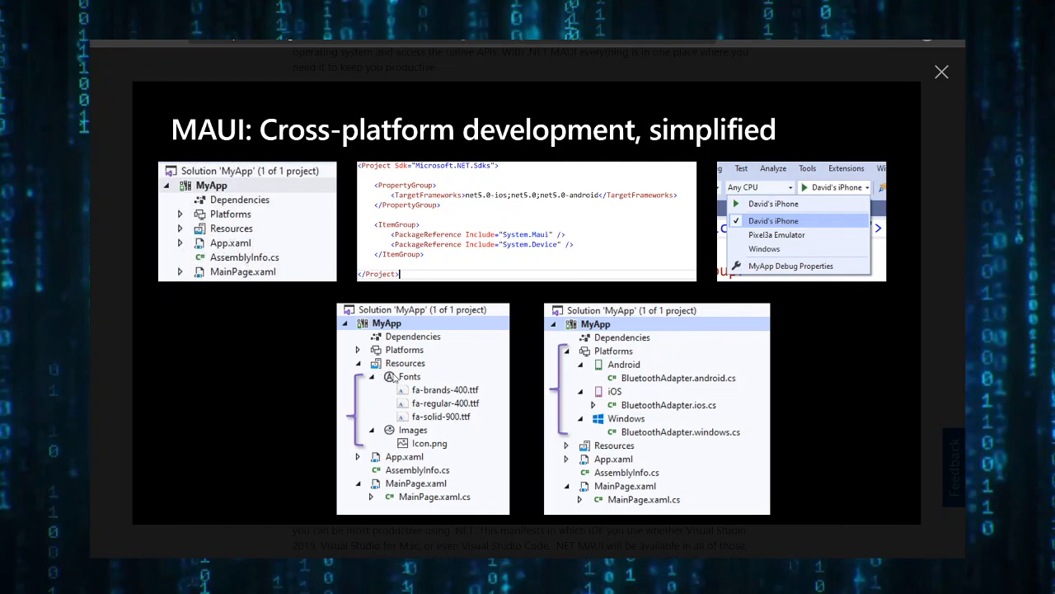
mouse_move(218, 221)
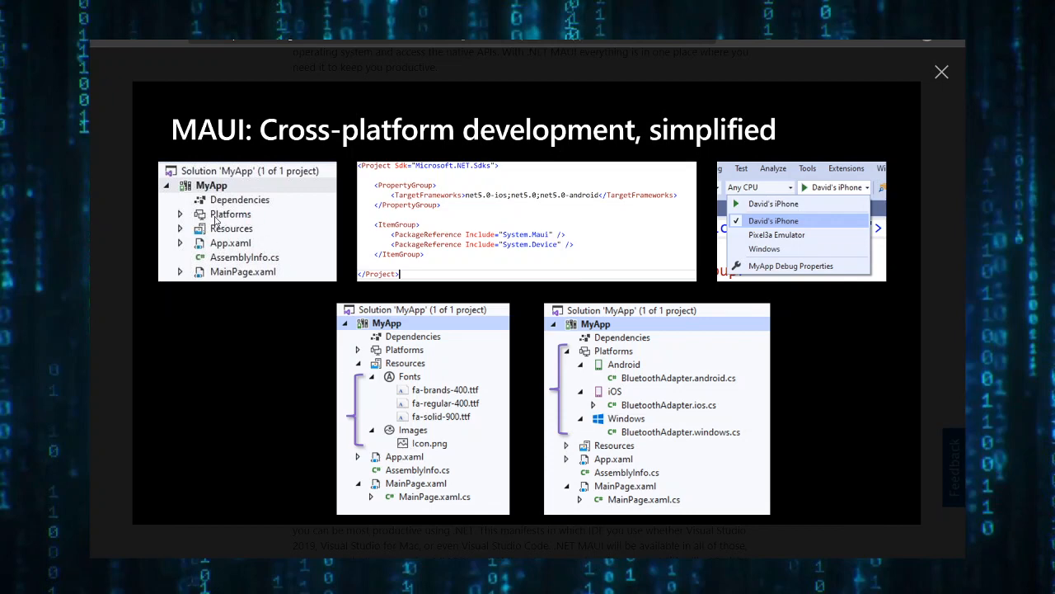
mouse_move(636, 386)
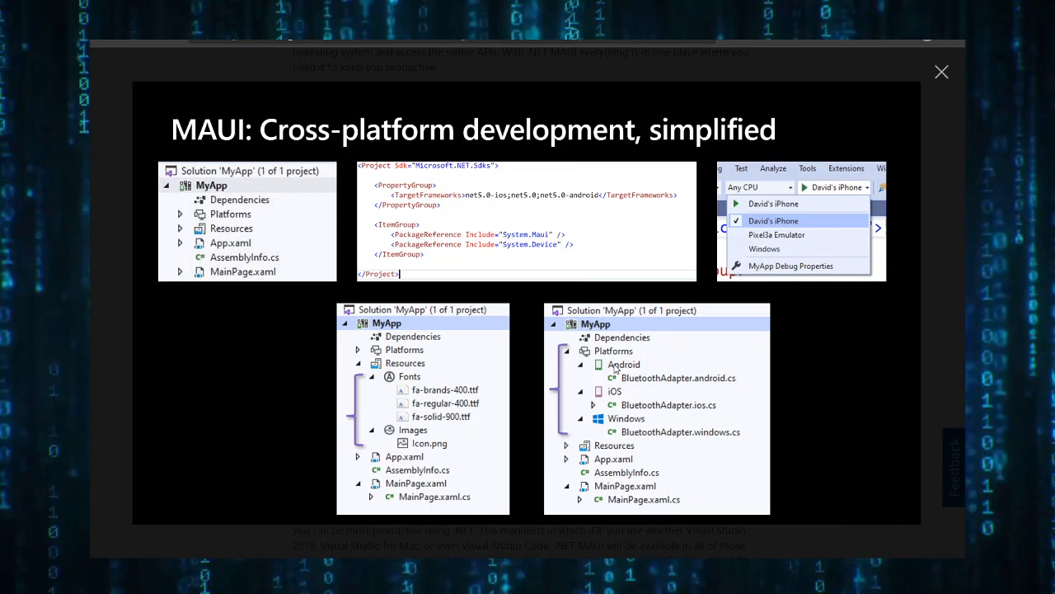
mouse_move(813, 287)
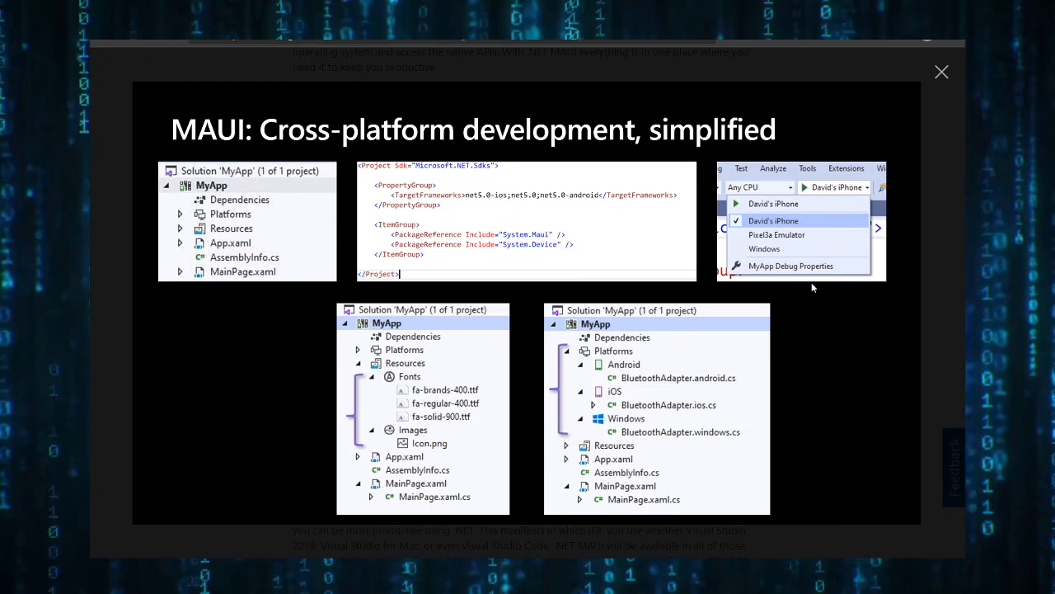
mouse_move(772, 205)
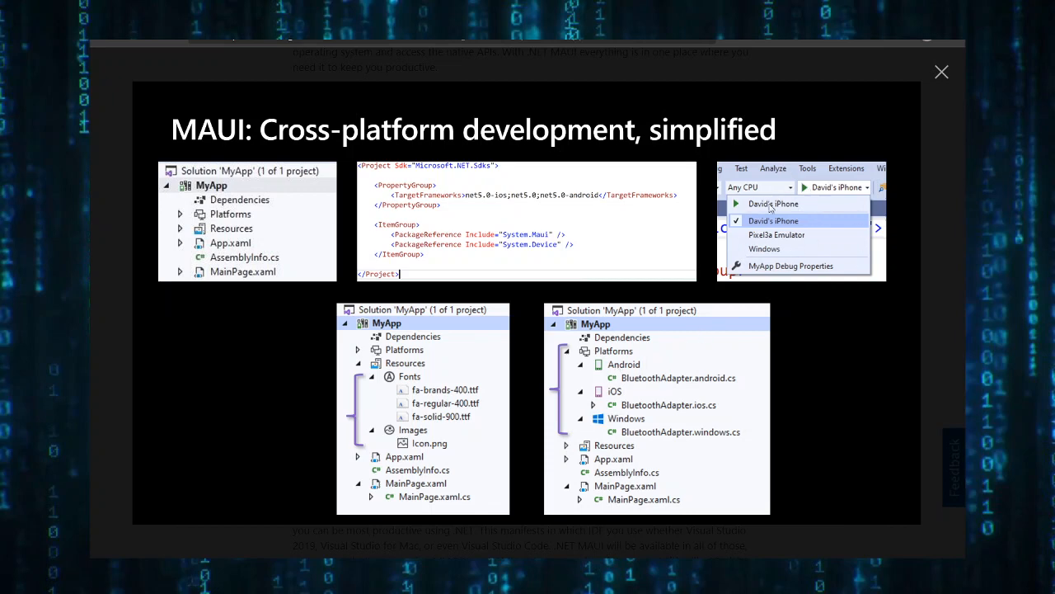
mouse_move(778, 296)
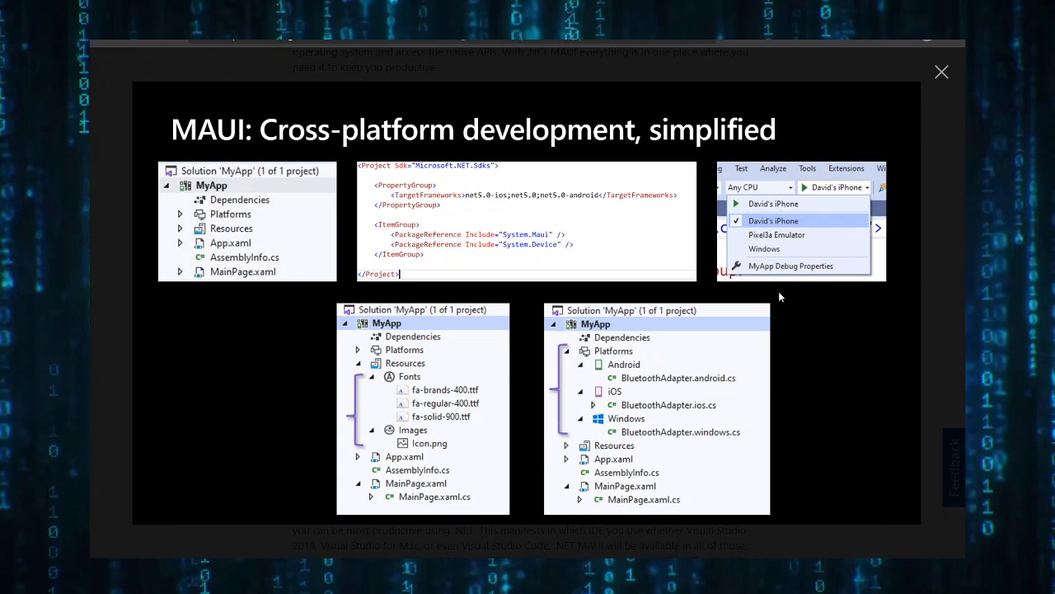
mouse_move(795, 180)
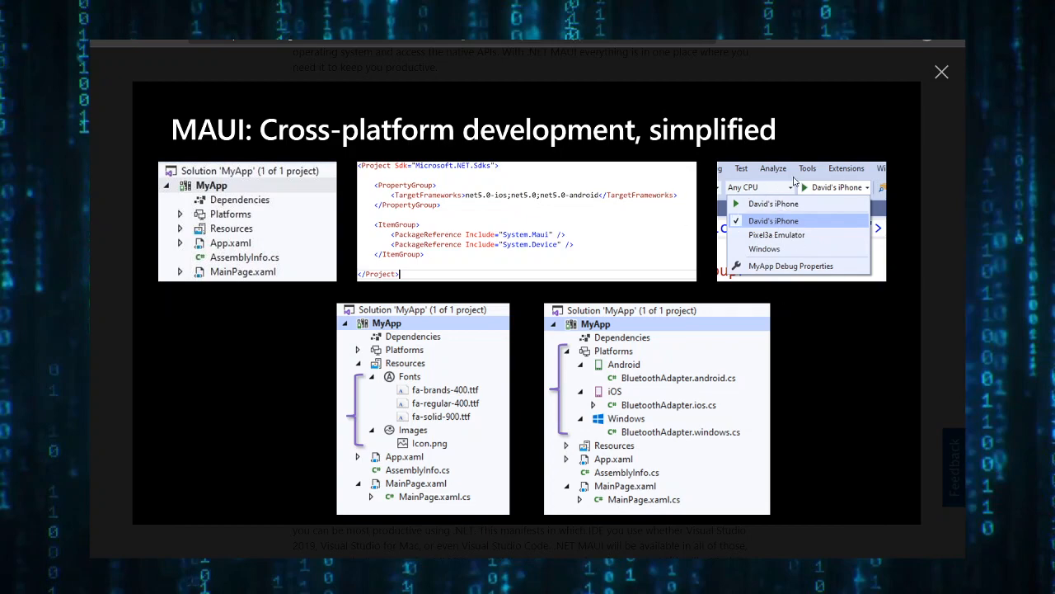
Return from the enlarged screenshots to the post and continue into the MVVM code example.
left_click(942, 72)
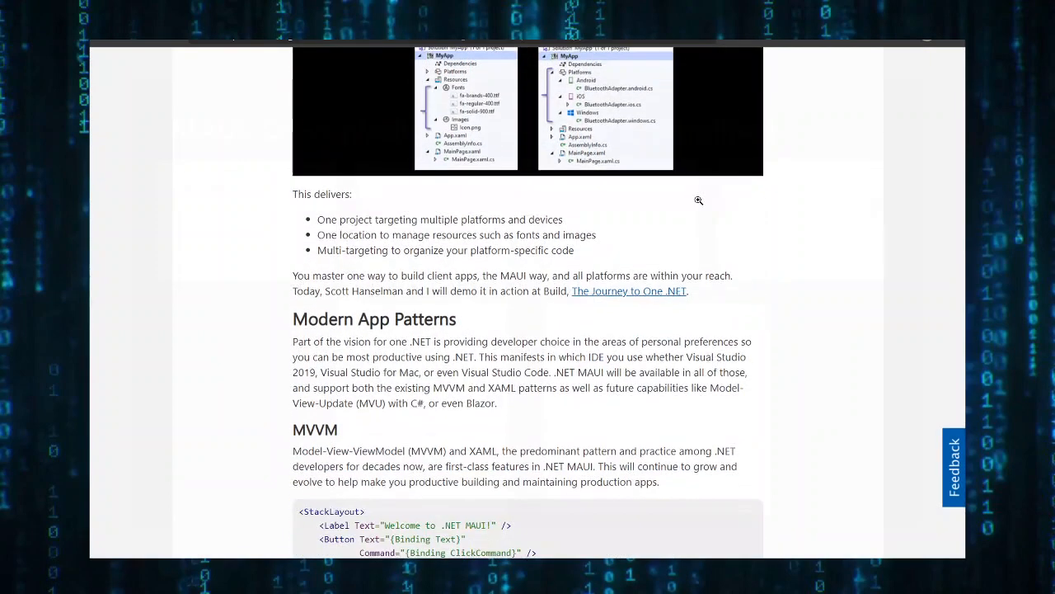
scroll("down", 3)
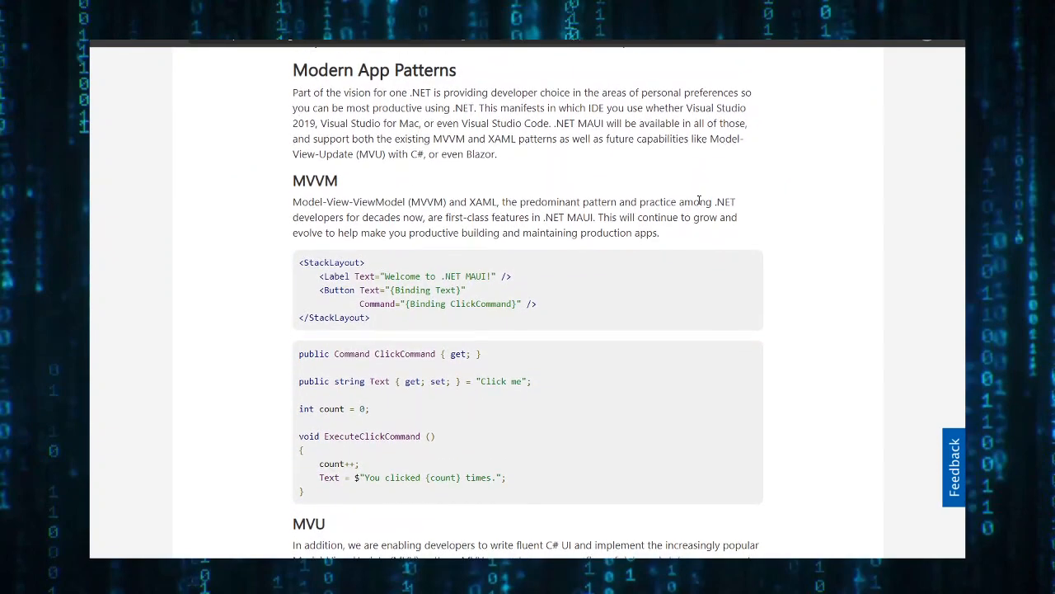
scroll("up", 3)
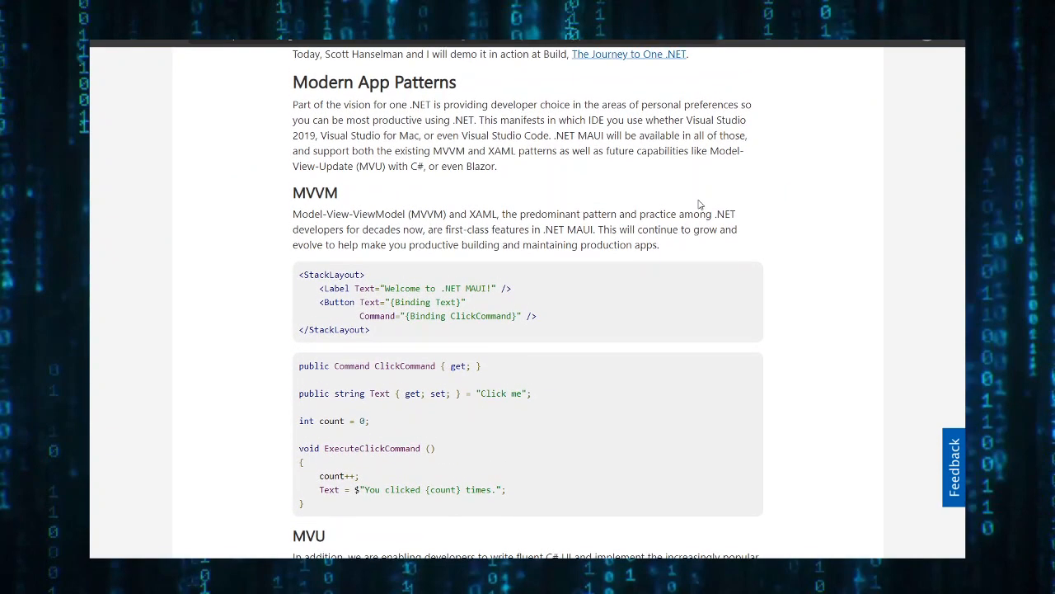
scroll("down", 3)
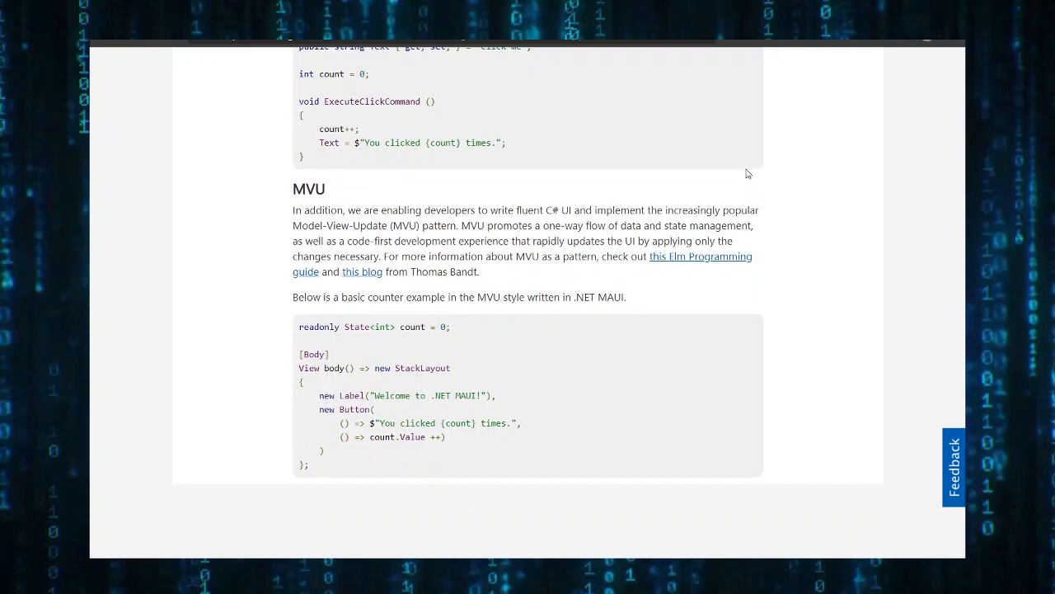
Read on past the MVU sample to the hot reload demo and 'Transitioning from Xamarin.Forms' section.
scroll("down", 3)
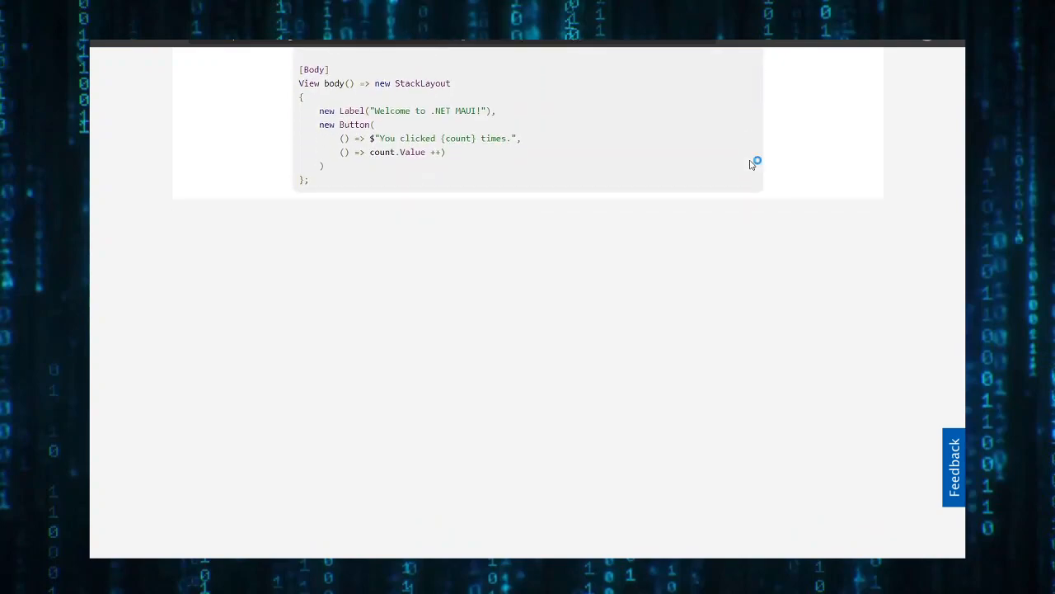
scroll("down", 3)
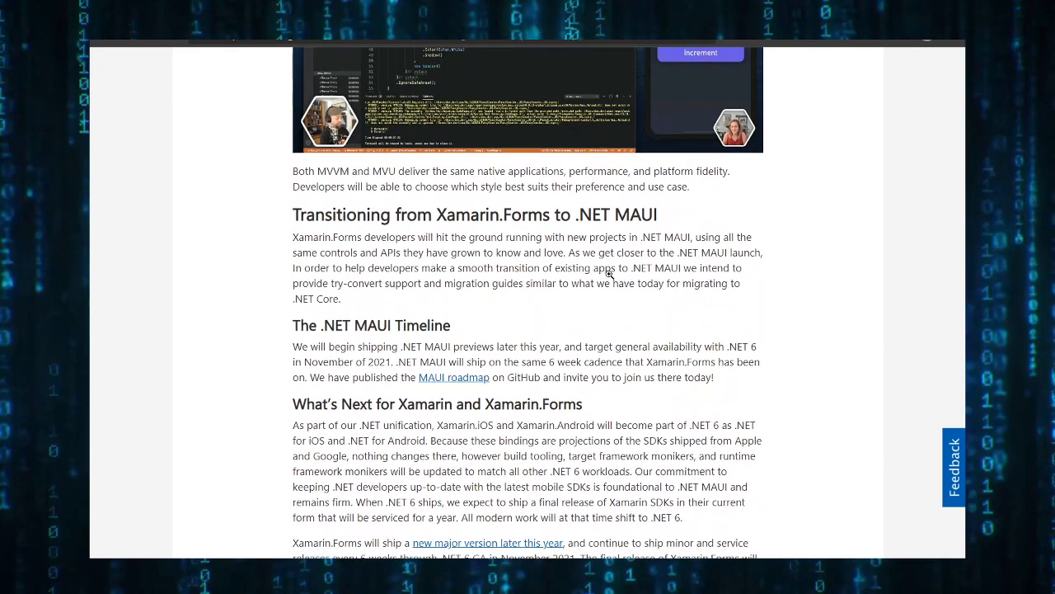
scroll("up", 3)
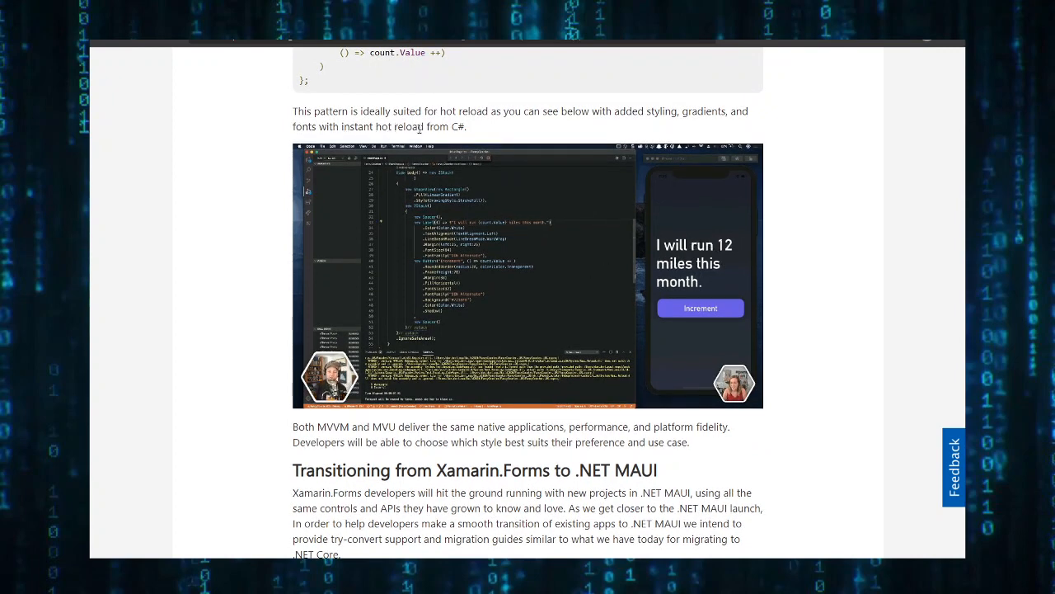
scroll("down", 3)
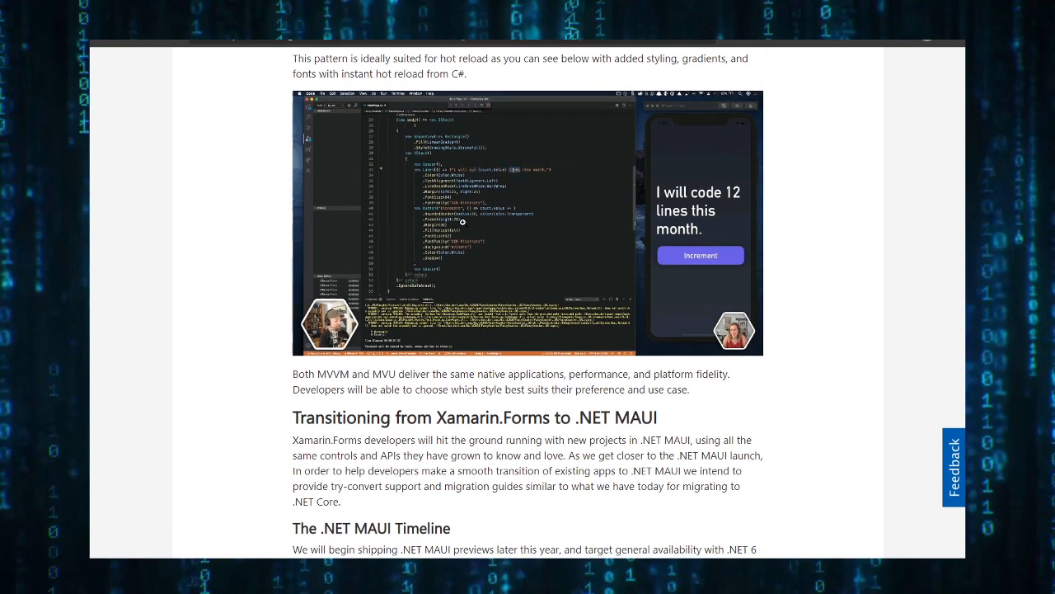
left_click(527, 223)
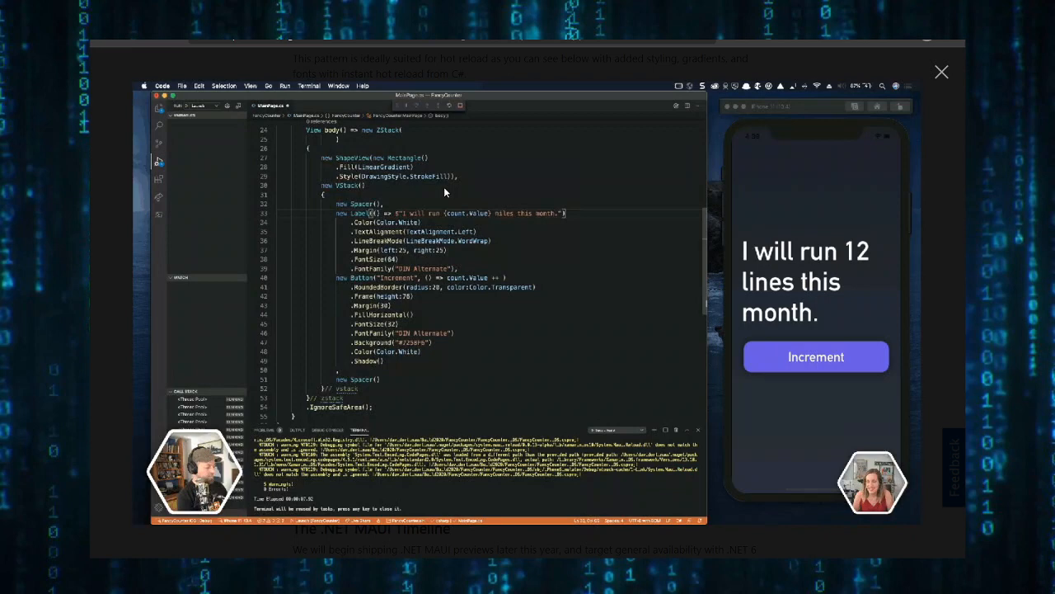
type("code")
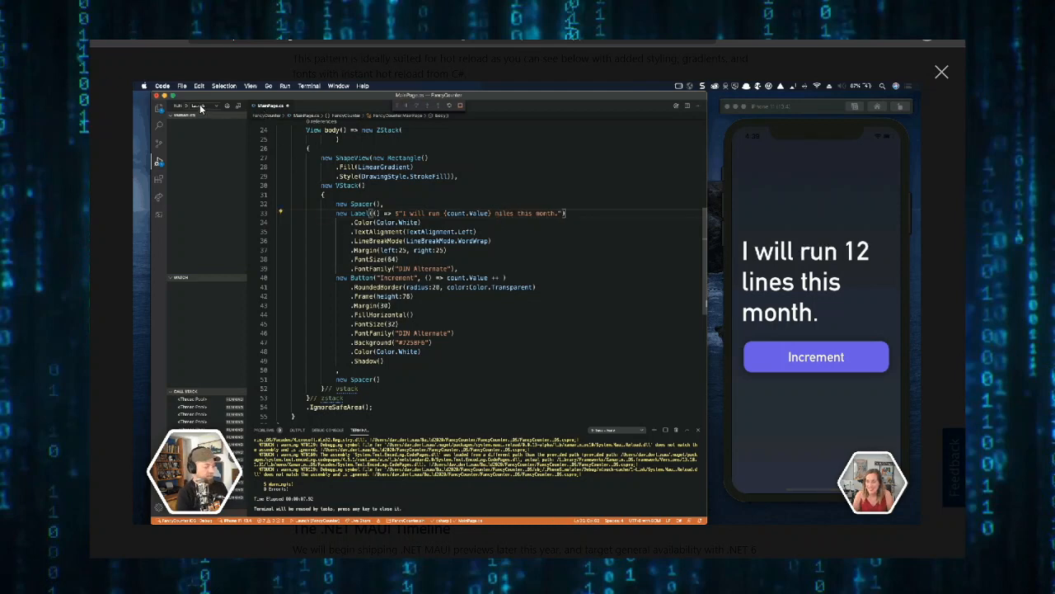
type("code")
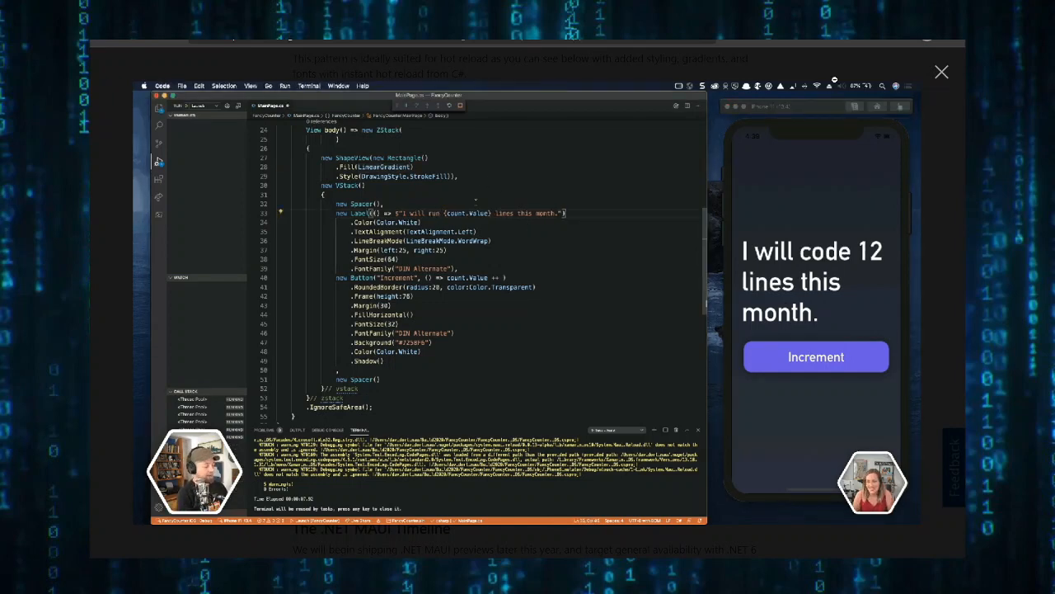
left_click(942, 72)
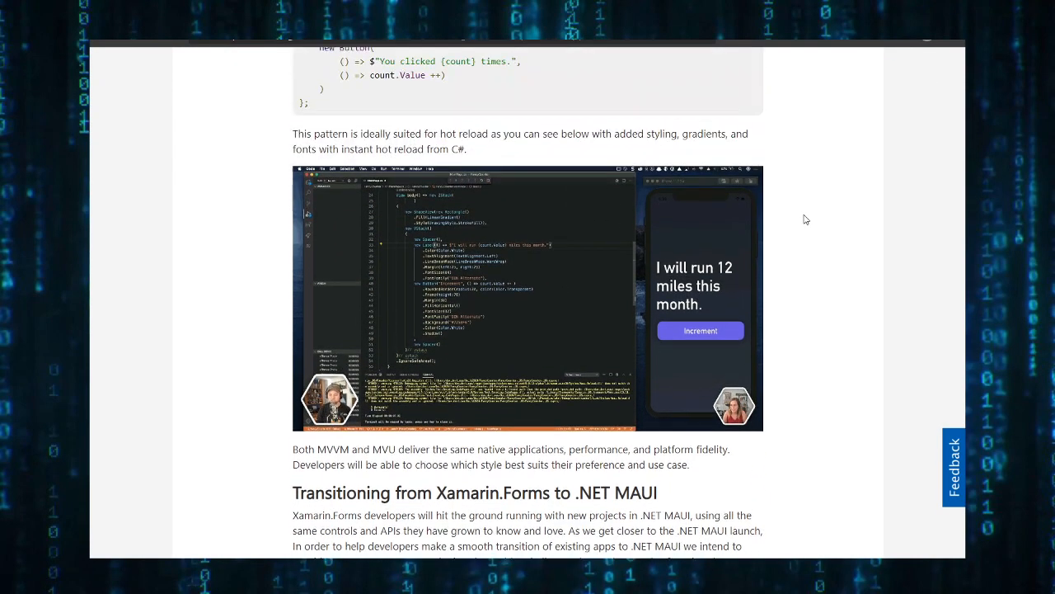
scroll("down", 3)
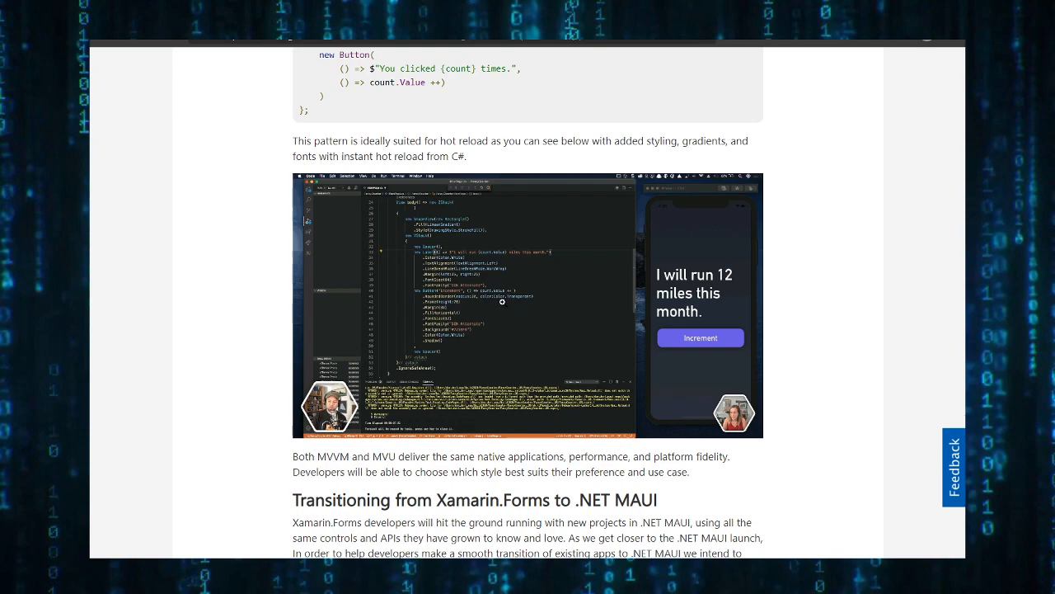
scroll("down", 3)
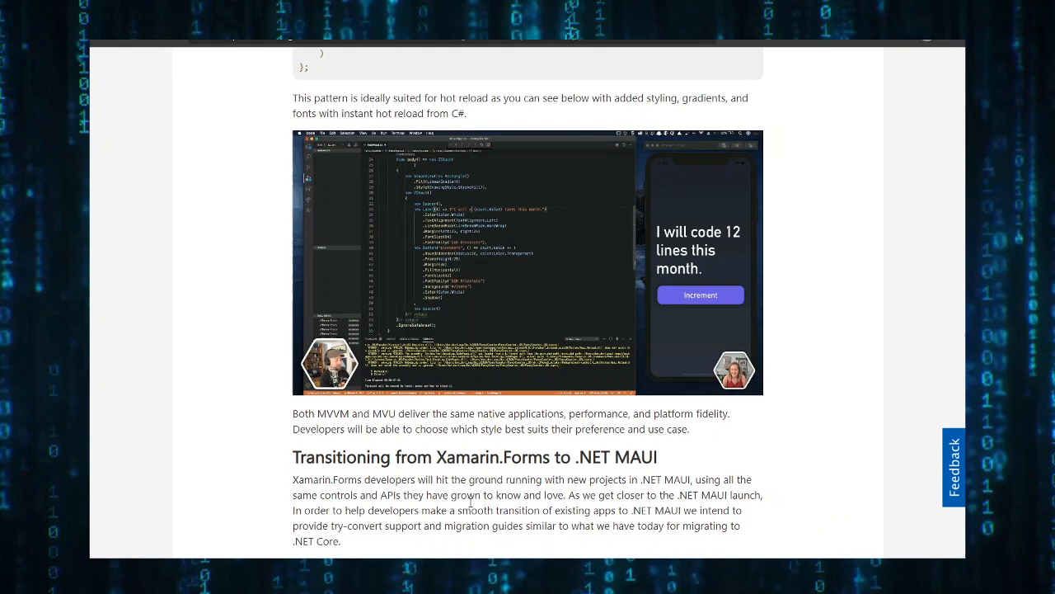
scroll("down", 3)
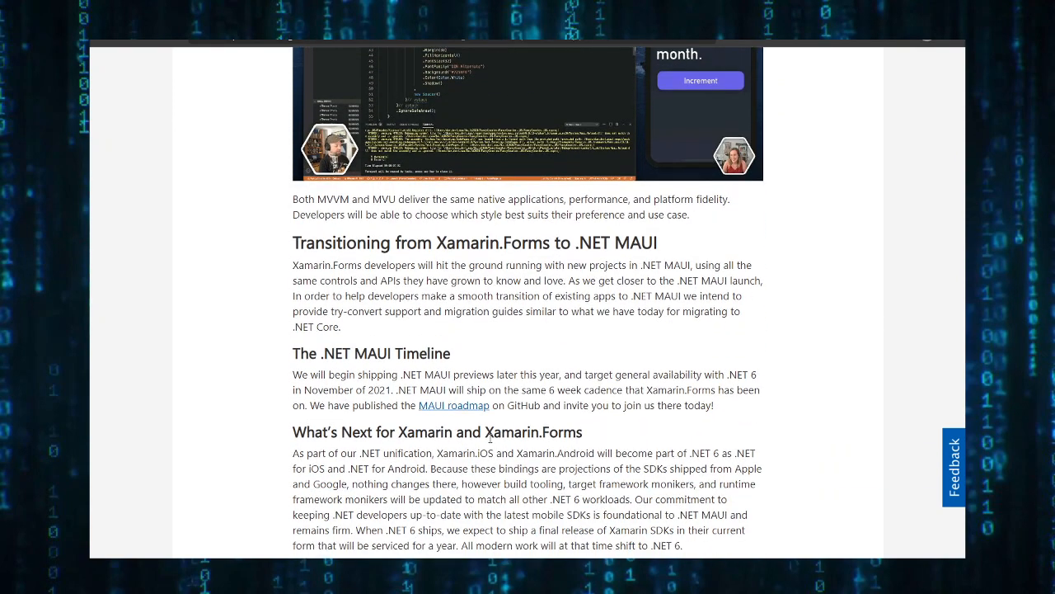
scroll("down", 3)
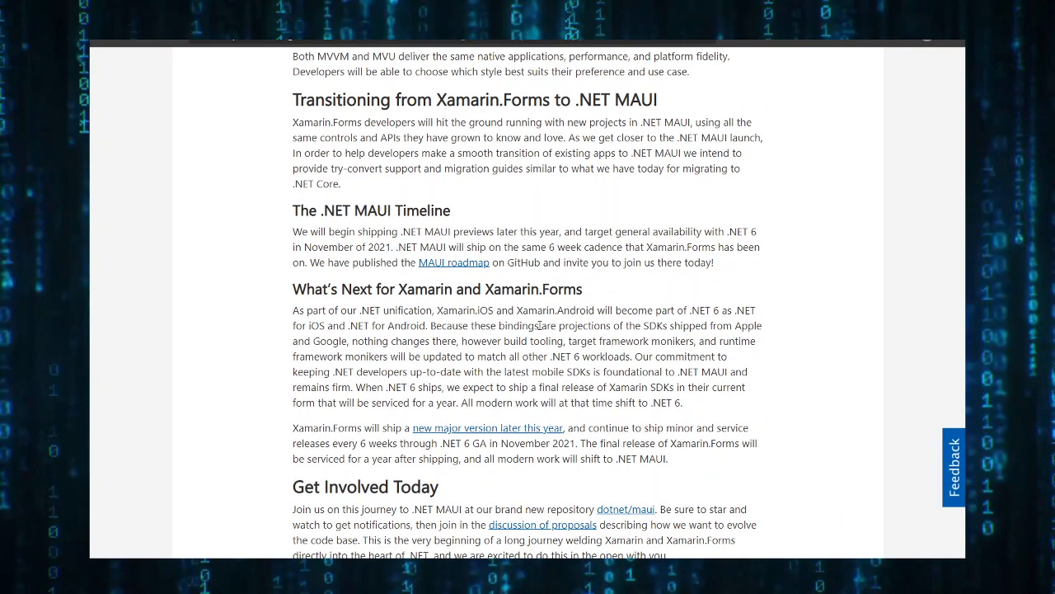
scroll("down", 3)
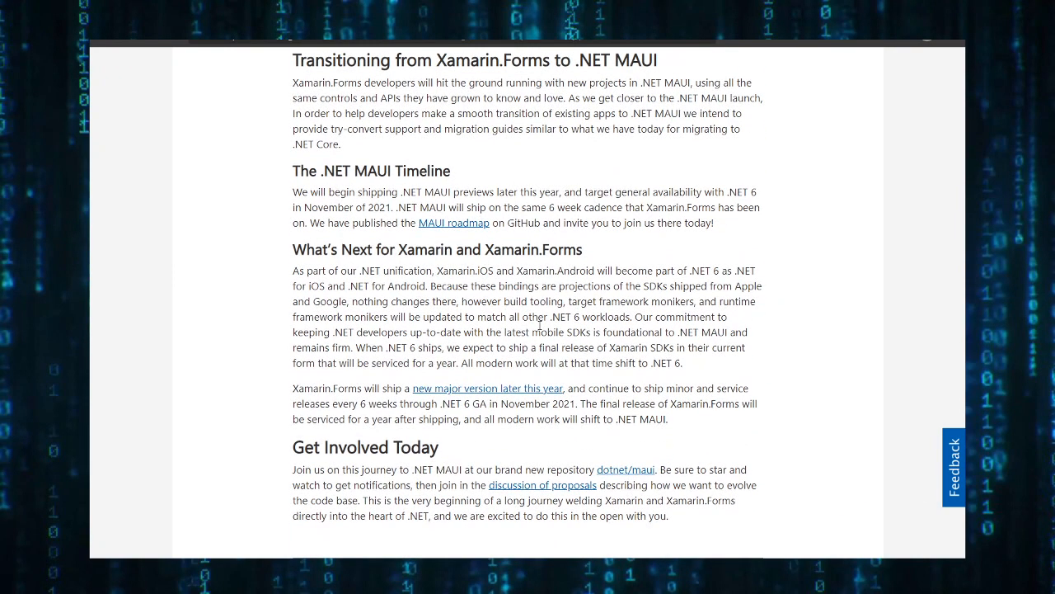
scroll("down", 3)
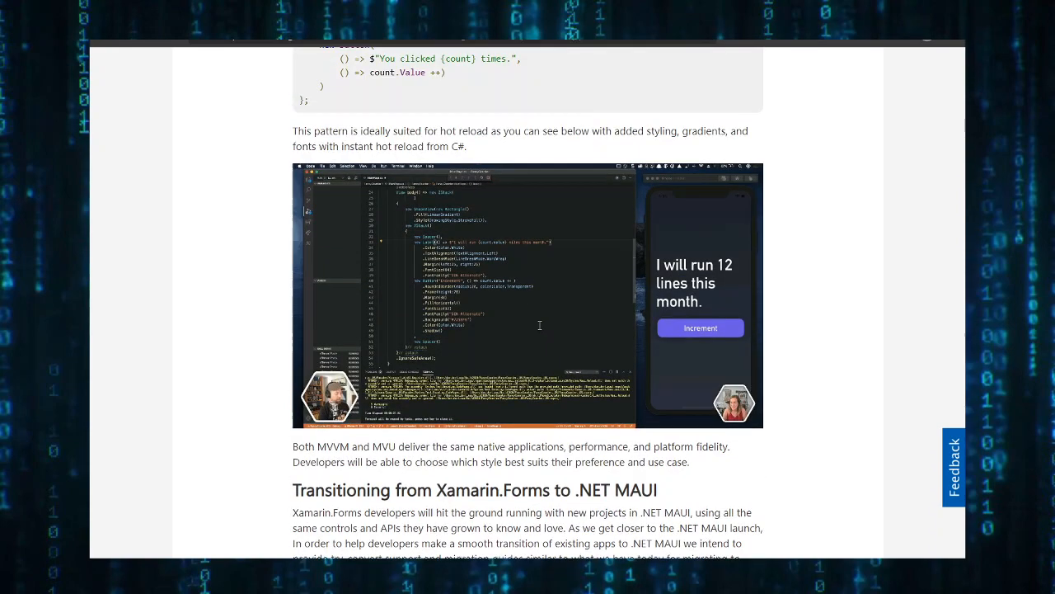
scroll("up", 3)
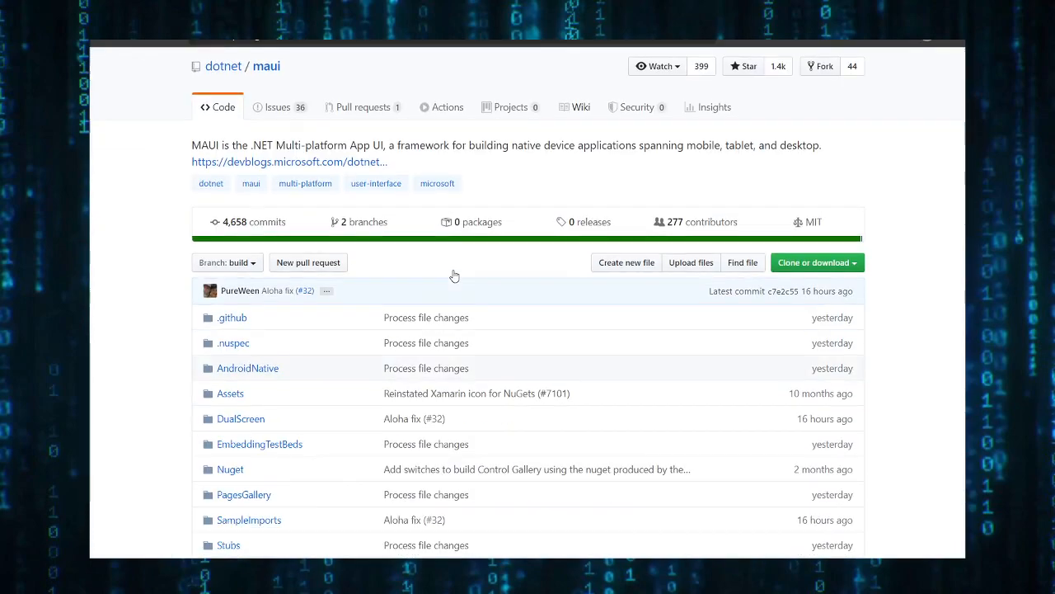
Look over the dotnet/maui repository file list and return to its top.
scroll("down", 3)
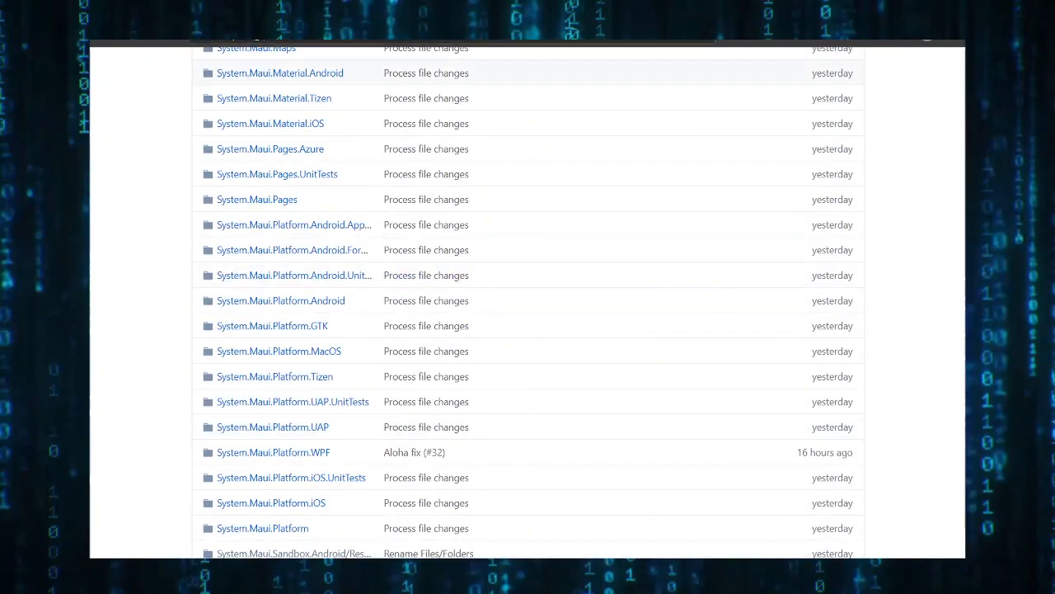
scroll("up", 3)
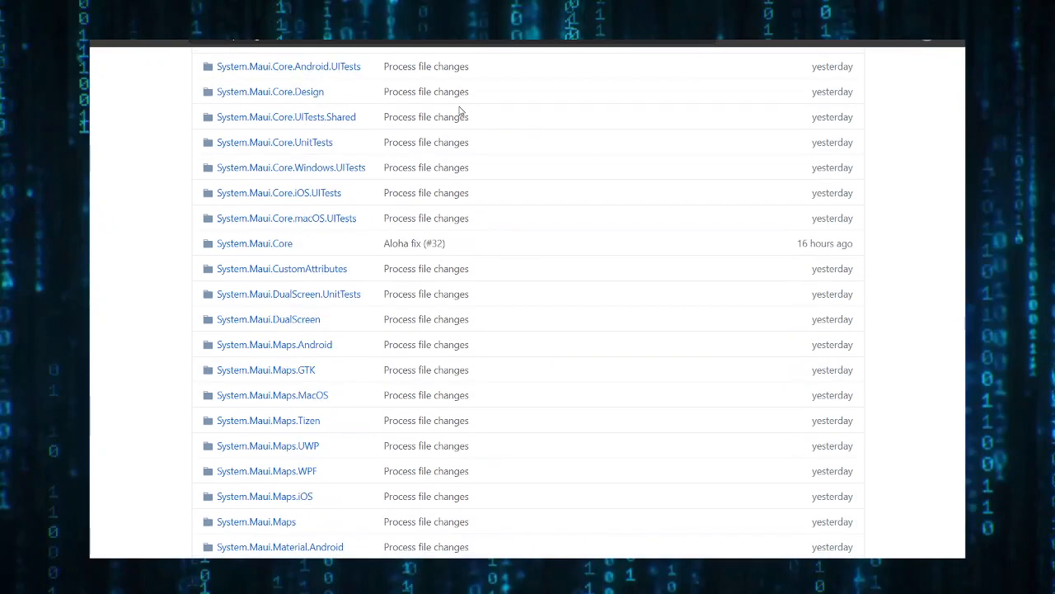
scroll("up", 3)
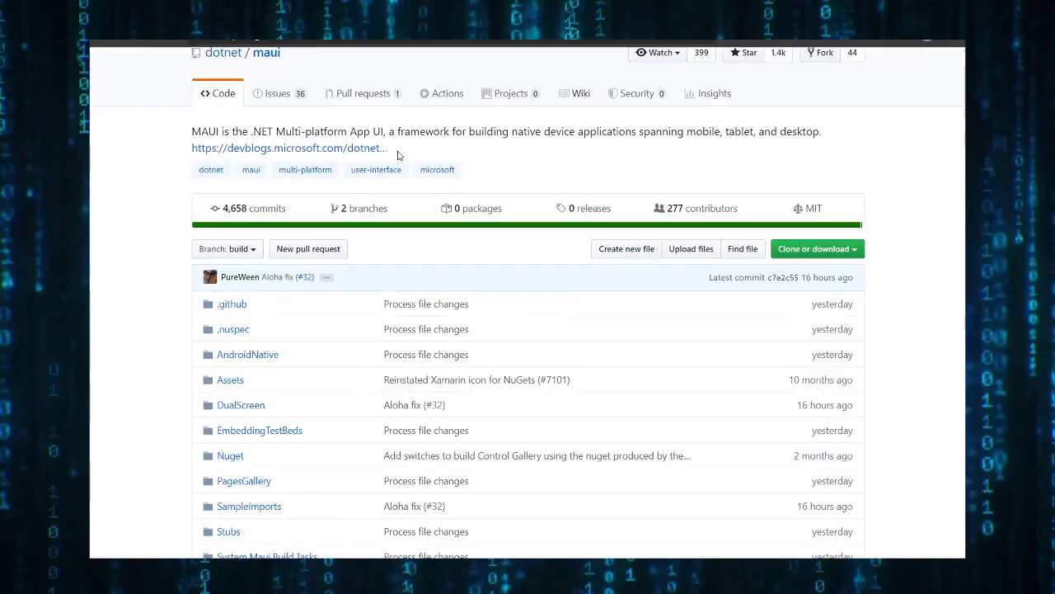
scroll("up", 3)
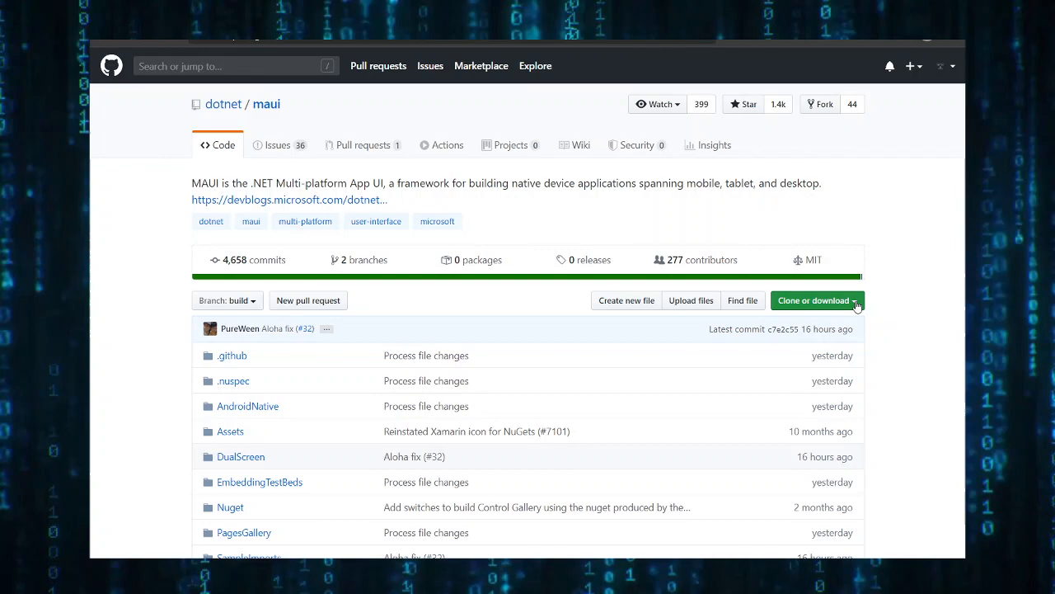
Check the repository's Clone or download options, then move down to the README introduction.
left_click(813, 300)
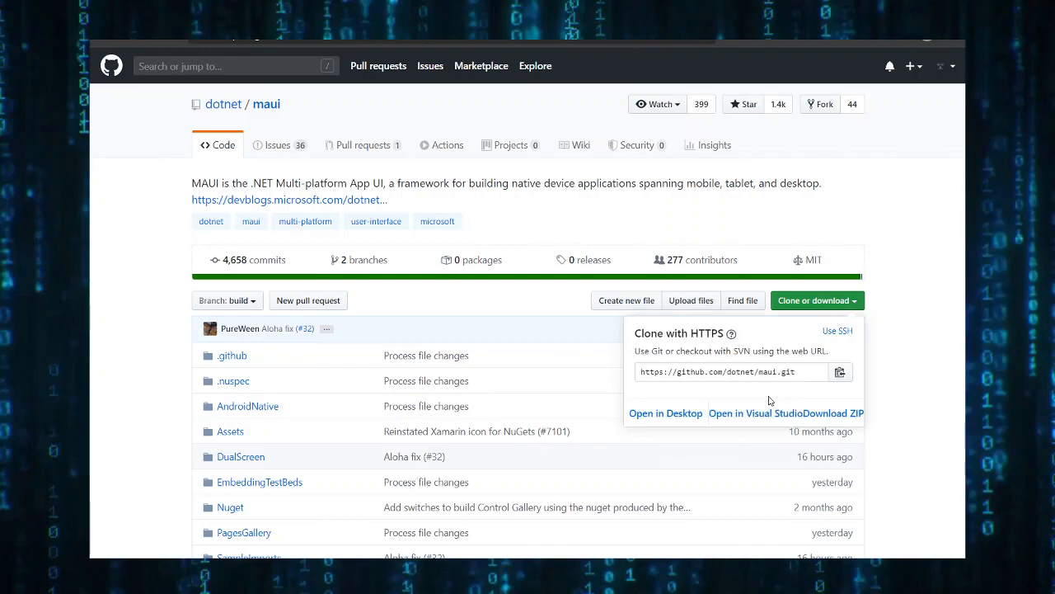
left_click(922, 310)
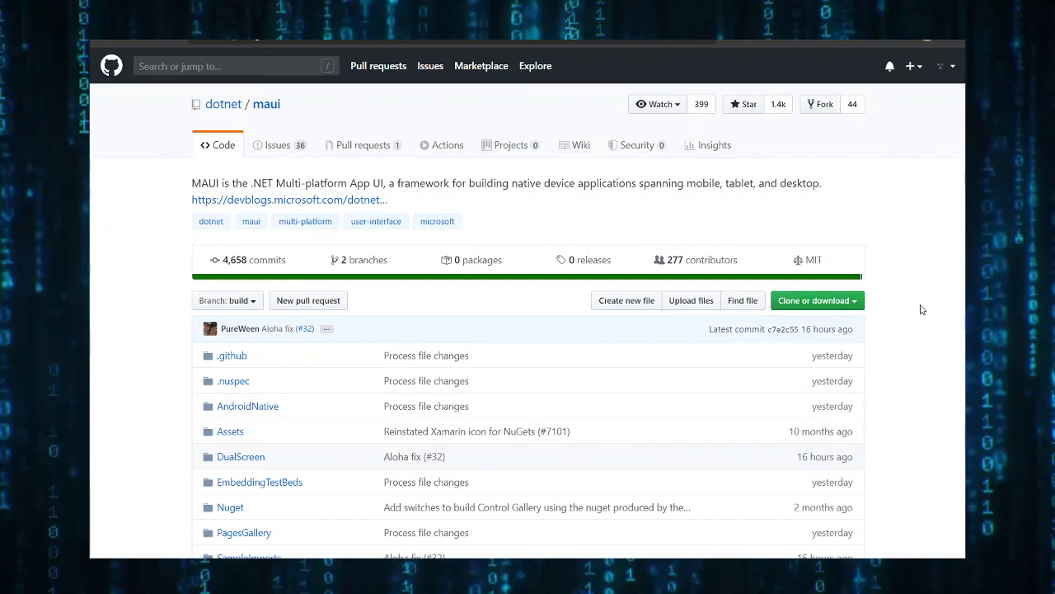
scroll("down", 3)
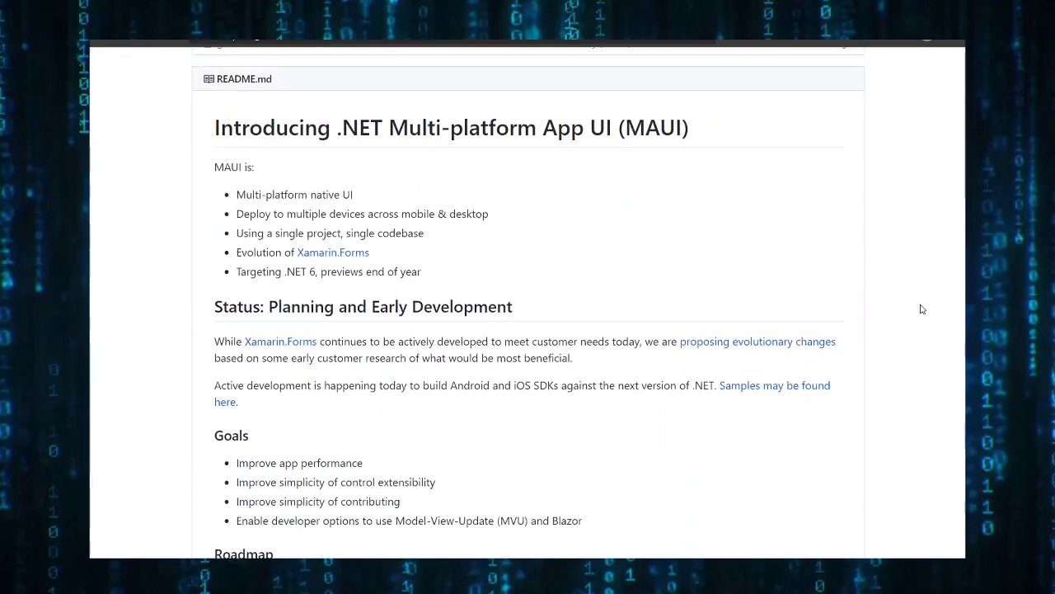
scroll("down", 3)
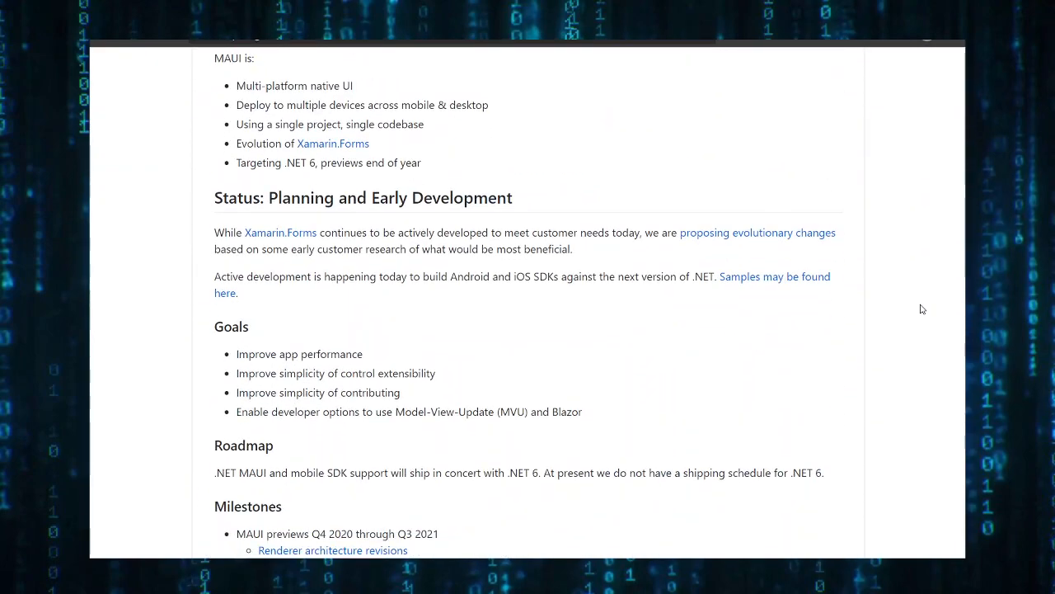
scroll("down", 3)
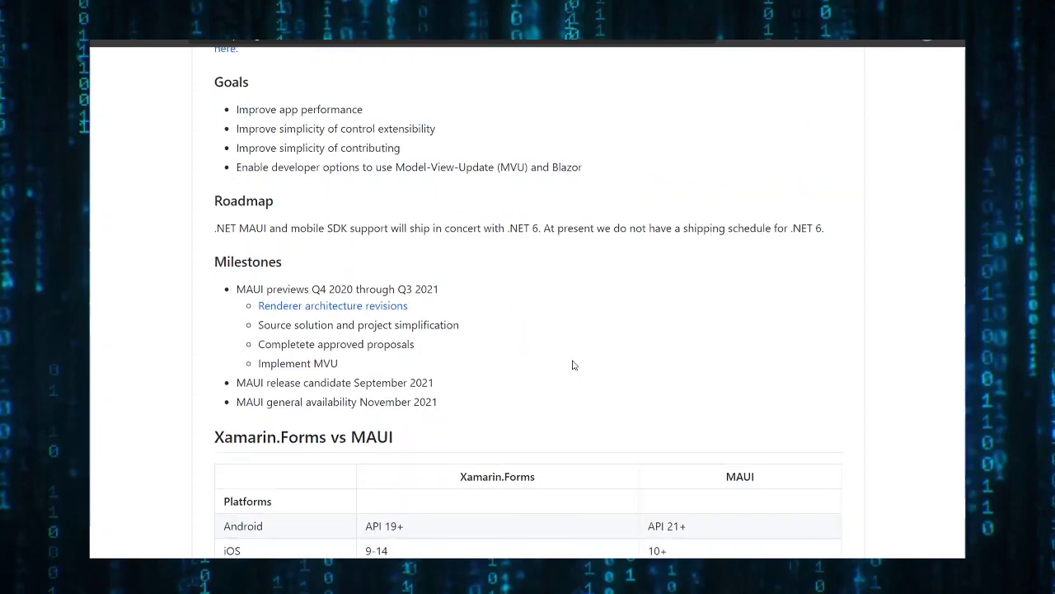
scroll("up", 3)
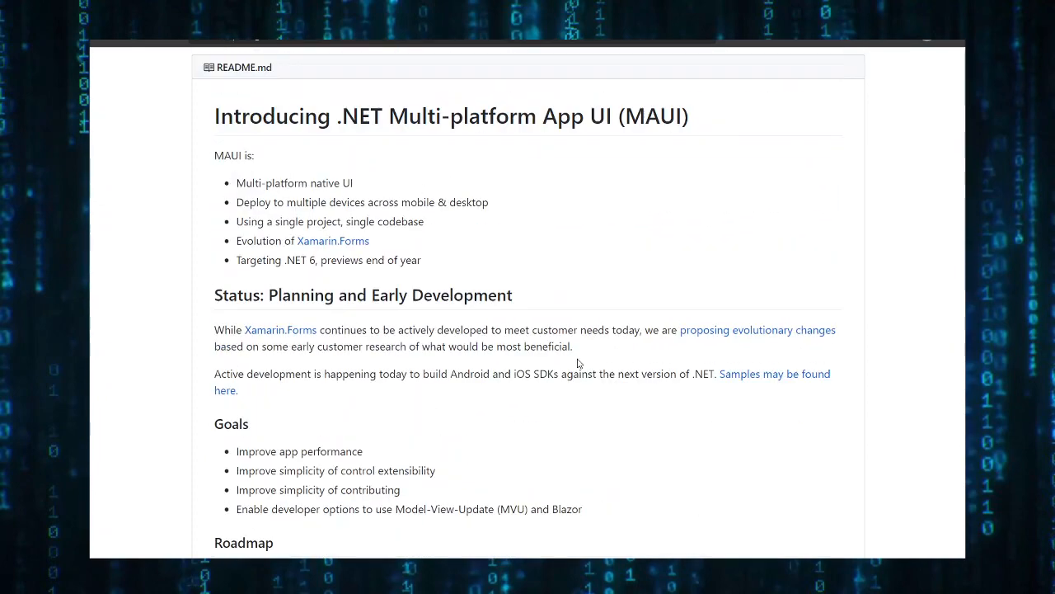
mouse_move(377, 415)
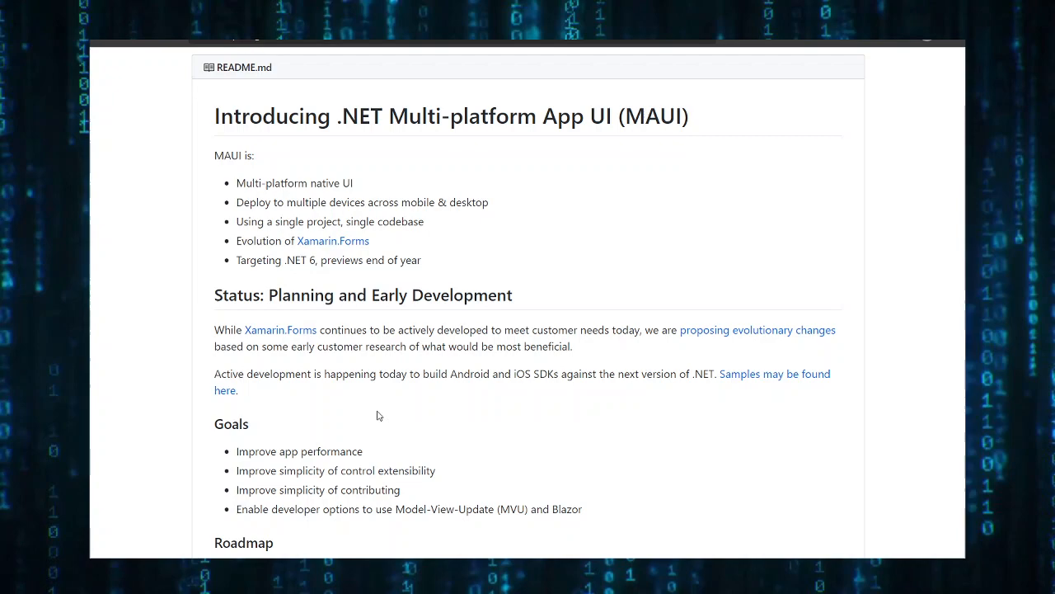
scroll("down", 3)
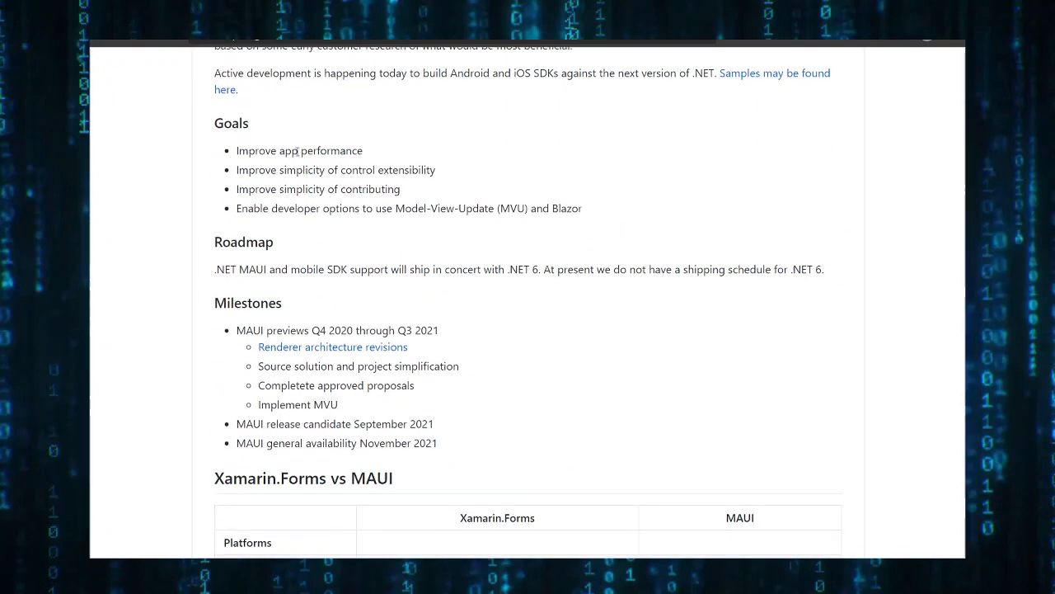
scroll("up", 3)
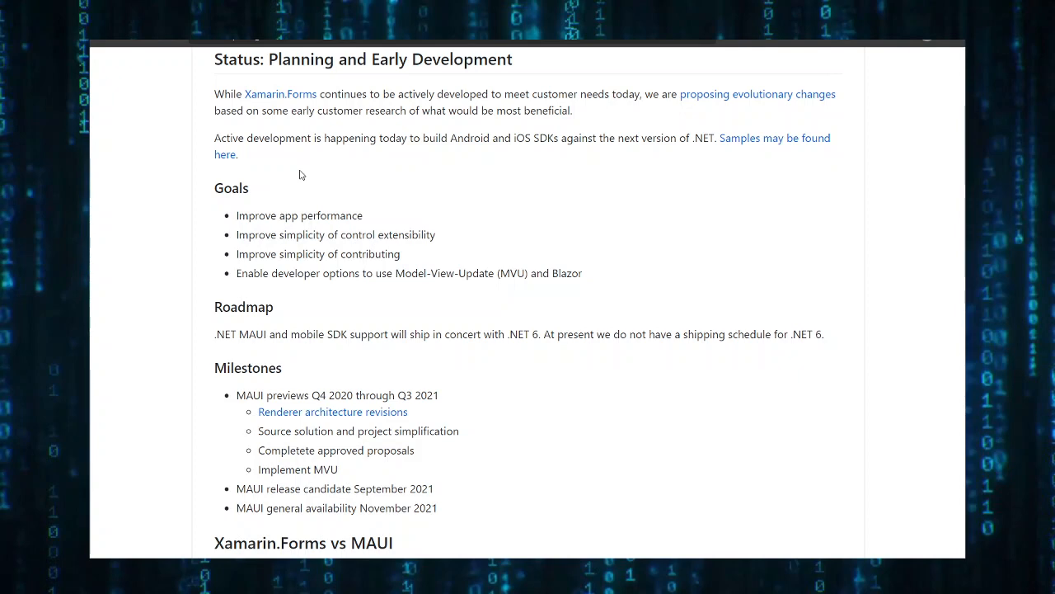
mouse_move(261, 267)
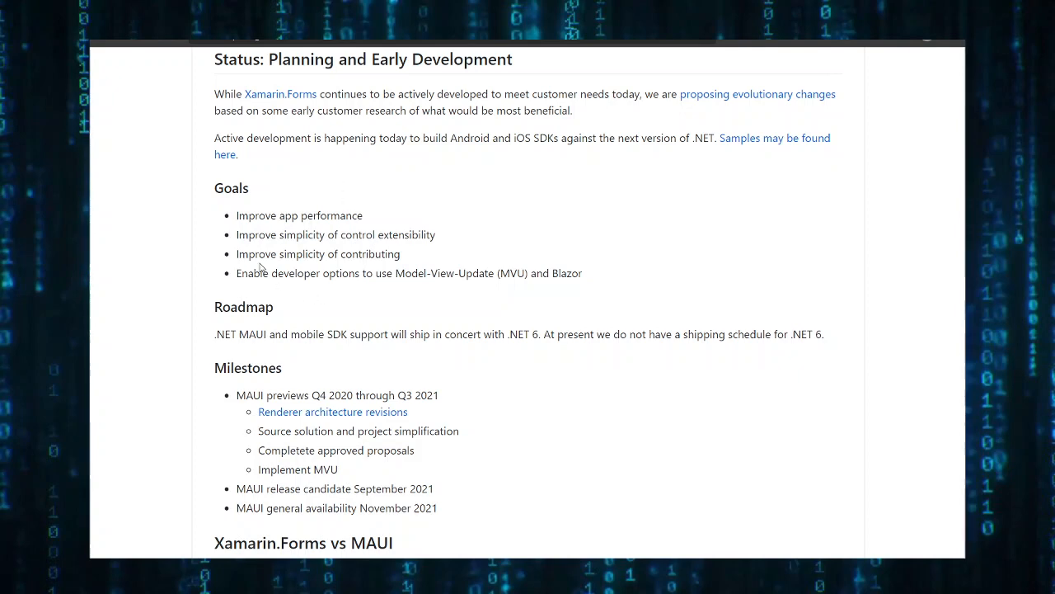
mouse_move(376, 254)
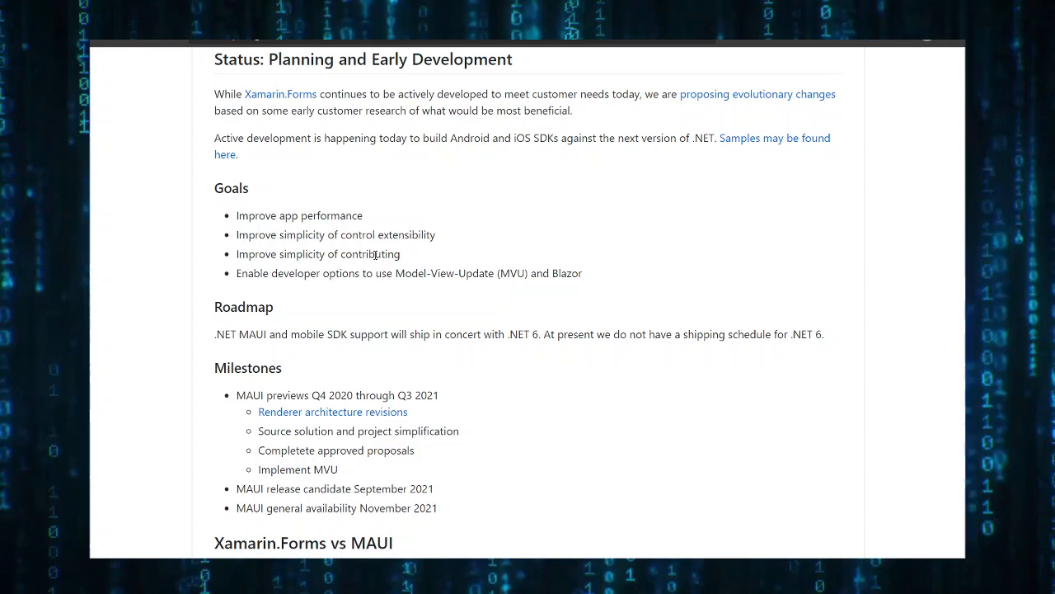
mouse_move(381, 326)
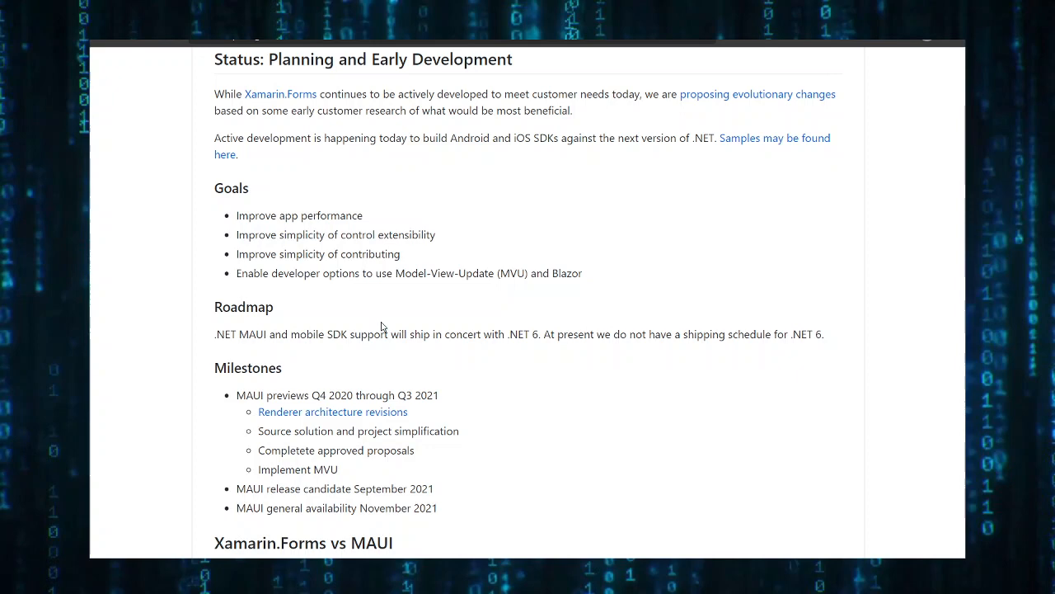
scroll("down", 3)
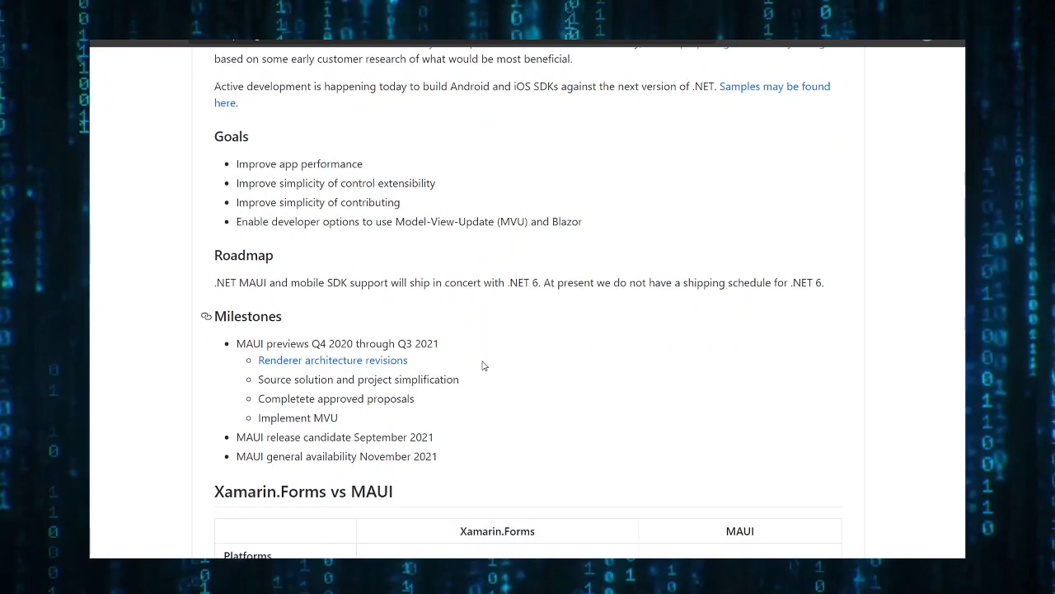
mouse_move(507, 286)
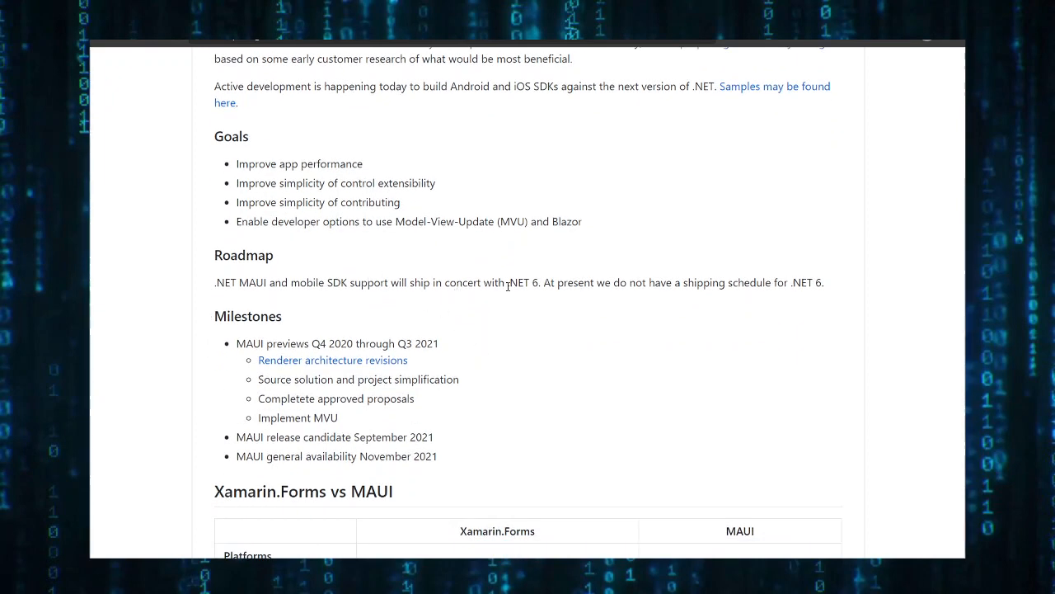
double_click(524, 282)
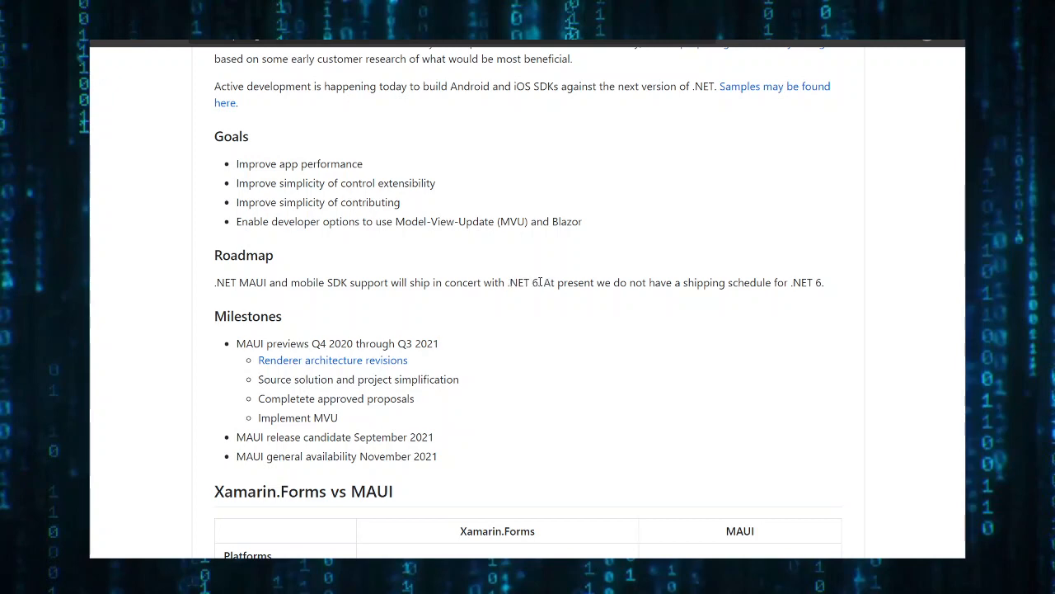
double_click(519, 282)
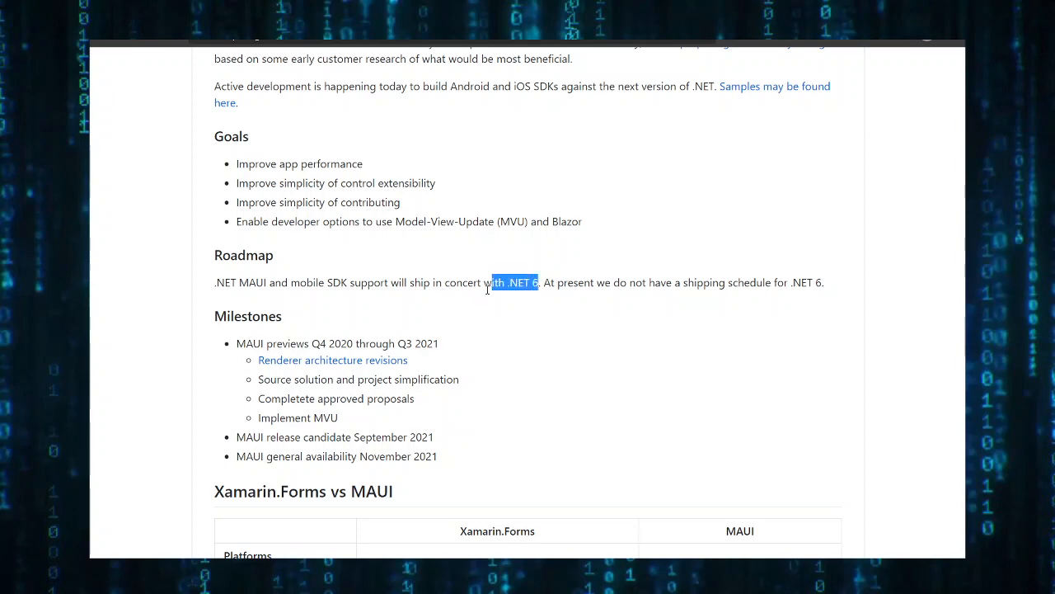
scroll("down", 3)
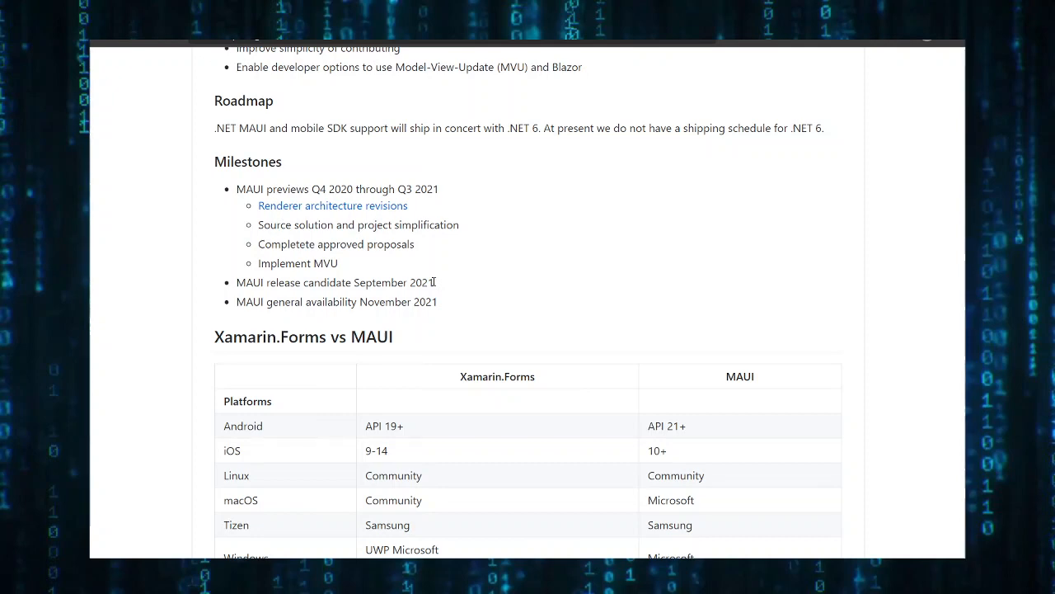
scroll("down", 3)
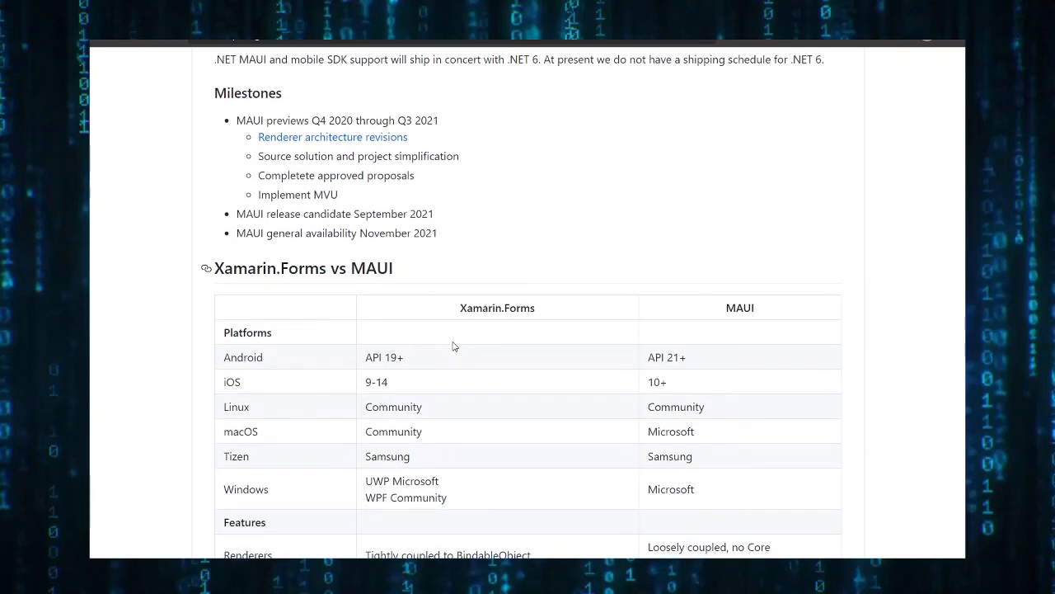
scroll("down", 3)
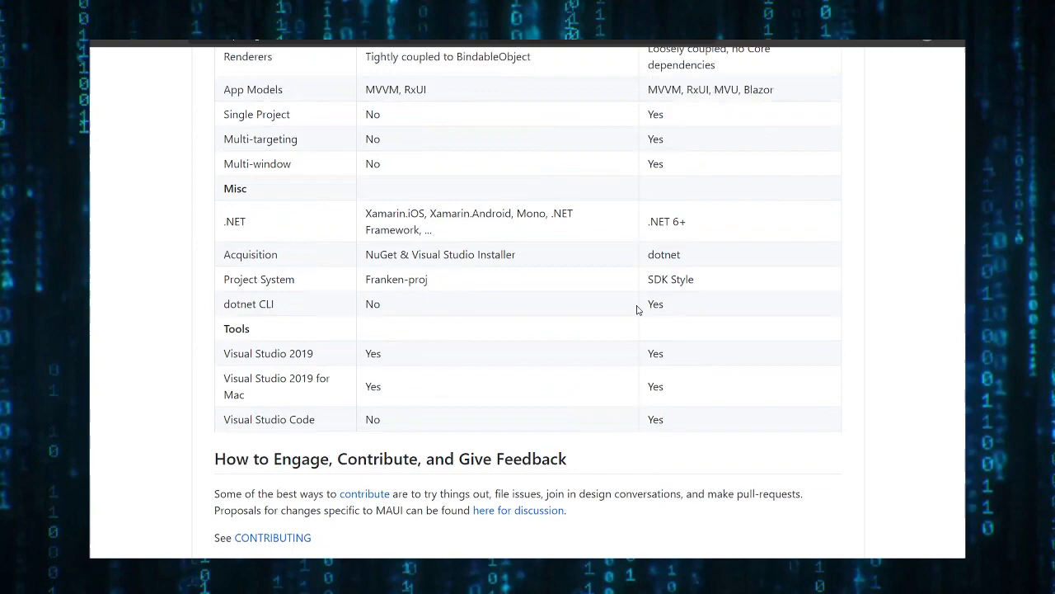
scroll("up", 3)
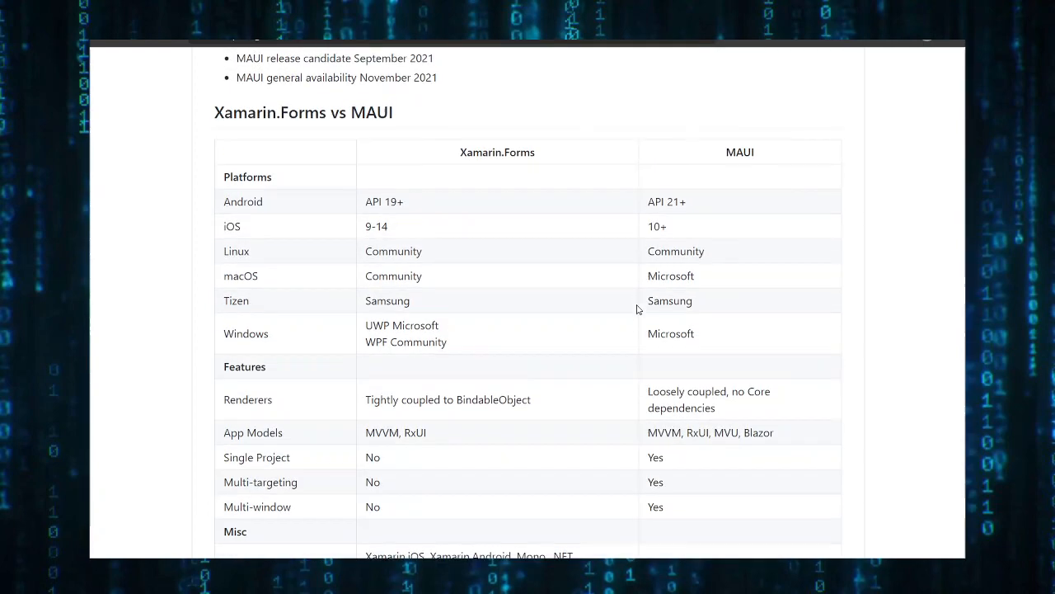
scroll("up", 3)
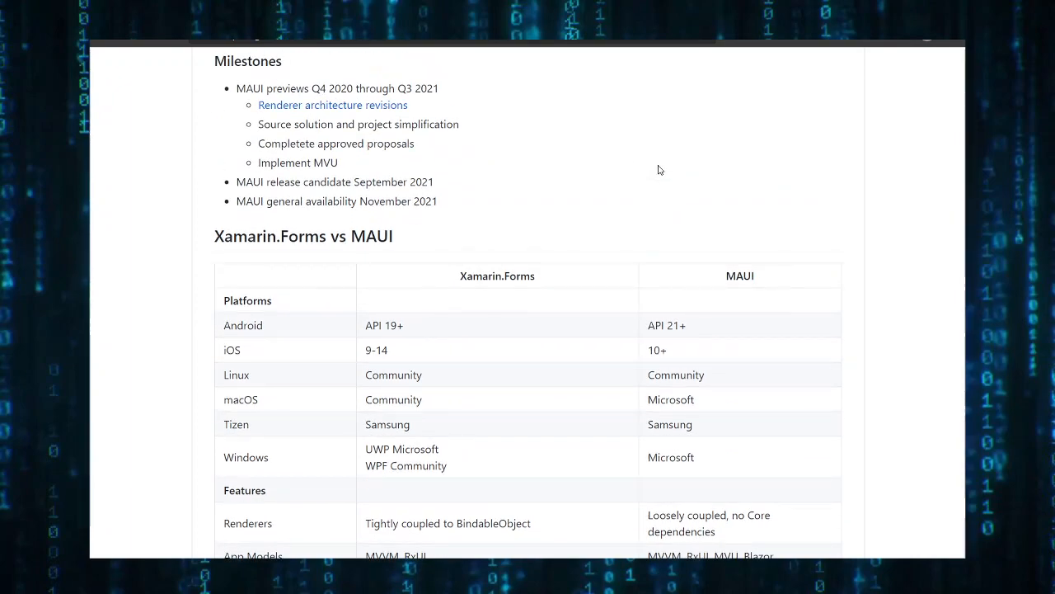
scroll("up", 3)
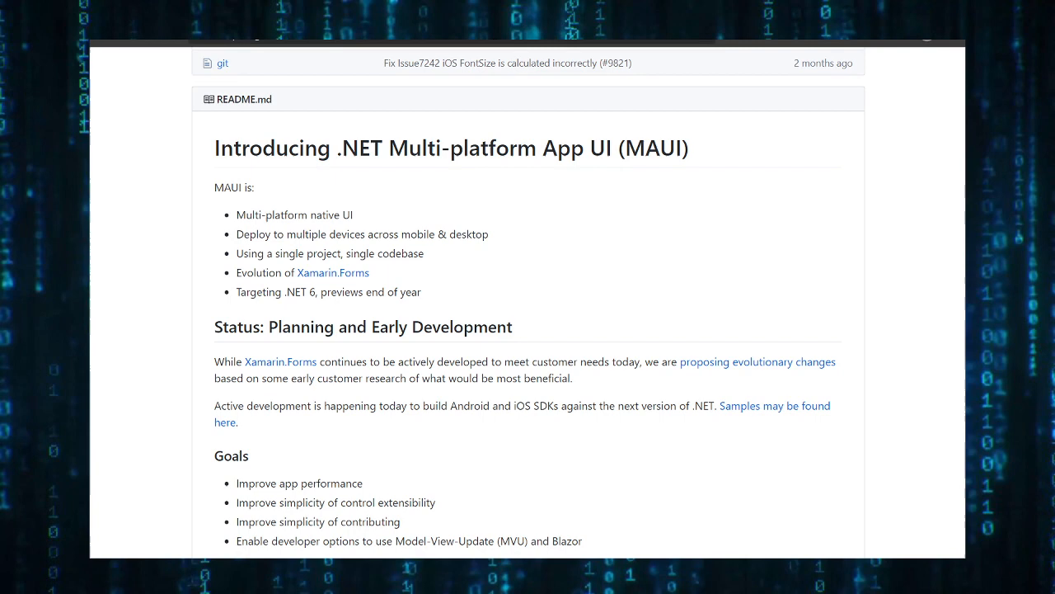
Read the .NET MAUI roadmap wiki's Preview milestone feature tables.
scroll("down", 3)
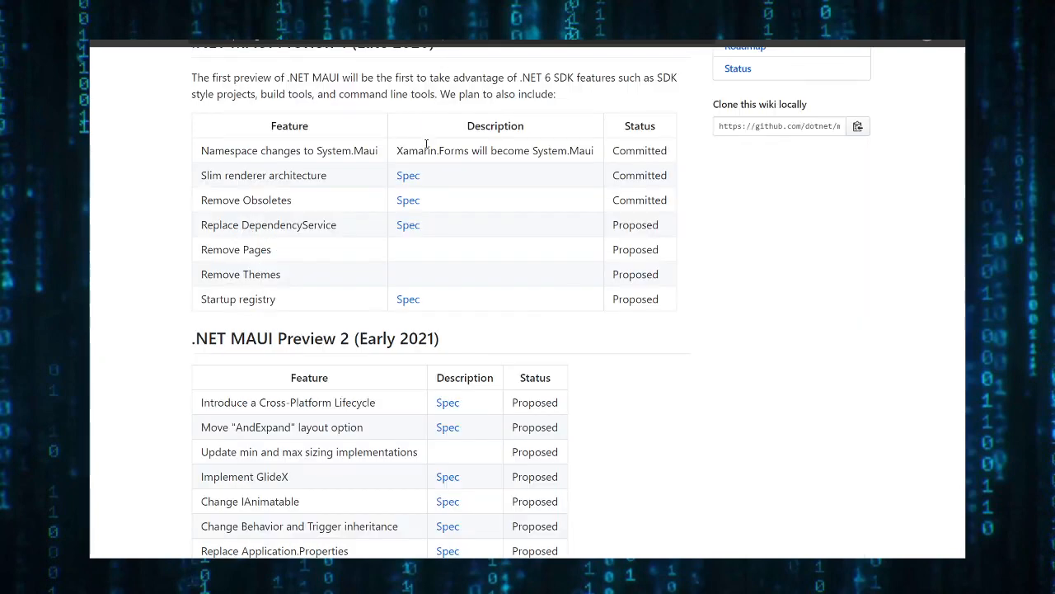
scroll("up", 3)
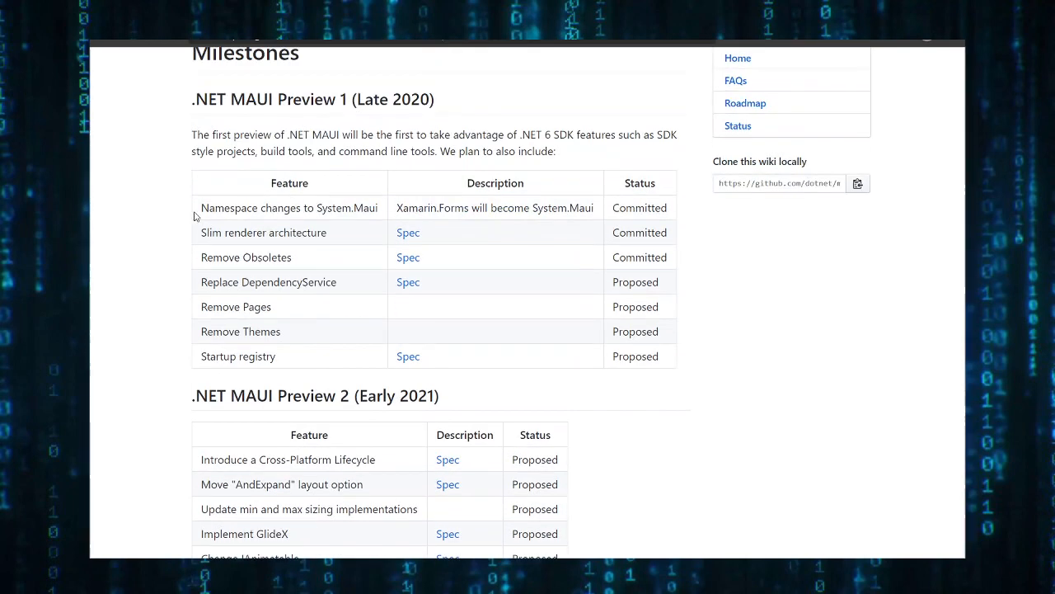
mouse_move(711, 224)
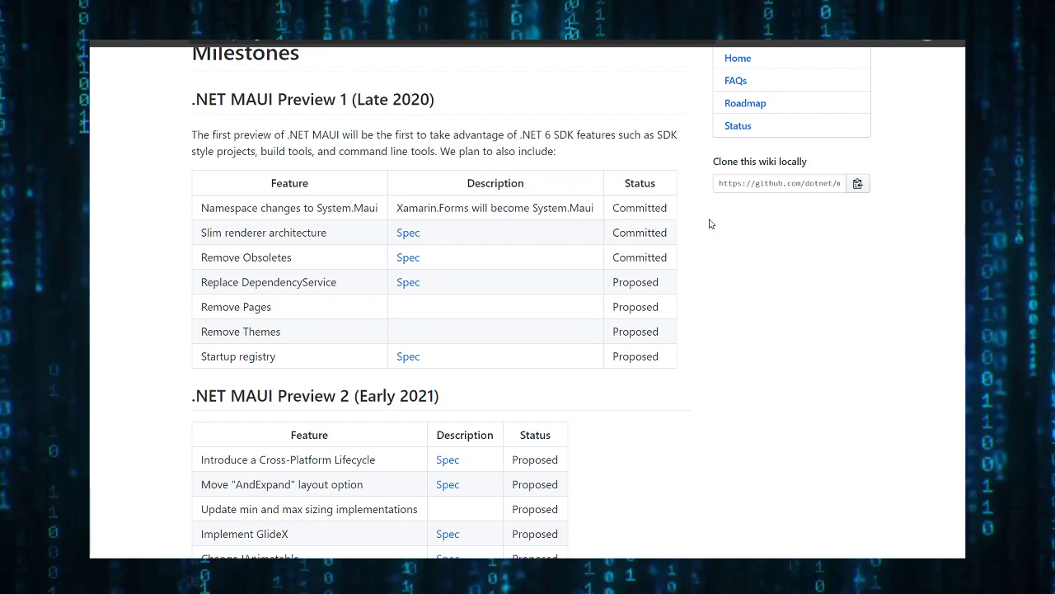
mouse_move(399, 221)
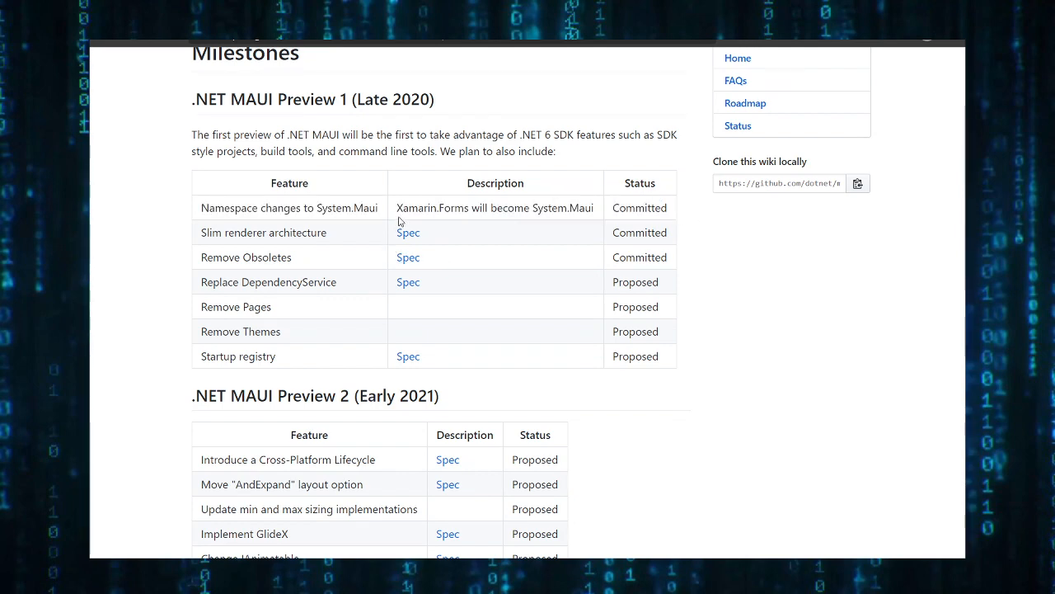
mouse_move(592, 211)
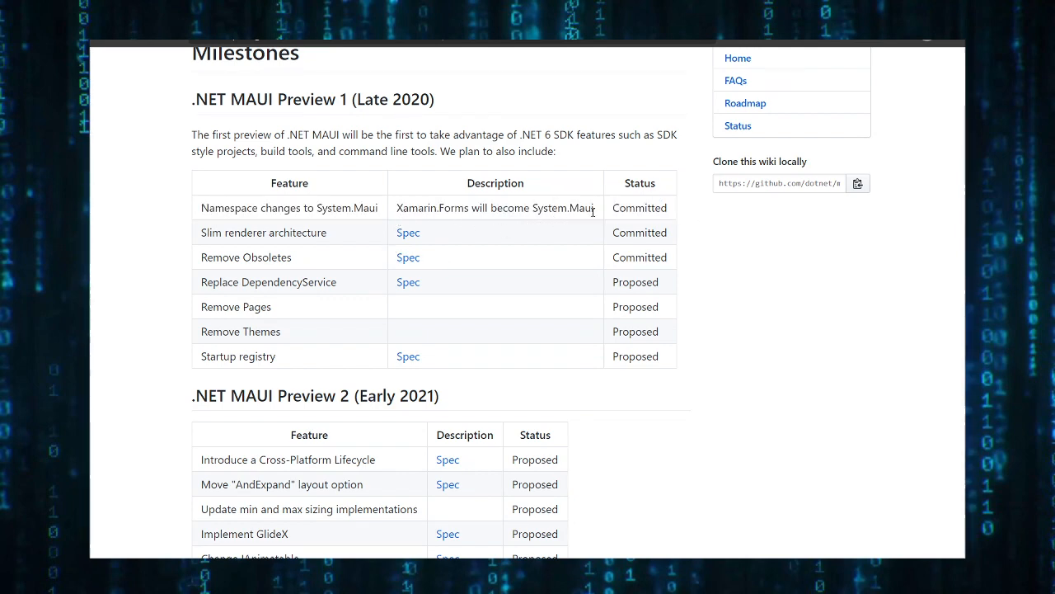
scroll("down", 3)
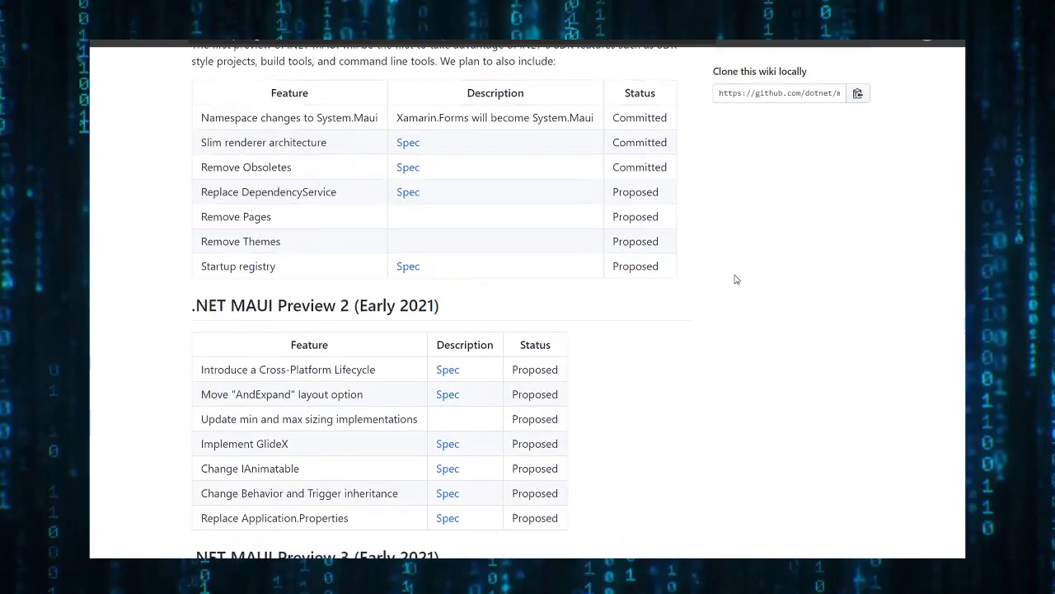
scroll("down", 3)
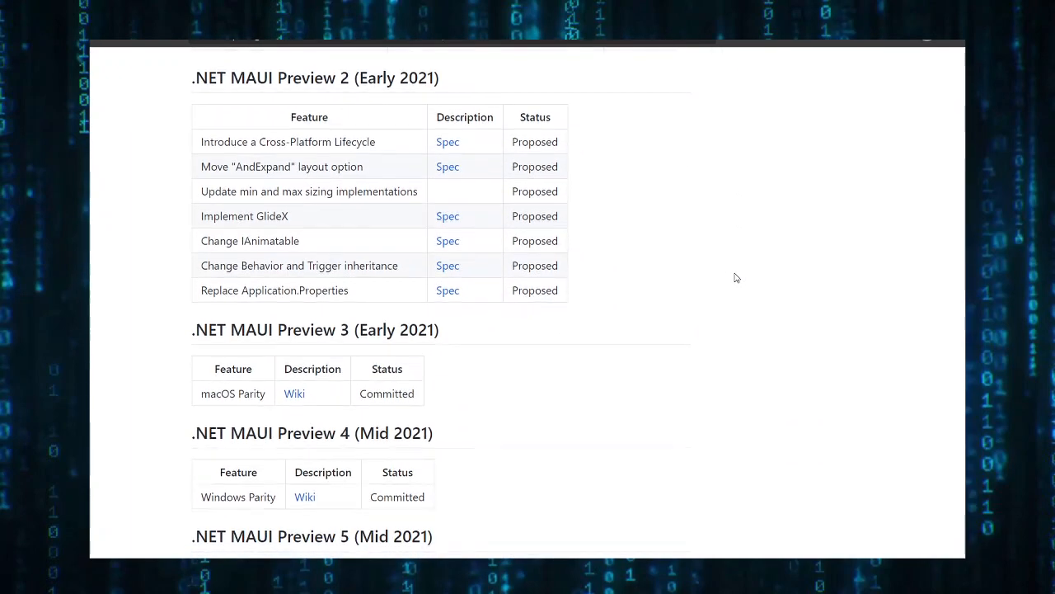
Continue through the later milestones to the General Availability table and the Xamarin.Forms roadmap.
scroll("up", 3)
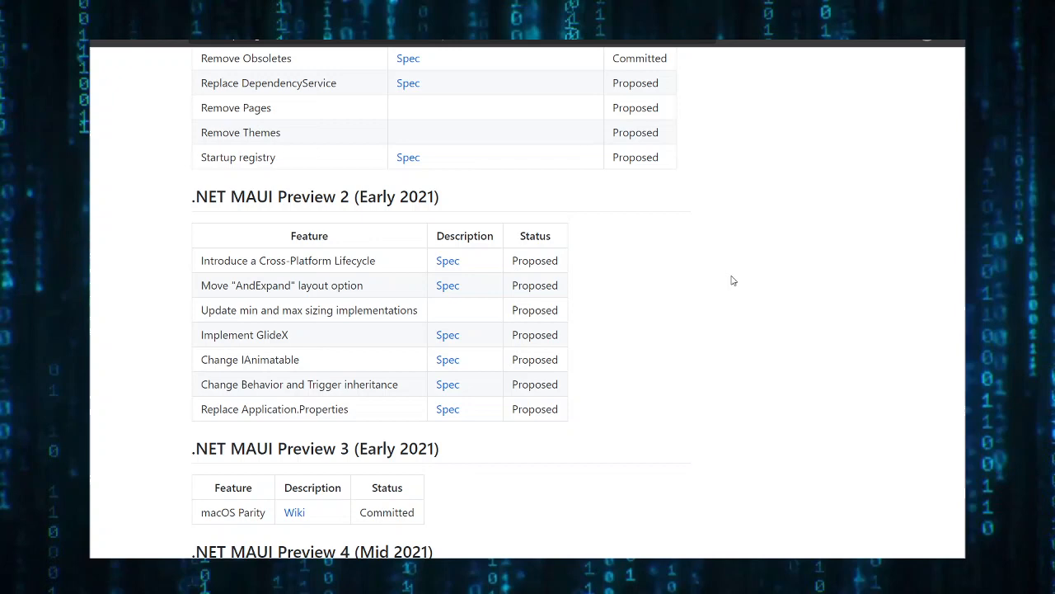
scroll("down", 3)
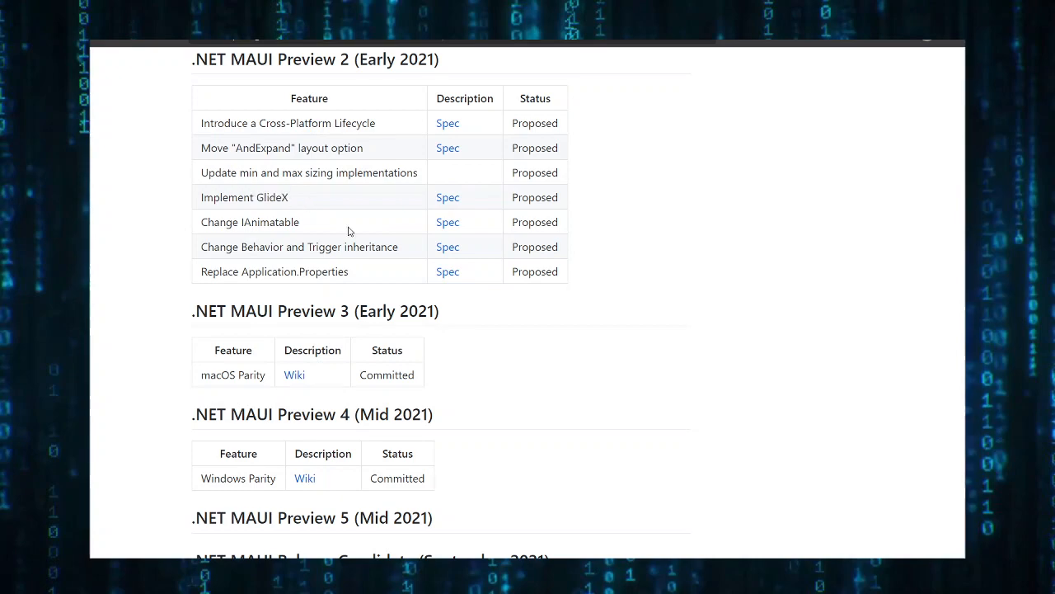
scroll("down", 3)
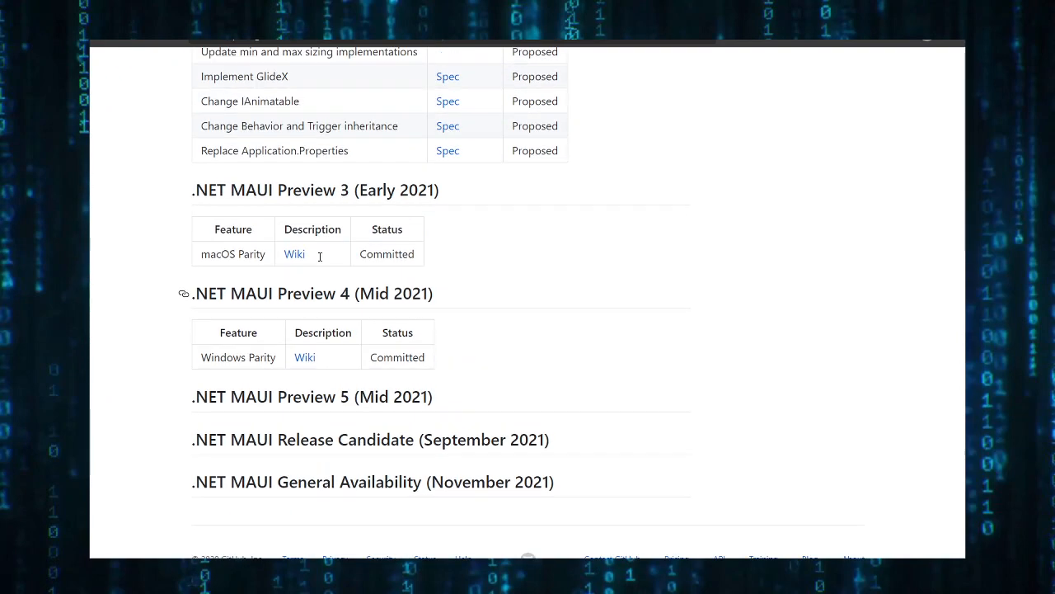
scroll("up", 3)
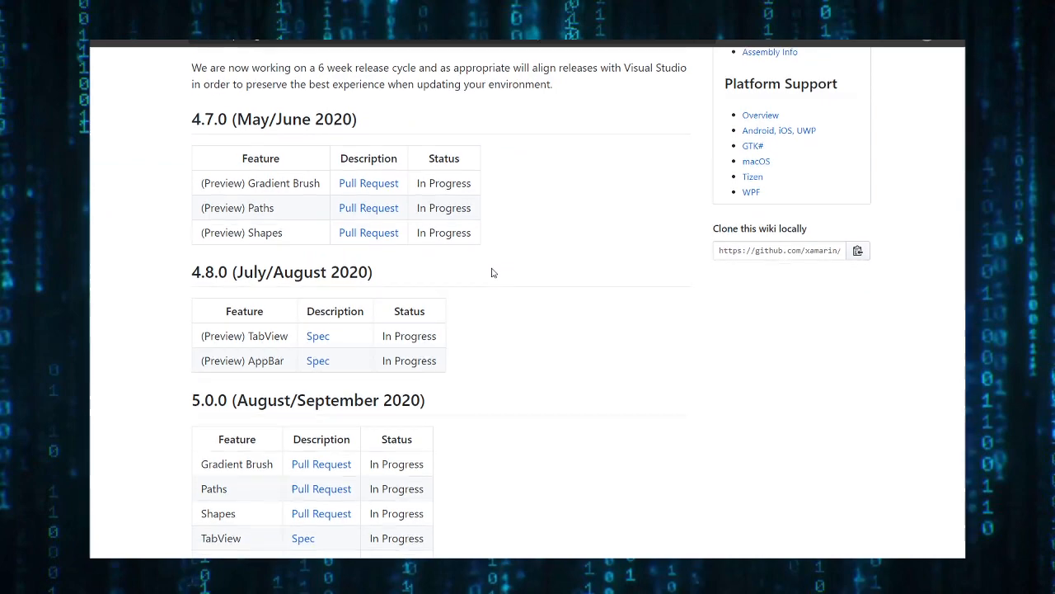
Go over the Xamarin.Forms 4.7.0–5.0.0 release tables and select the September 2020 date text.
scroll("down", 3)
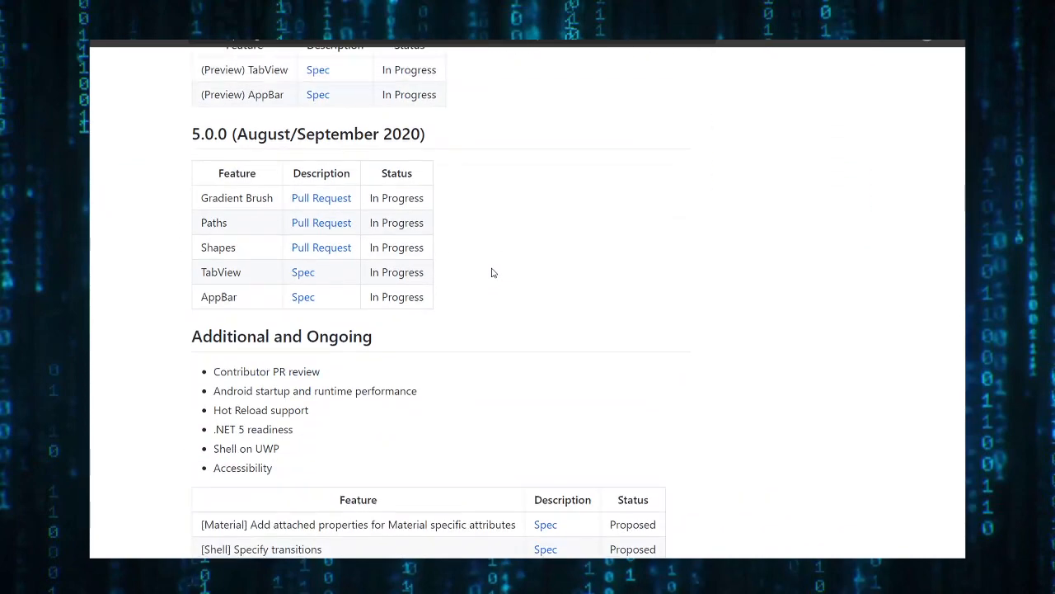
scroll("down", 3)
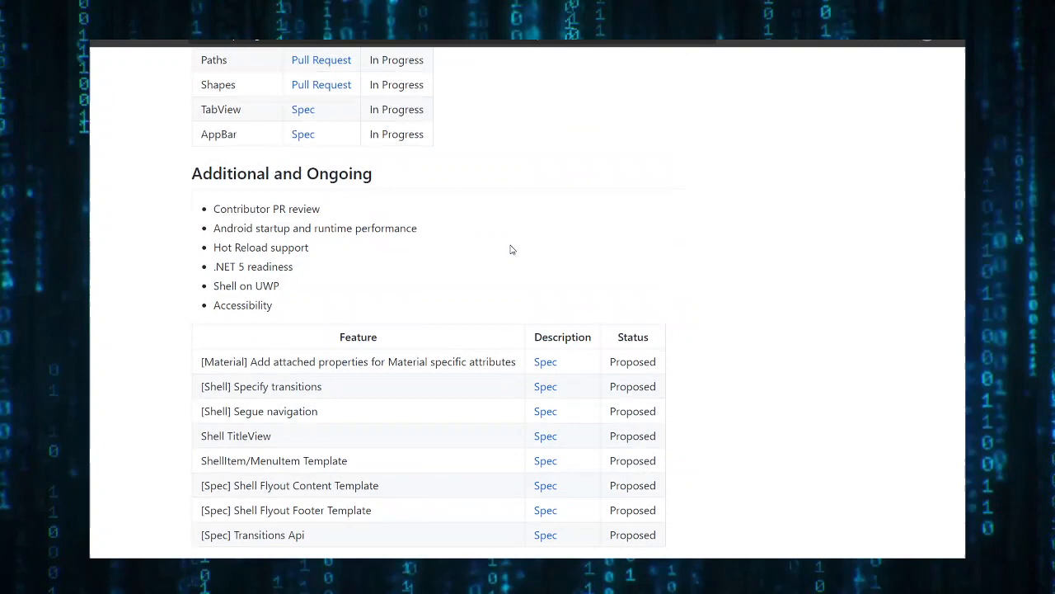
scroll("up", 3)
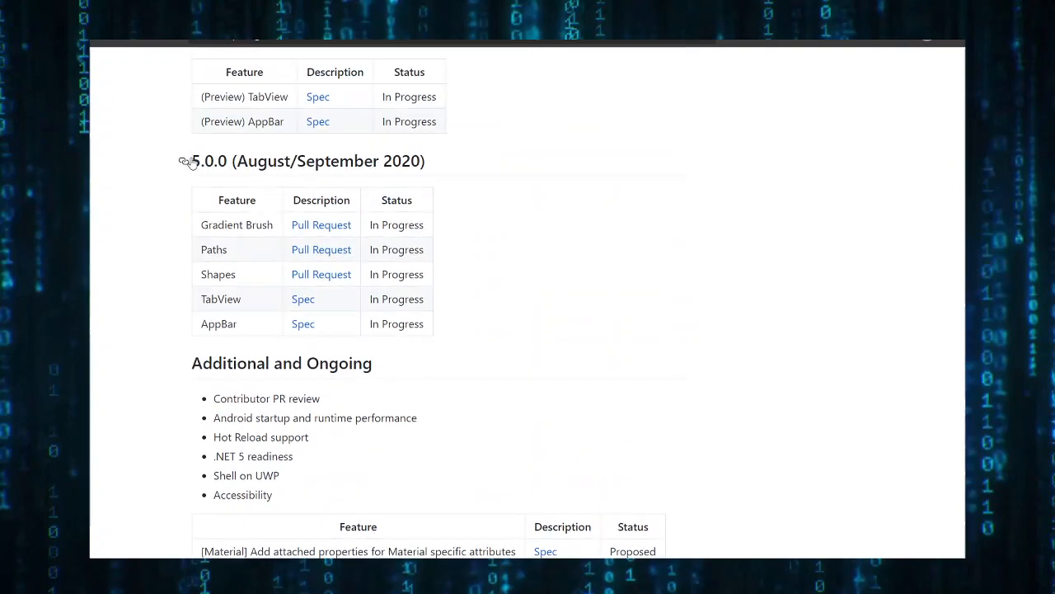
left_click_drag(284, 161, 420, 161)
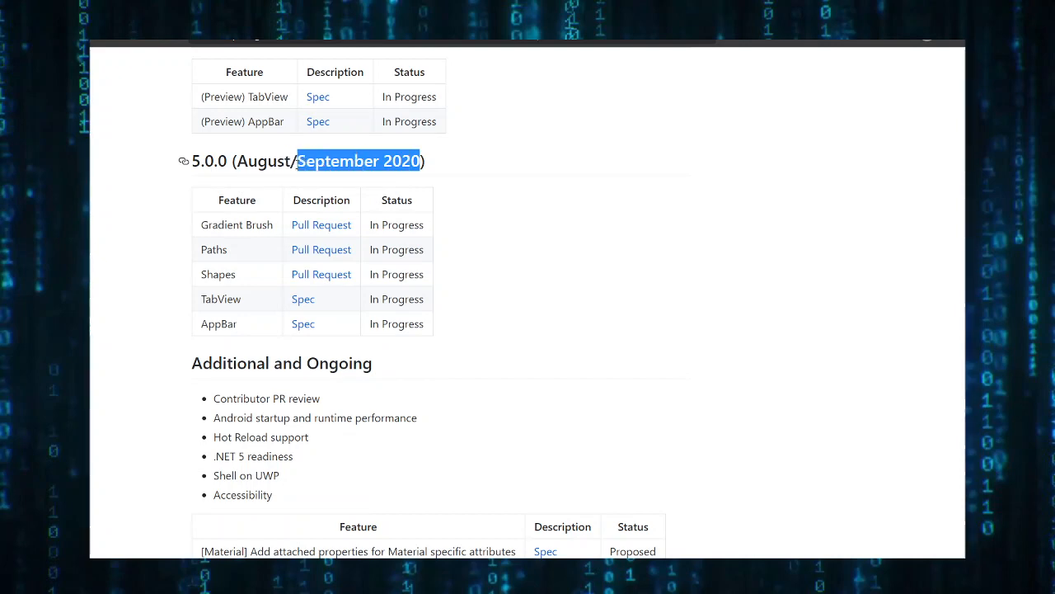
Review the feature tables and status legend, then open the TabView spec issue #10773.
scroll("down", 3)
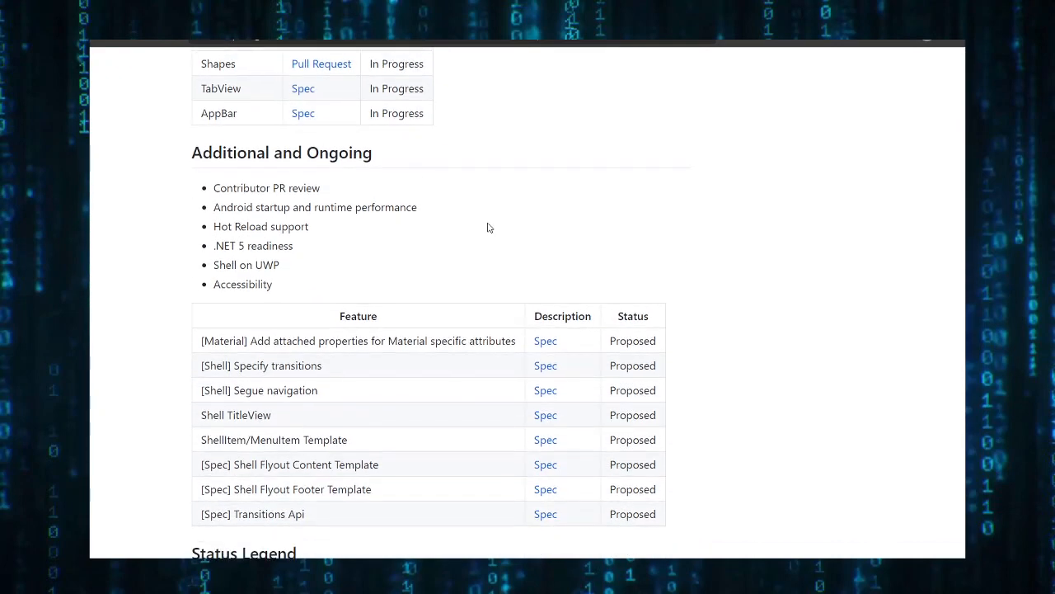
scroll("up", 3)
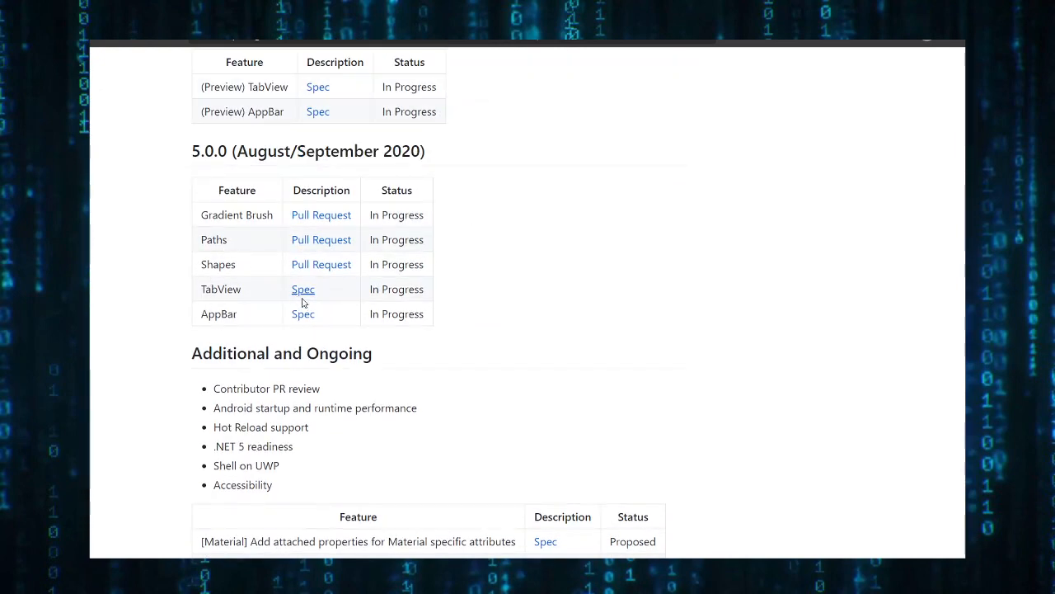
mouse_move(304, 313)
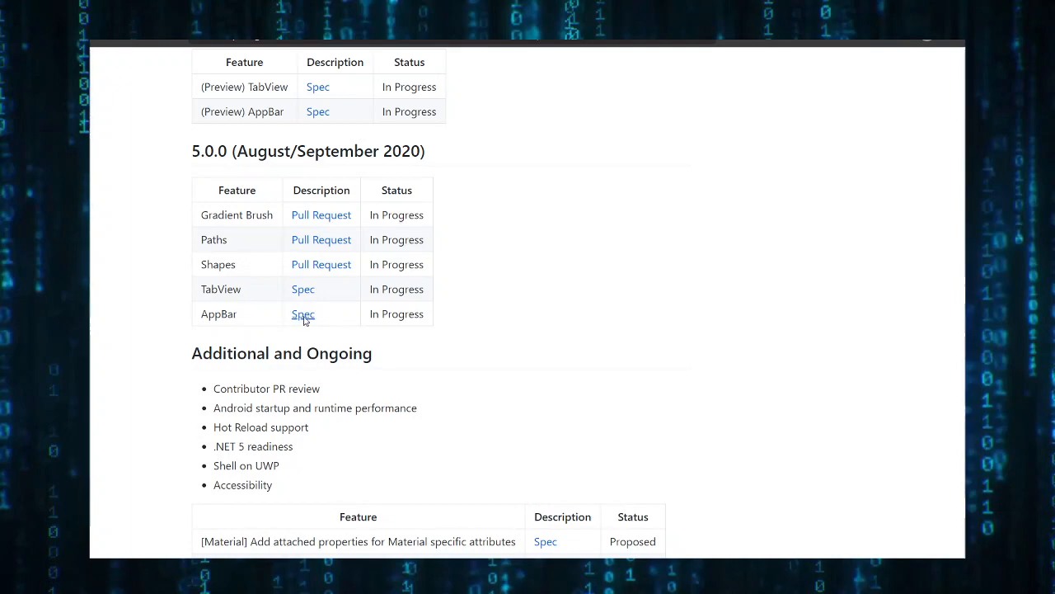
scroll("down", 3)
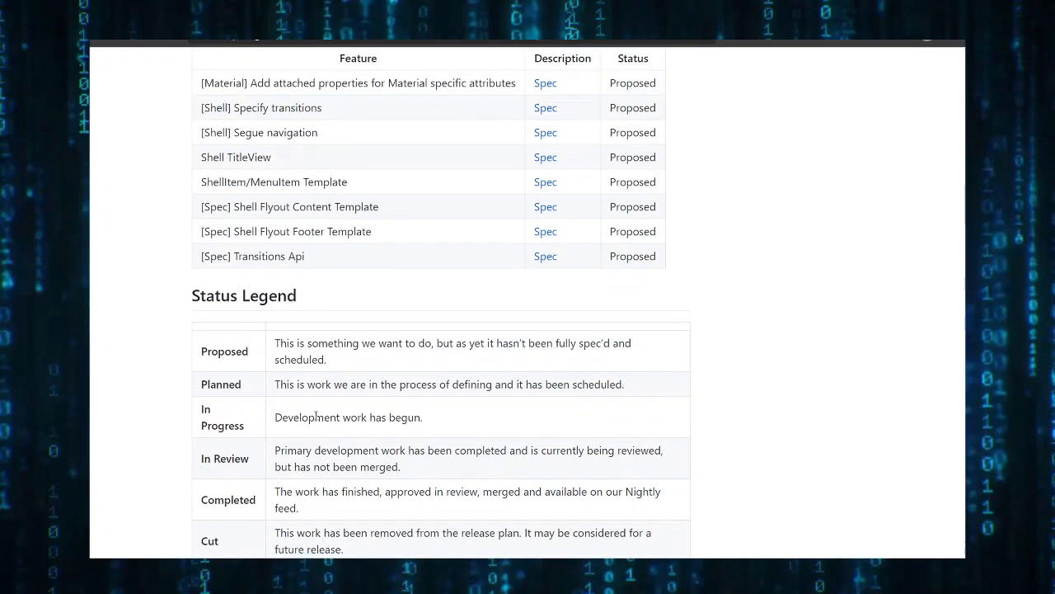
scroll("up", 3)
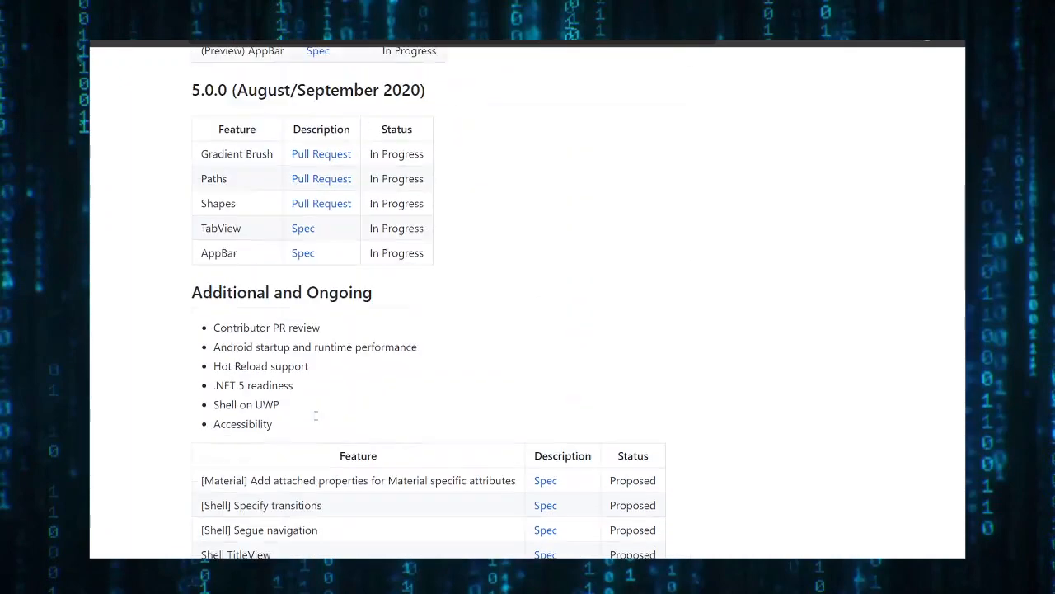
scroll("up", 3)
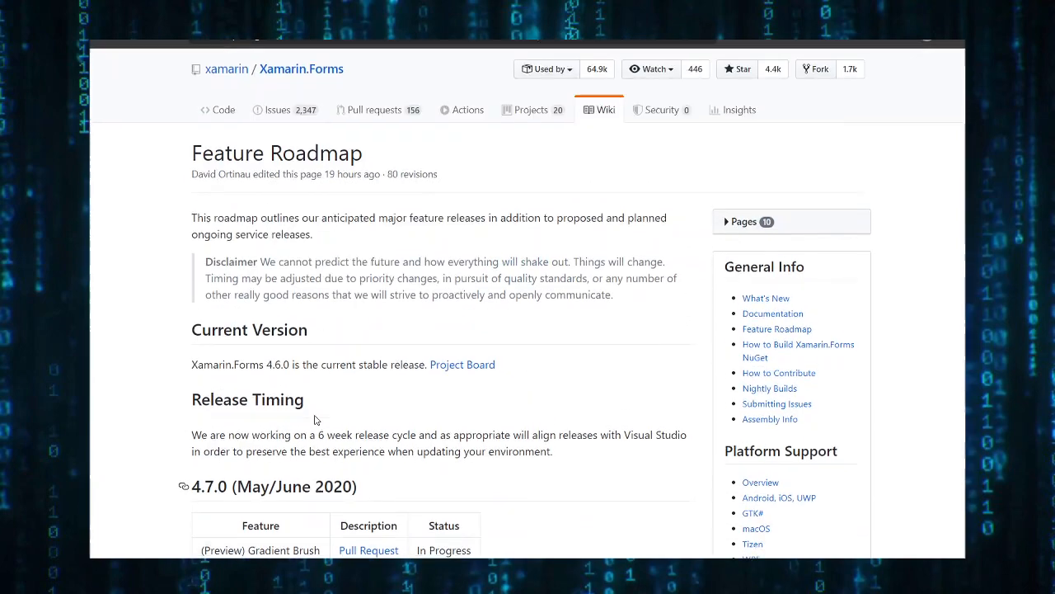
scroll("down", 3)
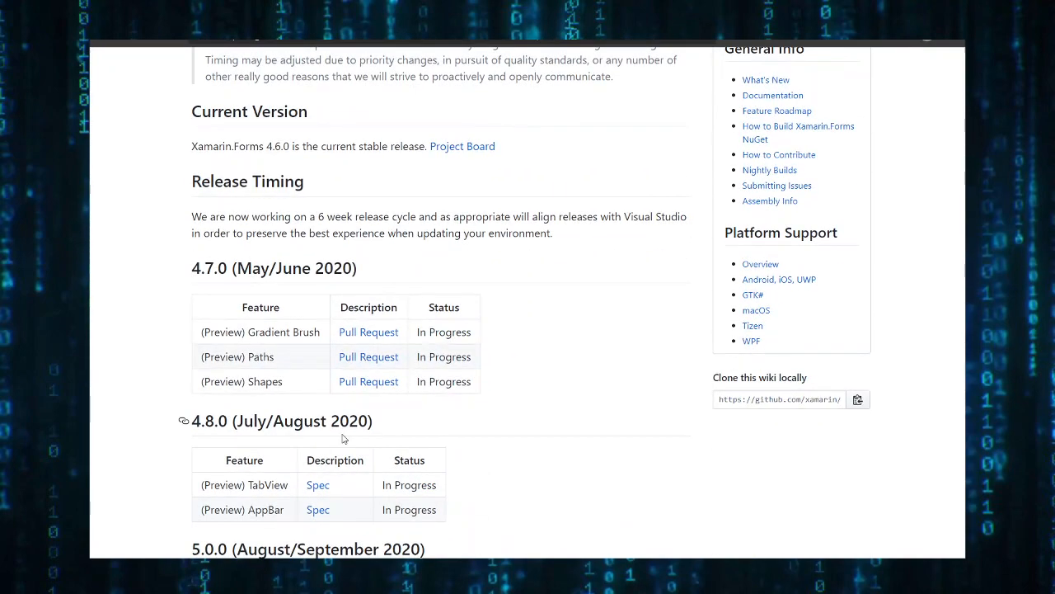
mouse_move(427, 341)
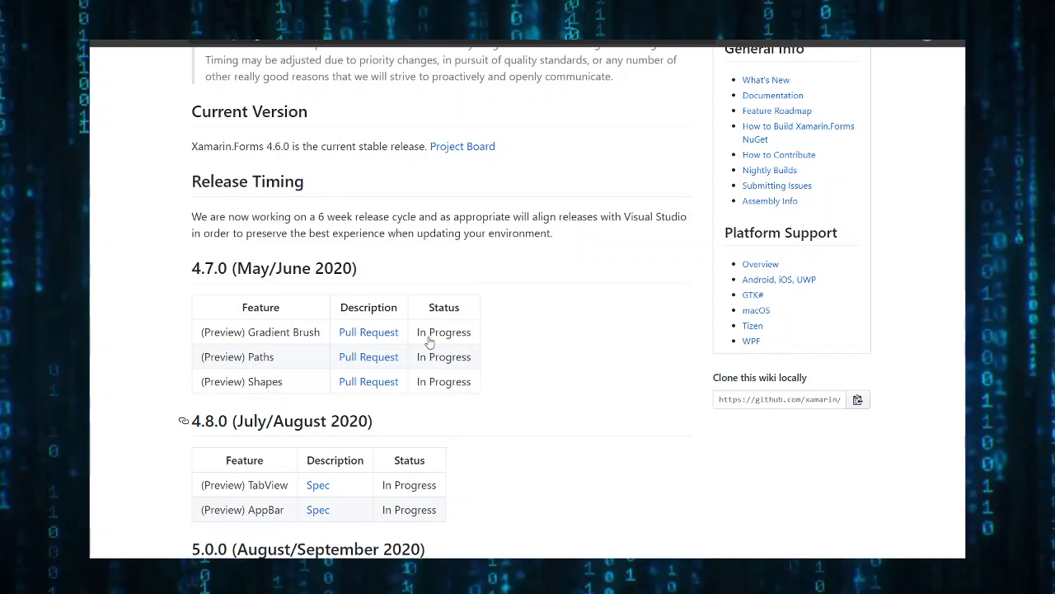
left_click(317, 485)
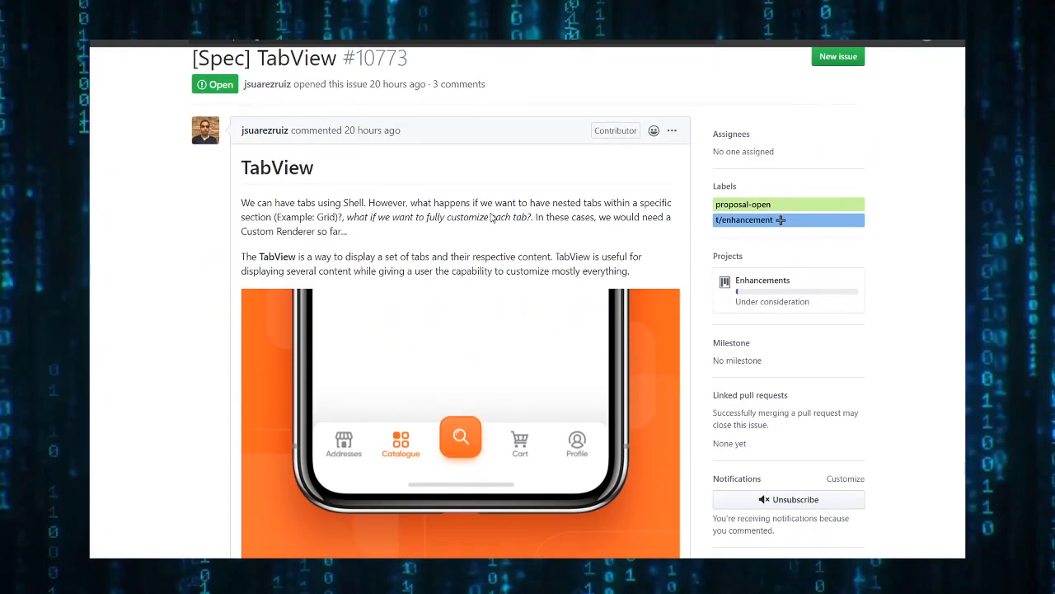
Read down the [Spec] TabView issue's opening API sections and select text in its description.
scroll("down", 3)
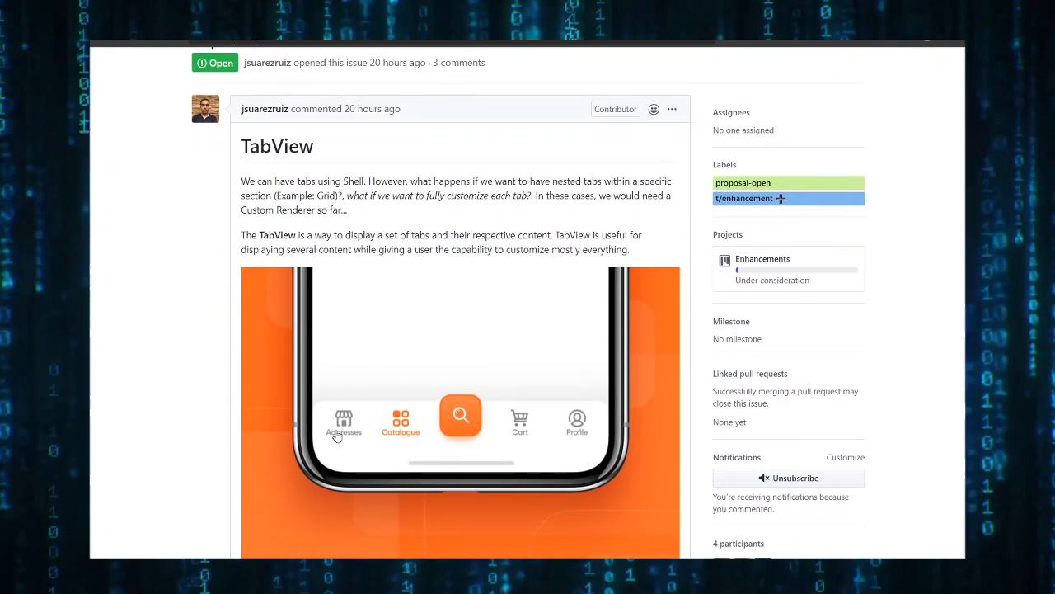
mouse_move(514, 478)
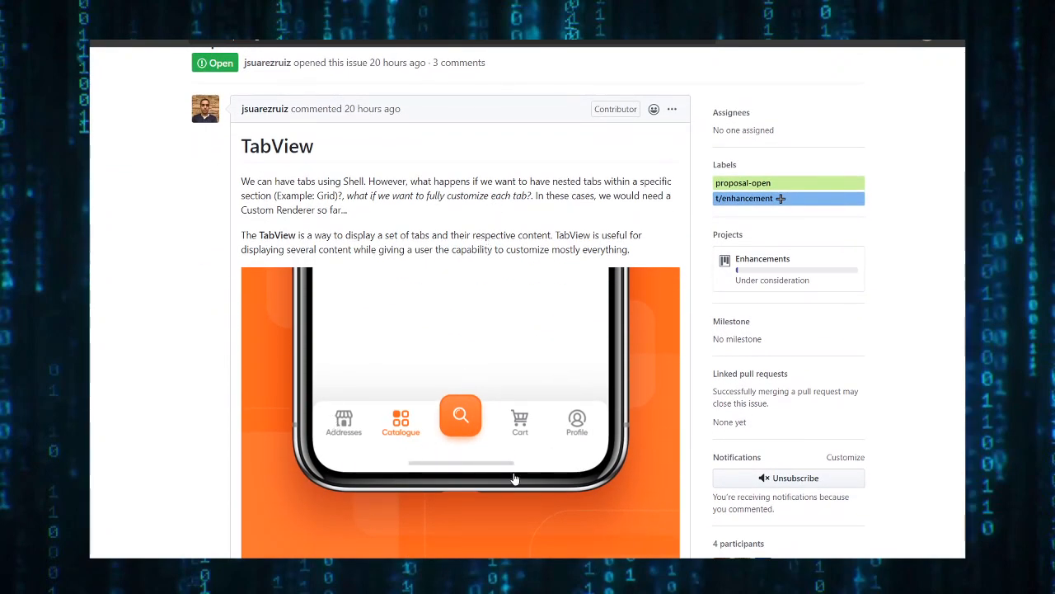
scroll("down", 3)
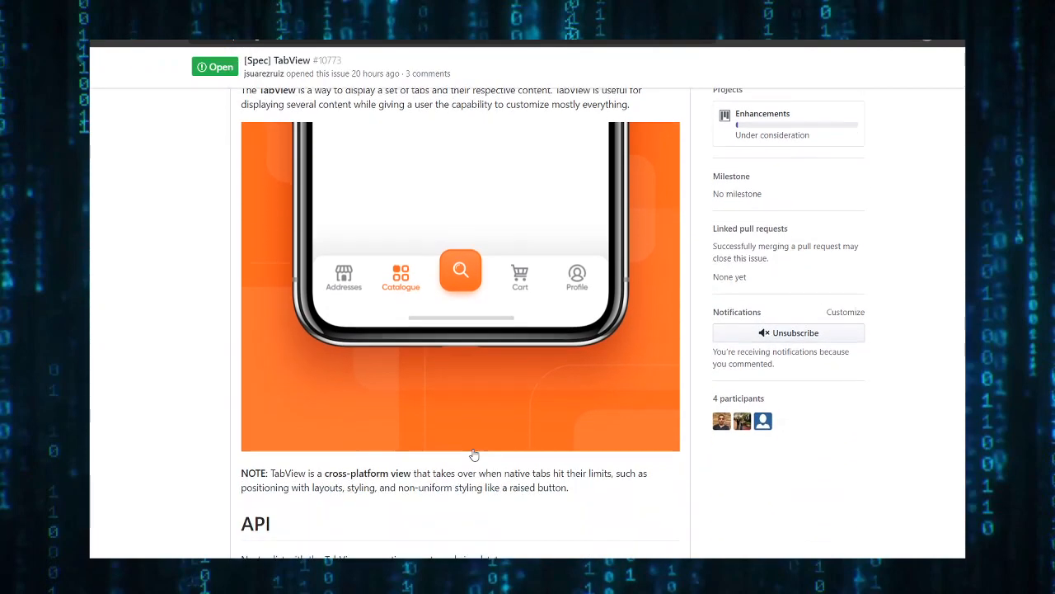
scroll("down", 3)
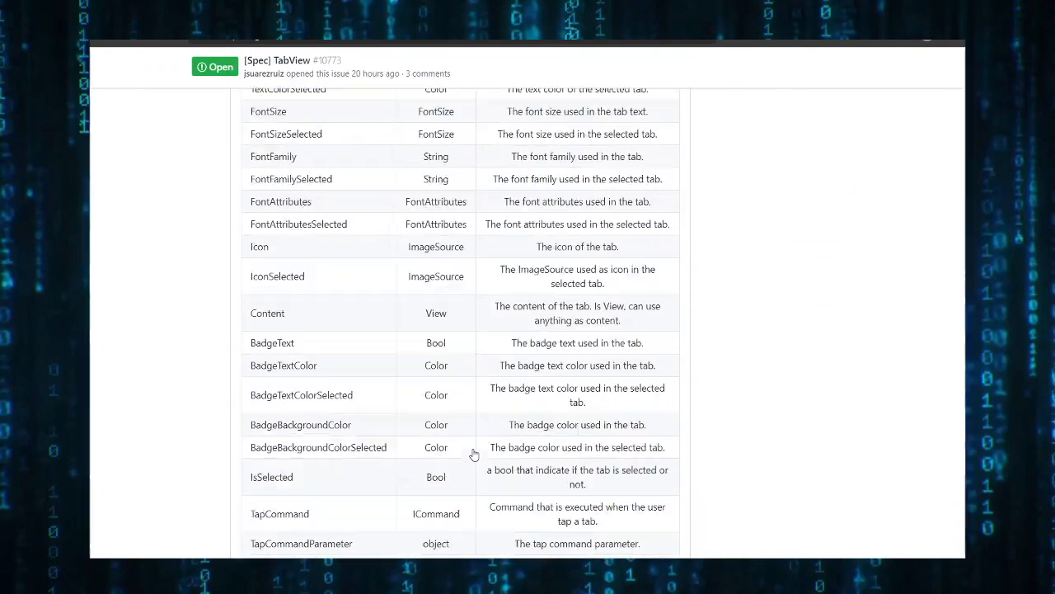
scroll("down", 3)
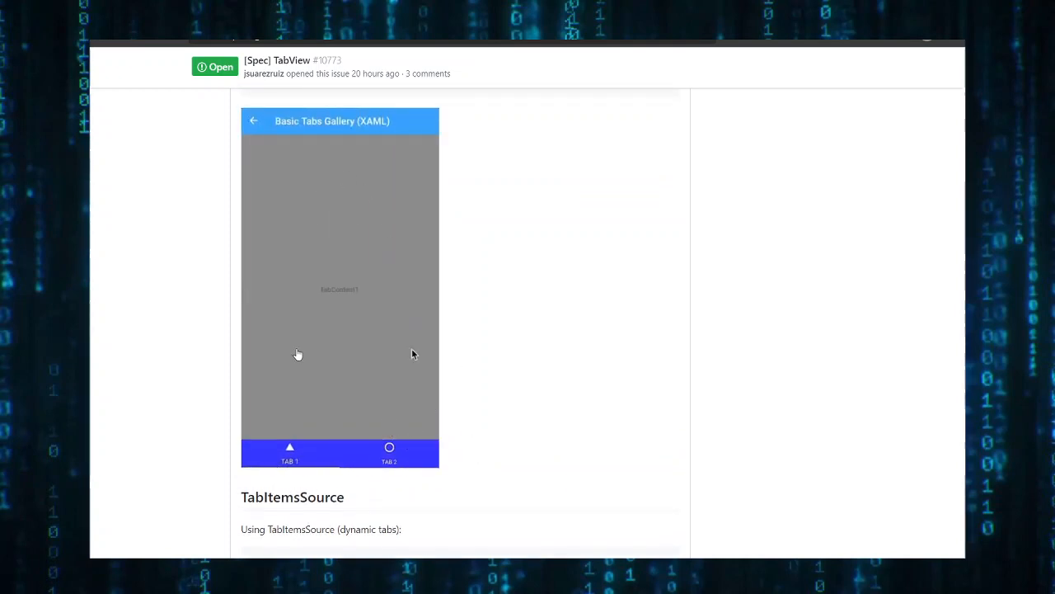
scroll("down", 3)
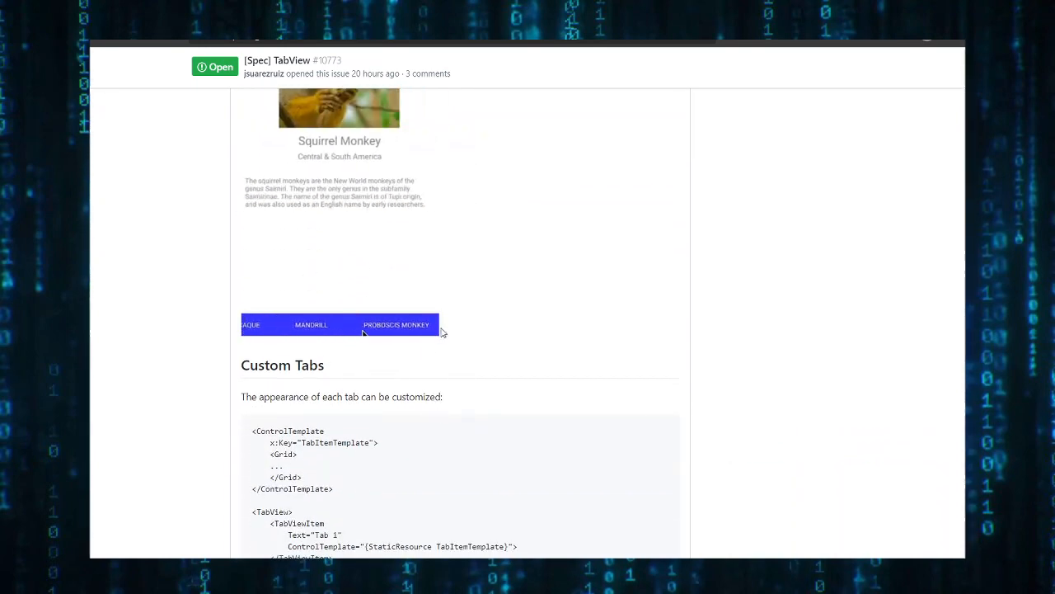
left_click(282, 323)
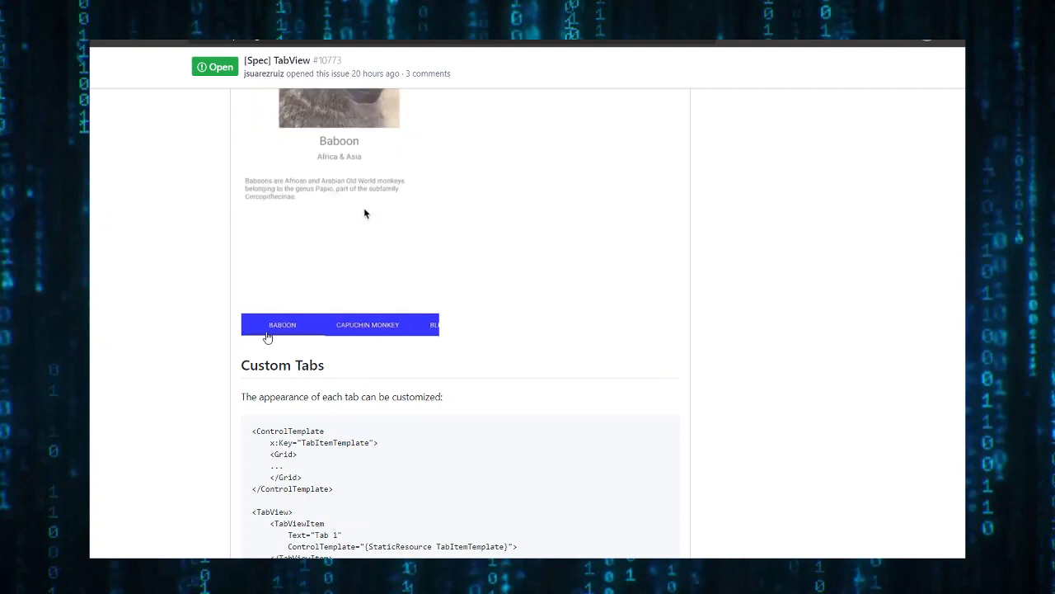
left_click(396, 323)
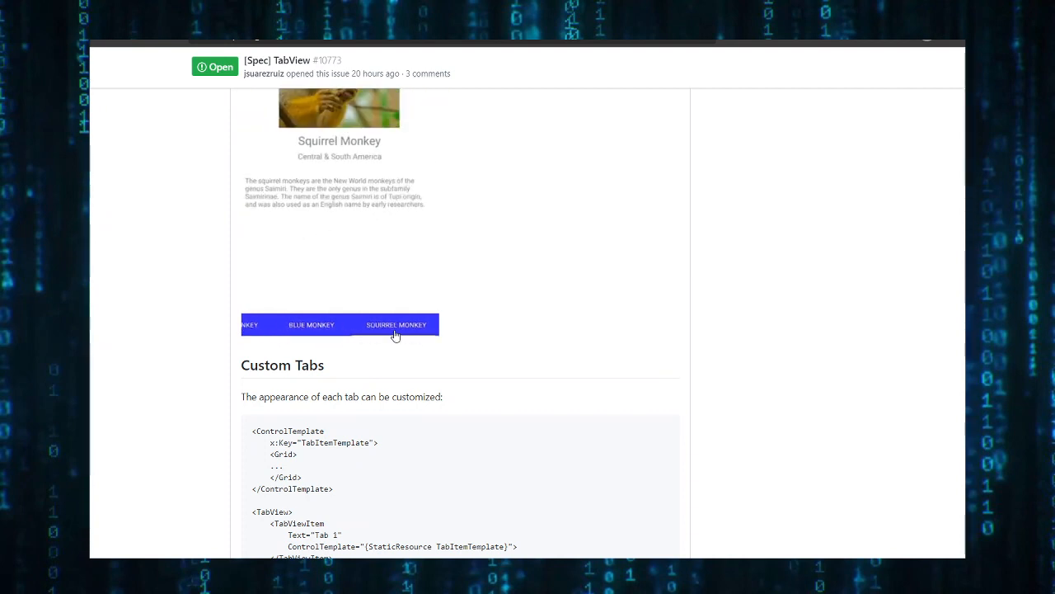
Continue past the Cyclical Tabs section to the Lazy Loading section and its code sample.
scroll("down", 3)
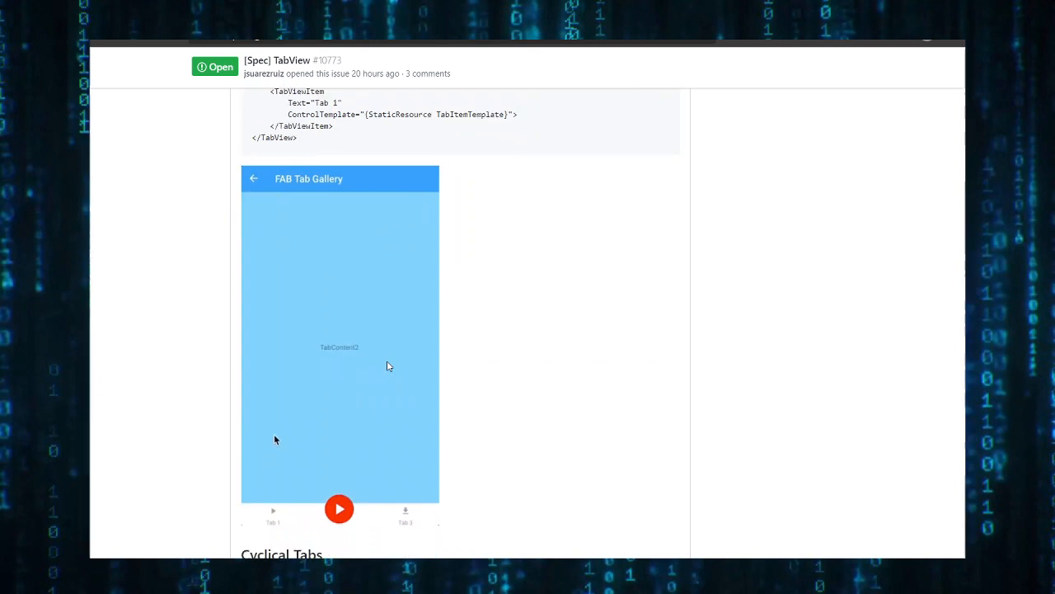
scroll("down", 3)
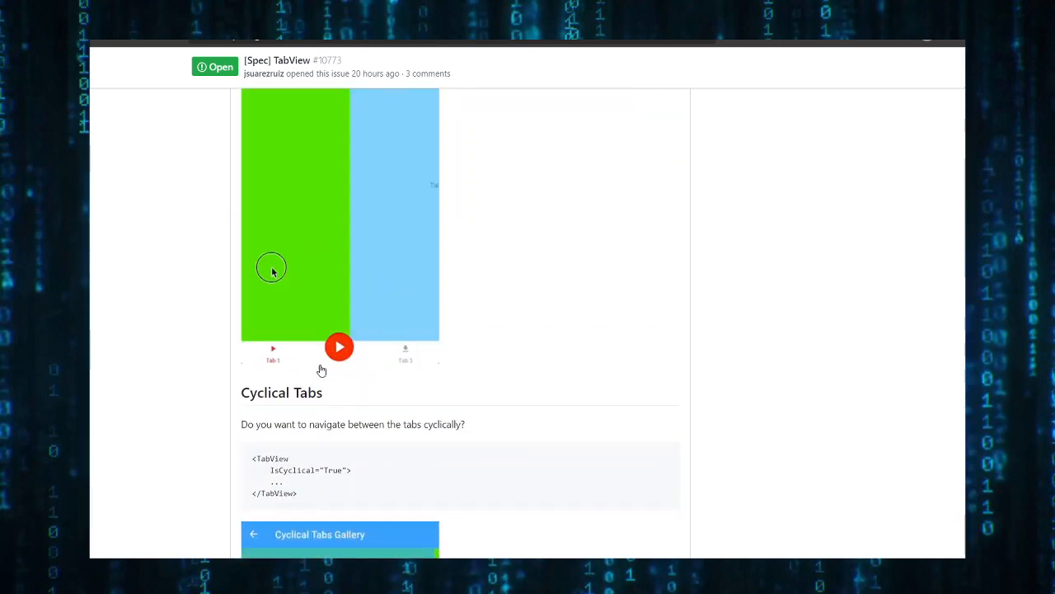
scroll("down", 3)
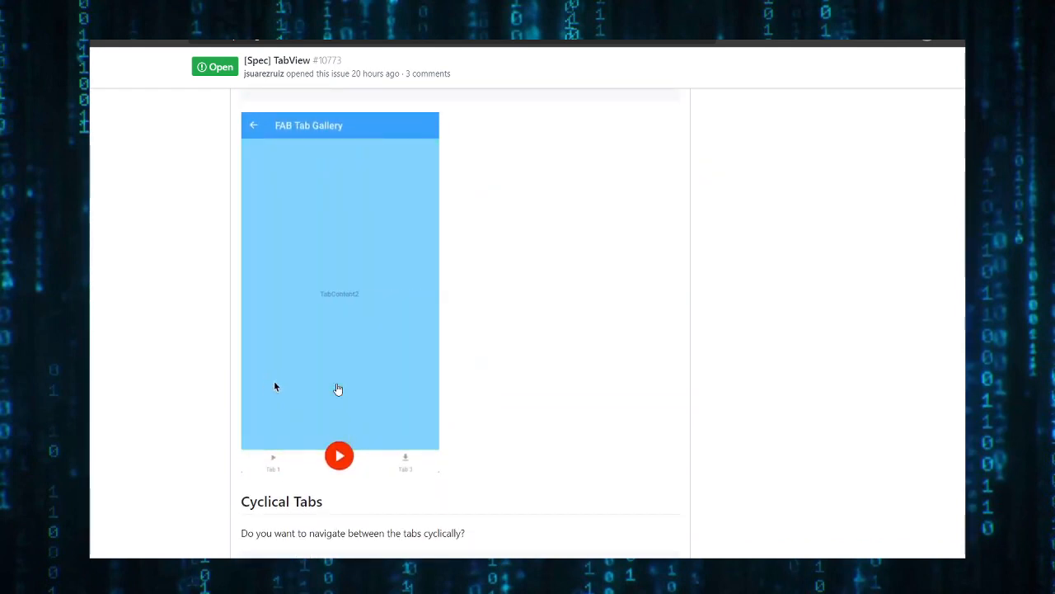
scroll("down", 3)
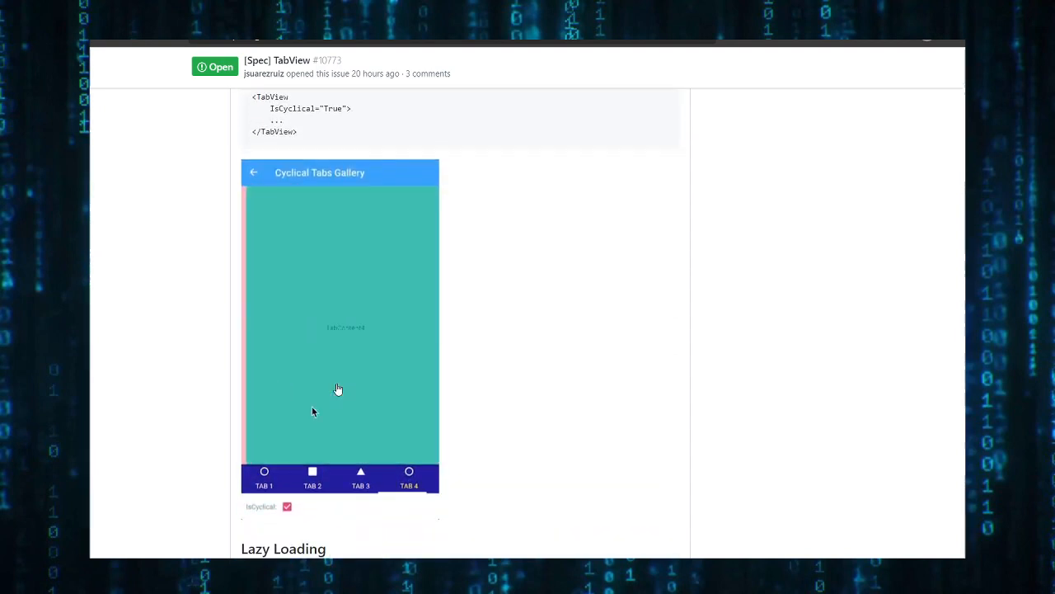
scroll("up", 3)
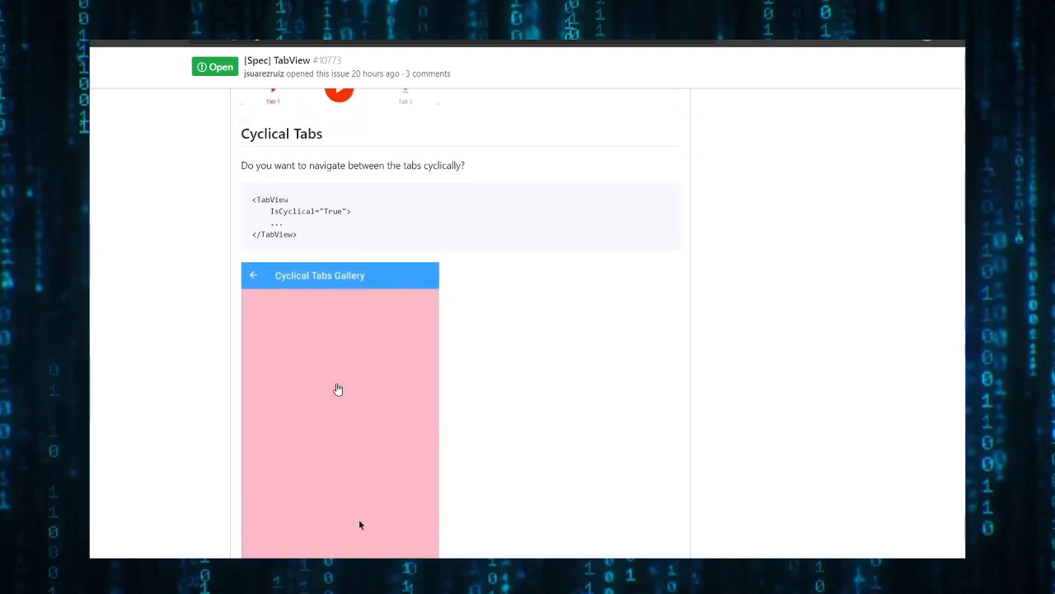
scroll("down", 3)
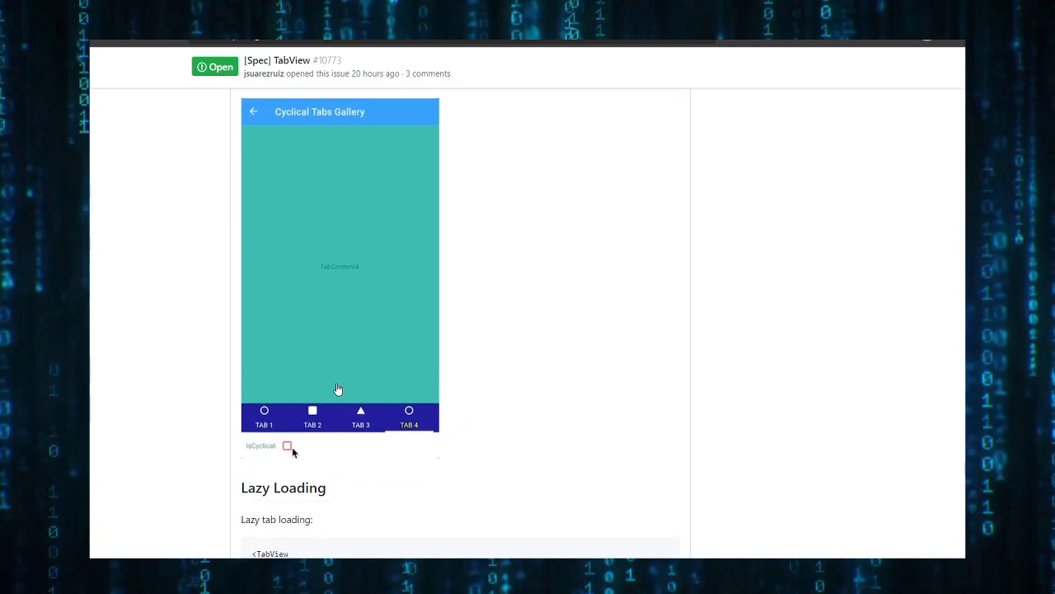
Enlarge the Lazy Loading Tabs Gallery demo image in the TabView spec.
left_click(287, 445)
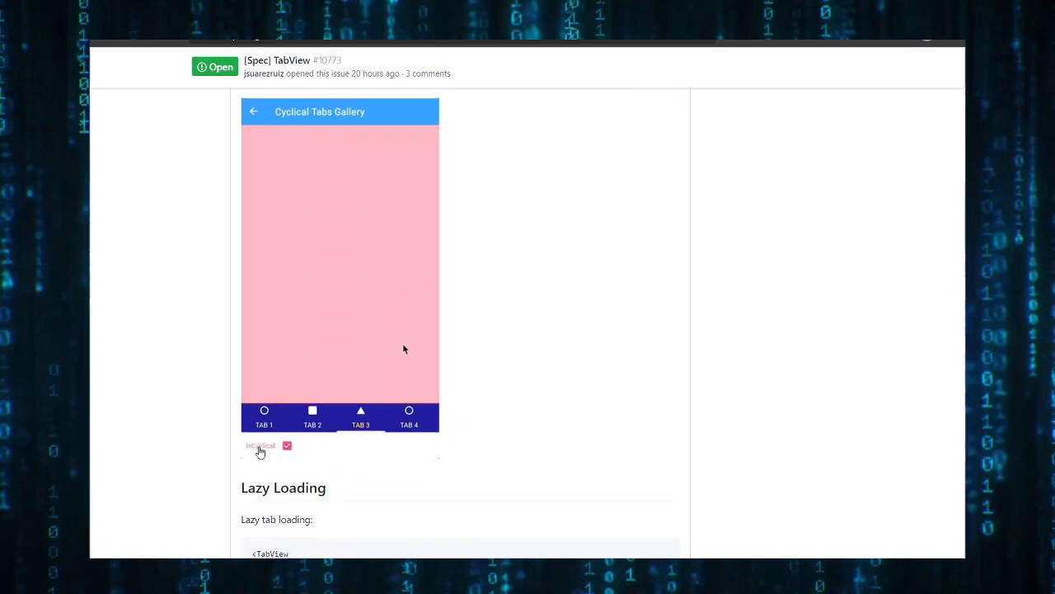
left_click(287, 446)
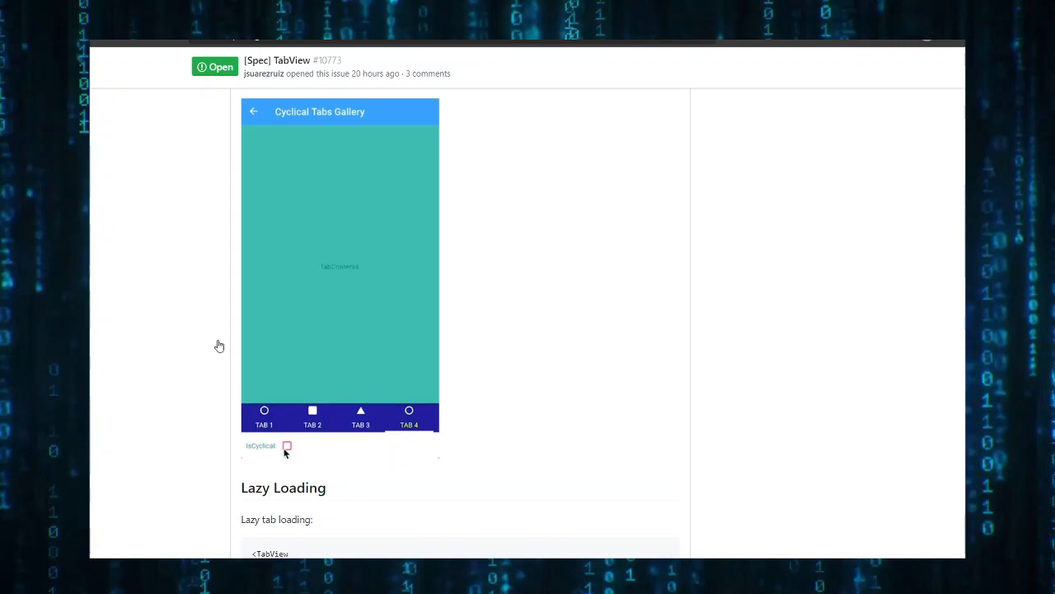
left_click(287, 445)
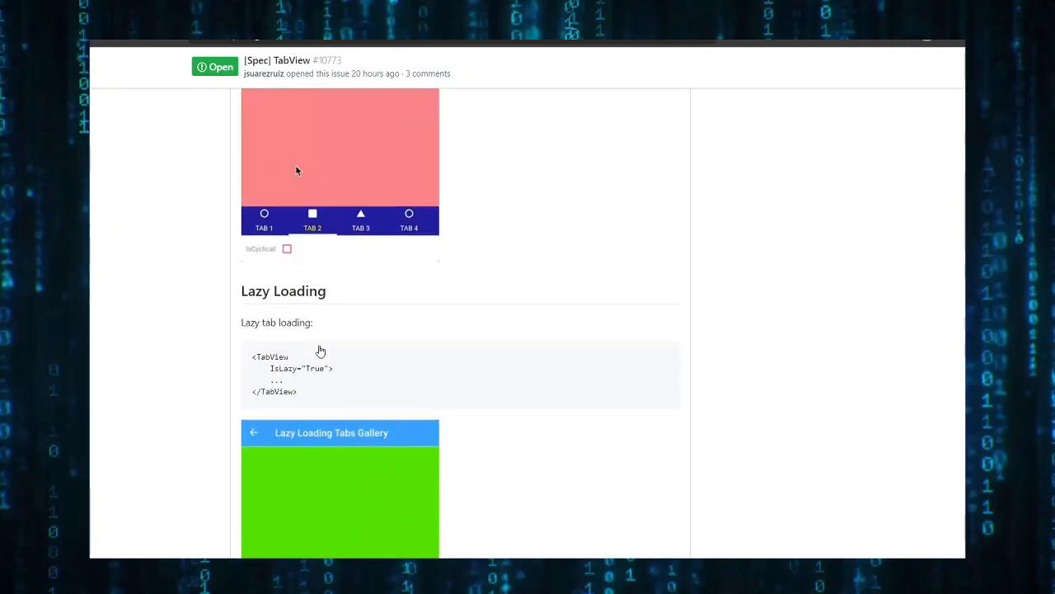
scroll("down", 3)
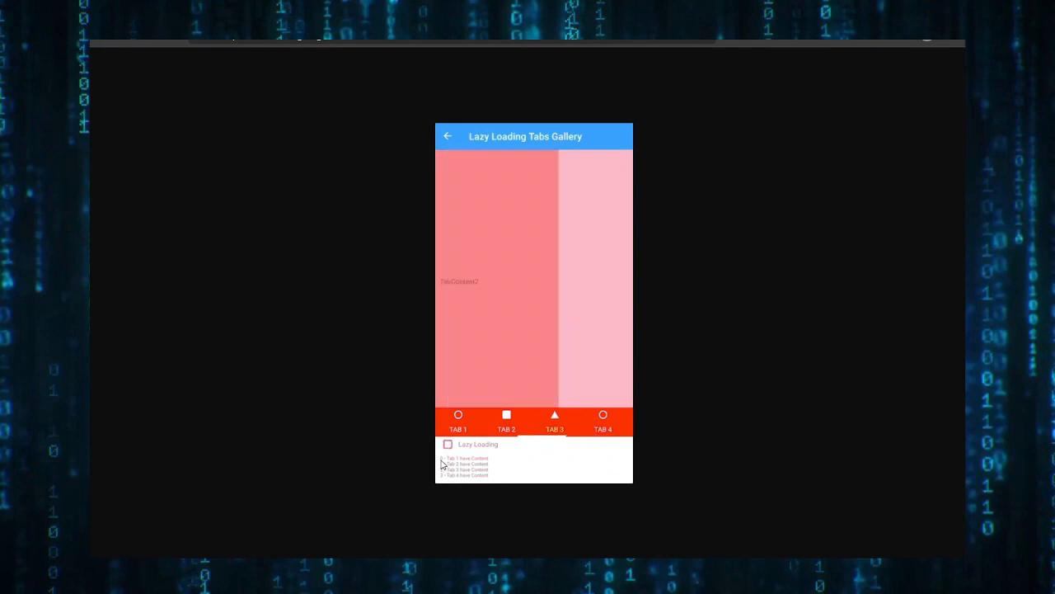
left_click(449, 444)
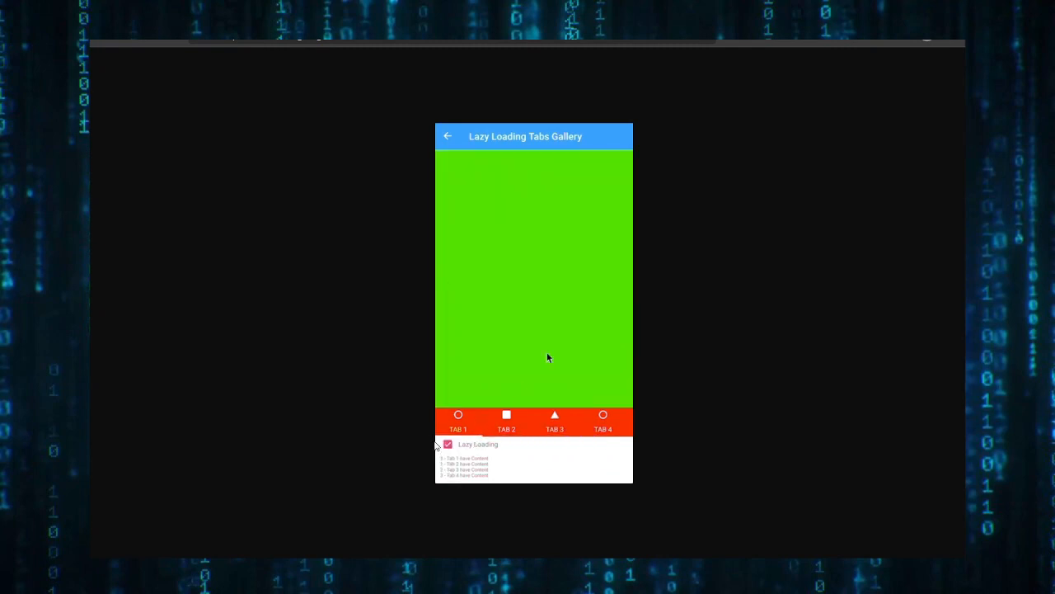
left_click(506, 421)
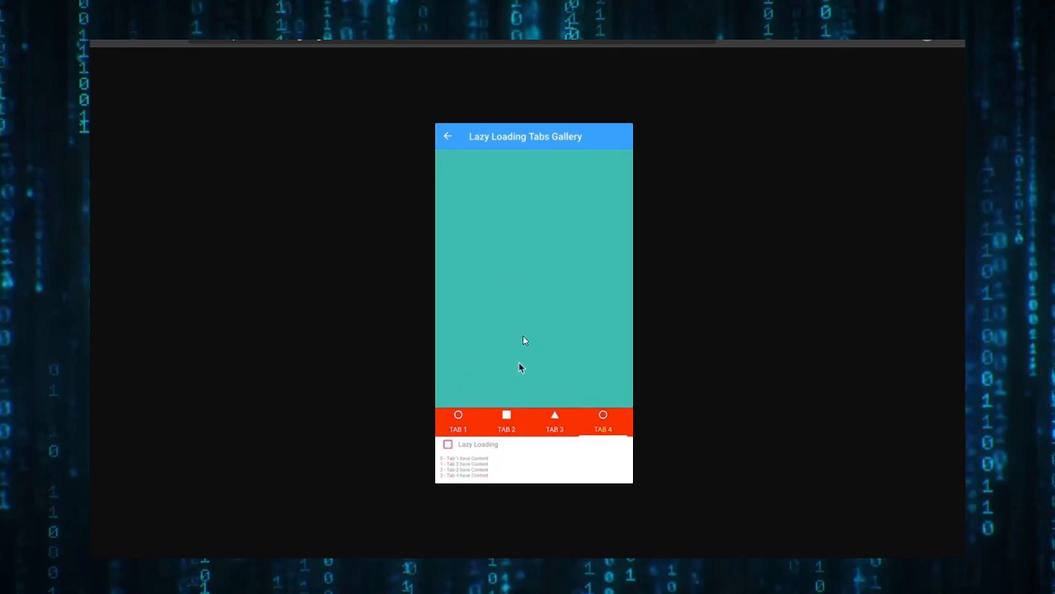
left_click(458, 422)
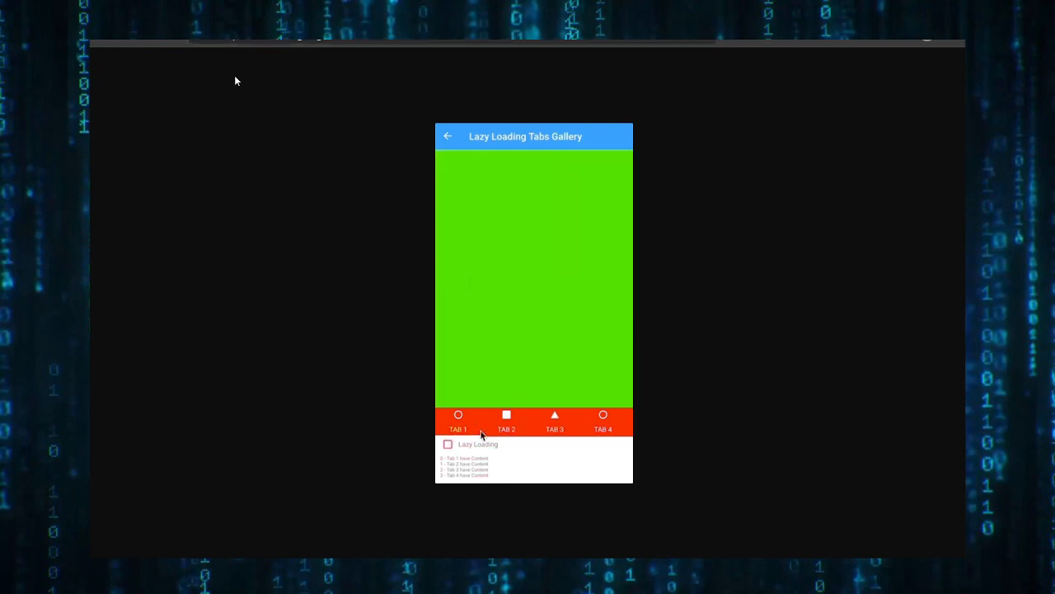
scroll("down", 3)
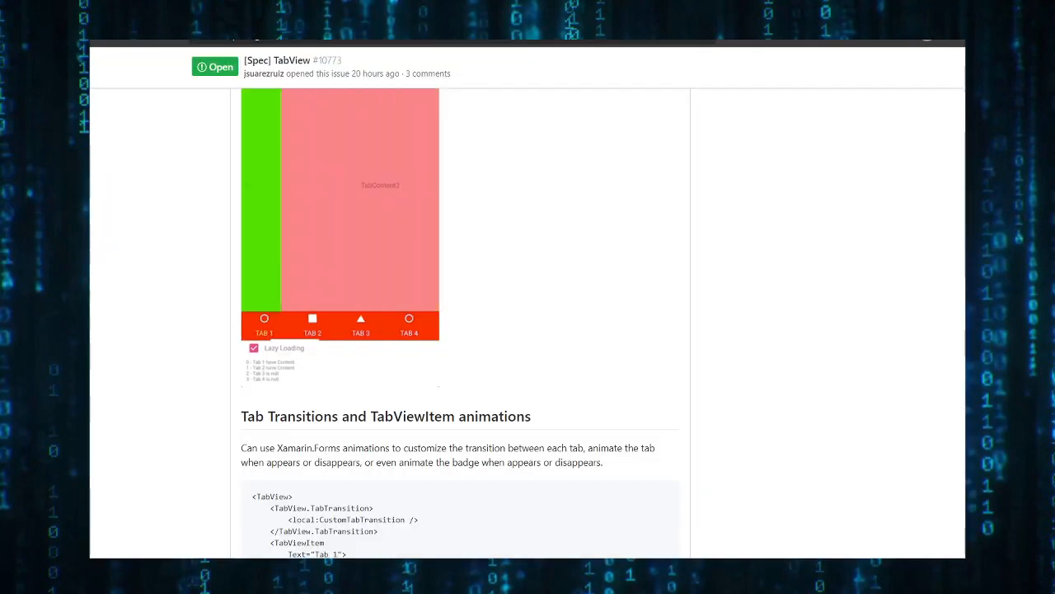
Read past Tab Transitions and TabViewItem animations to the TabView spec's Using Styles section.
scroll("down", 3)
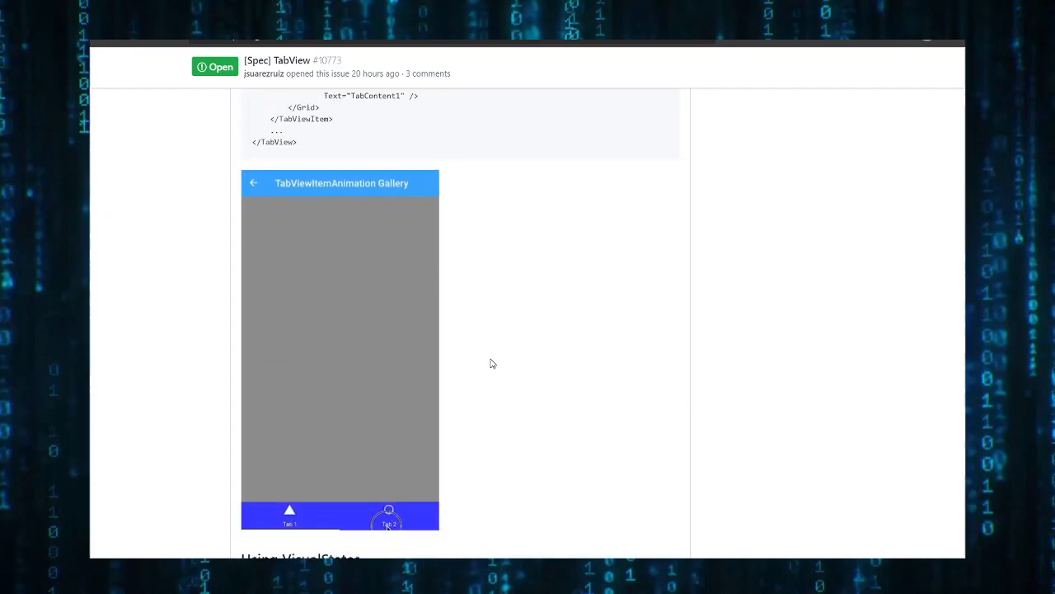
scroll("down", 3)
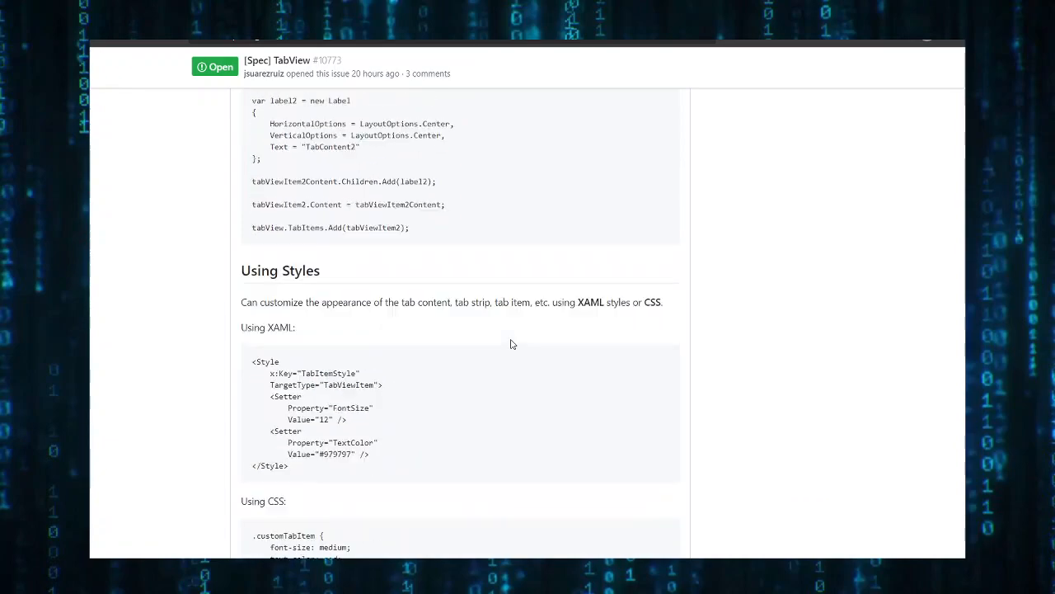
scroll("down", 3)
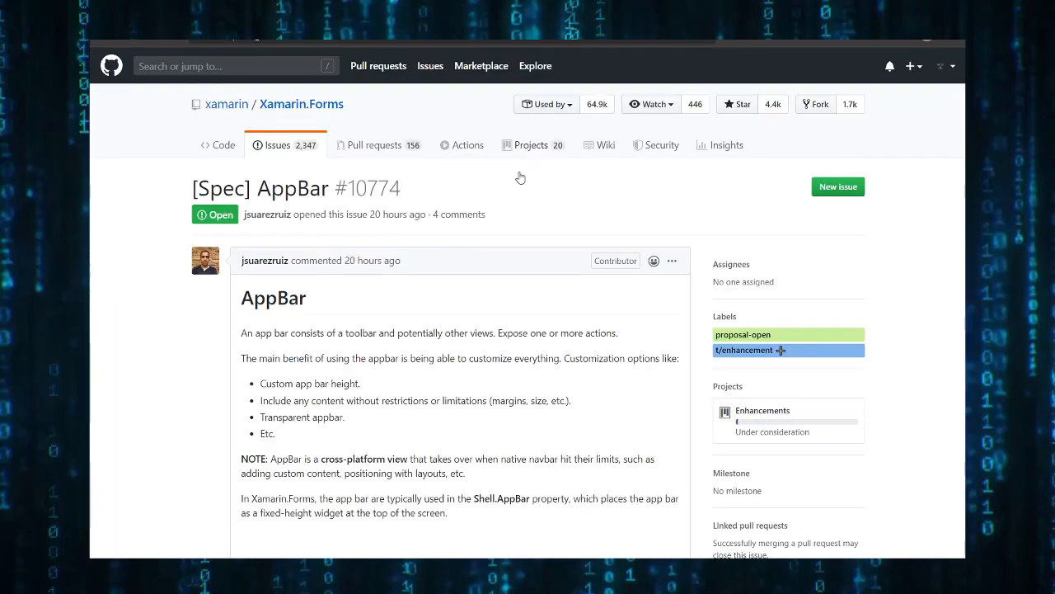
Read through the [Spec] AppBar issue #10774's properties table and Scenarios examples.
scroll("down", 3)
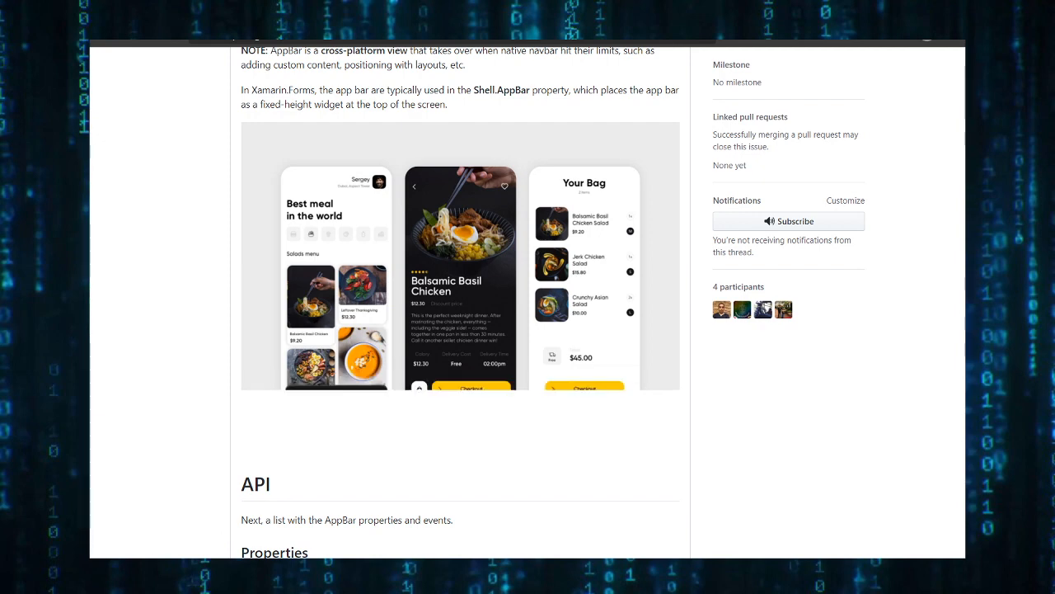
scroll("down", 3)
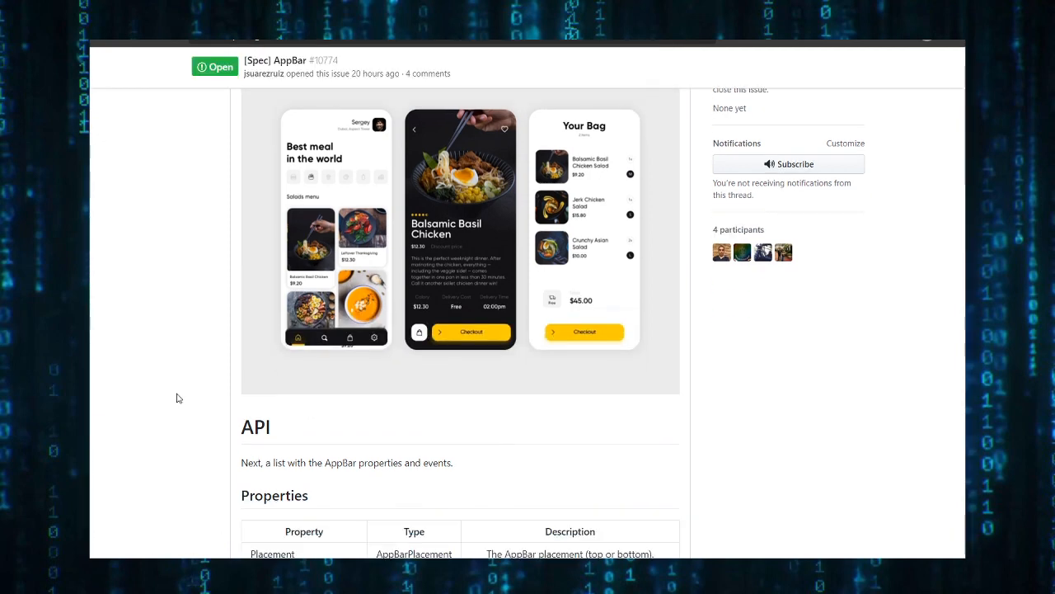
scroll("down", 3)
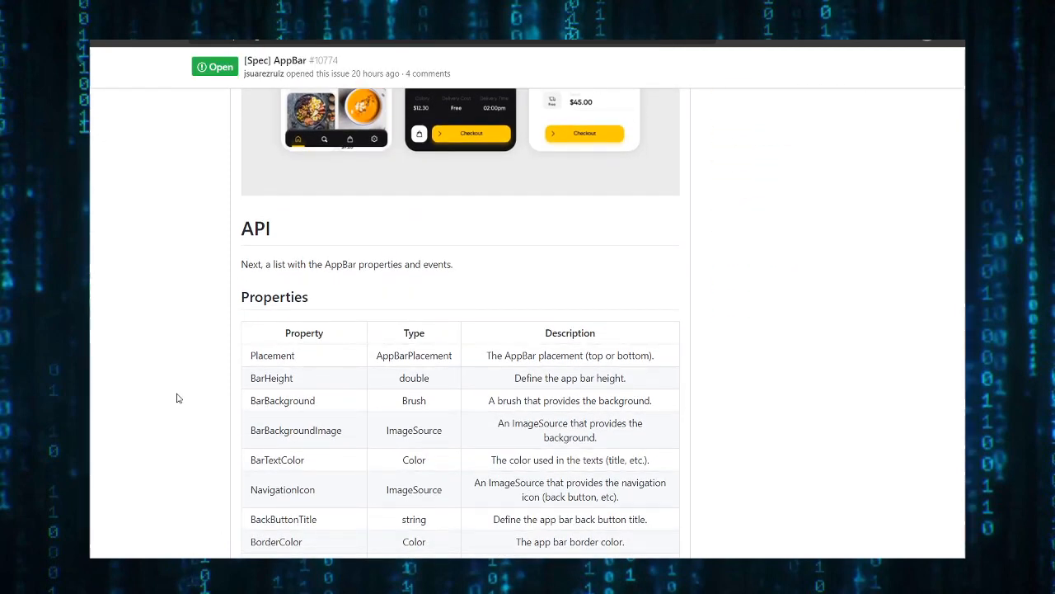
scroll("down", 3)
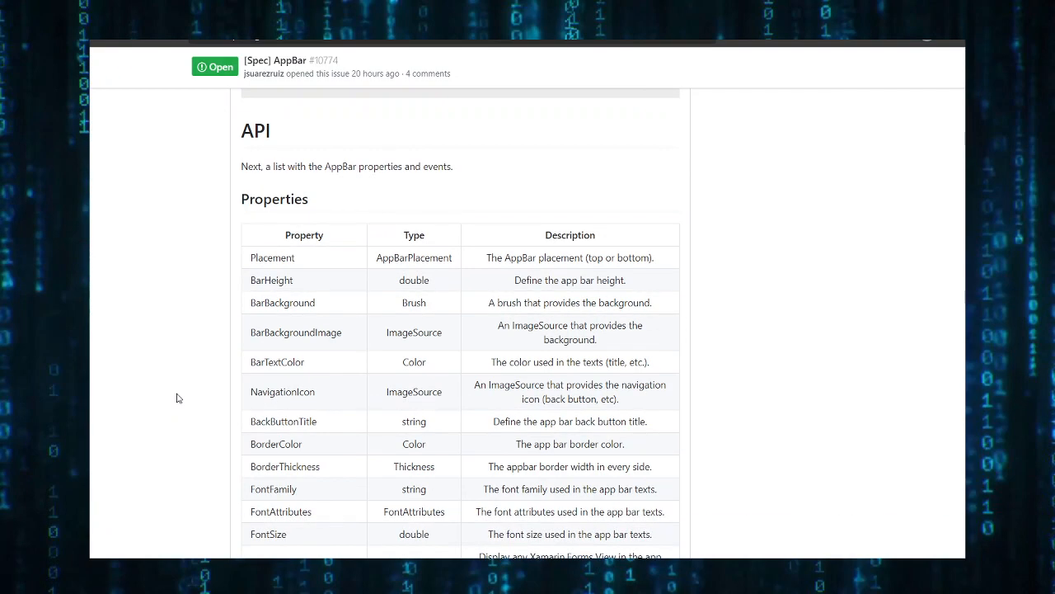
scroll("down", 3)
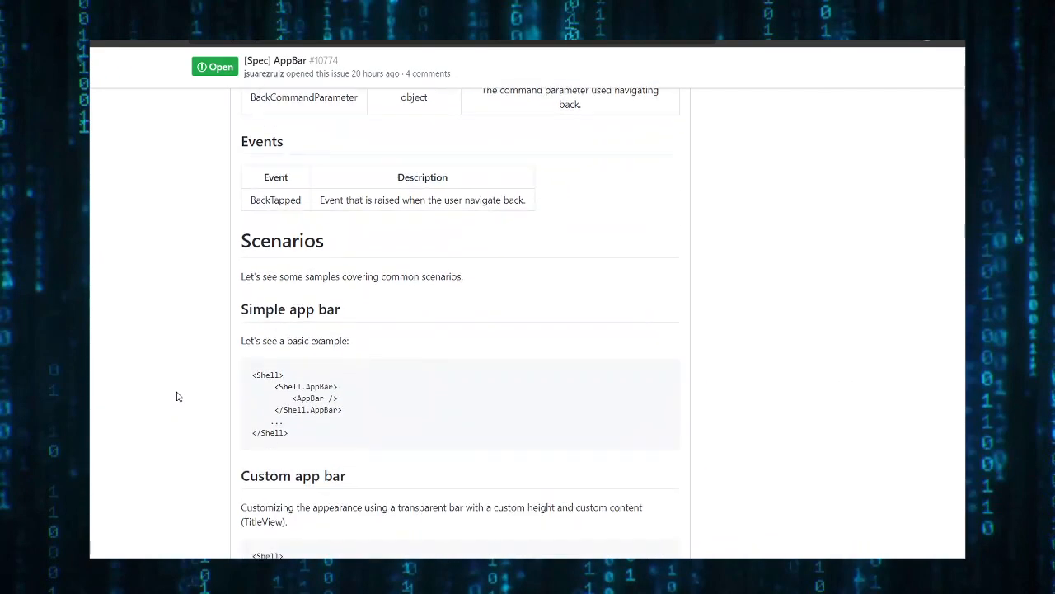
scroll("down", 3)
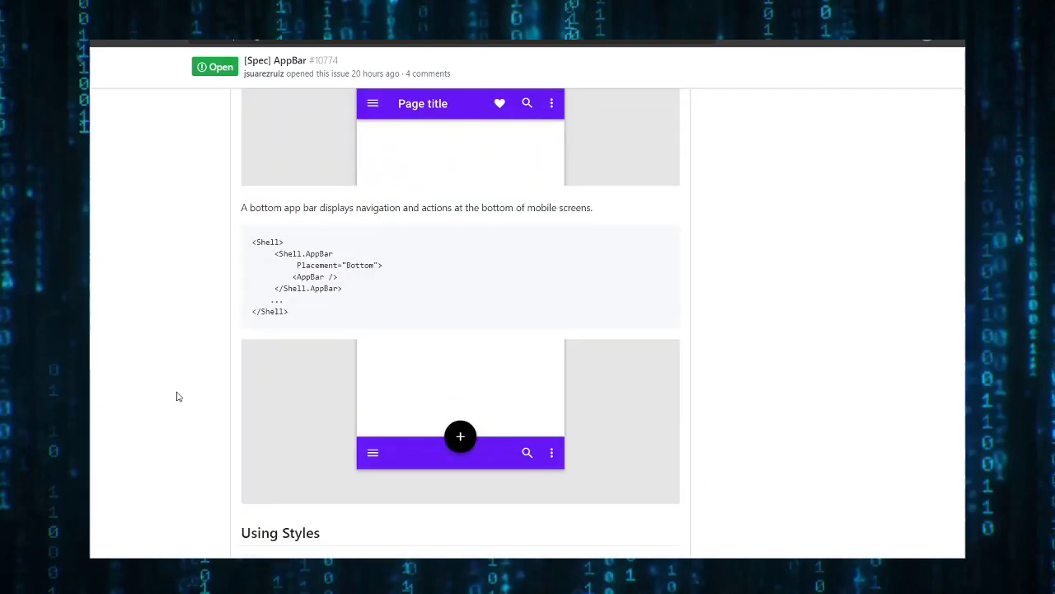
mouse_move(399, 455)
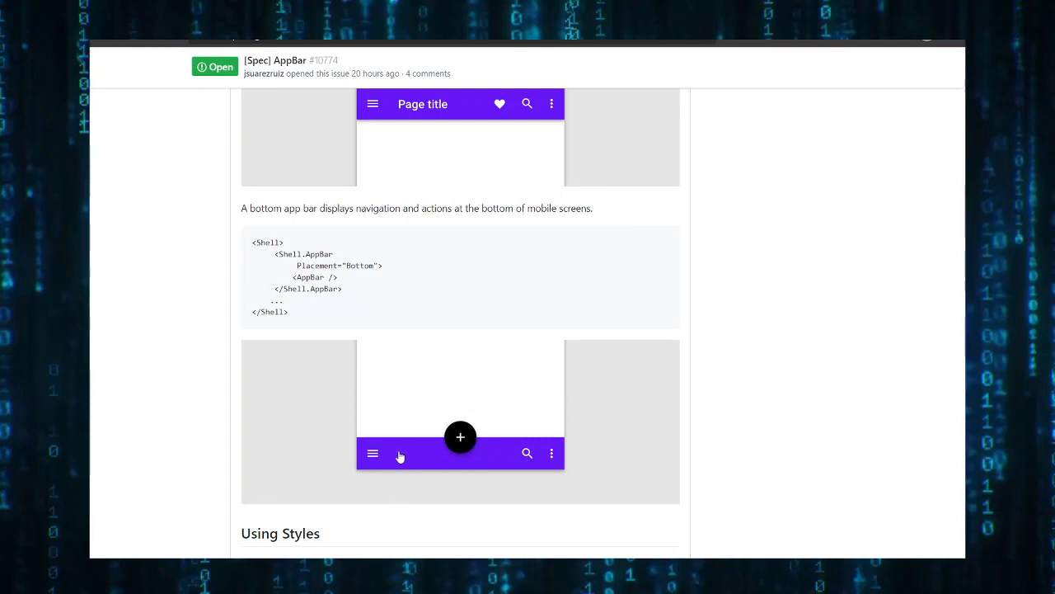
mouse_move(491, 401)
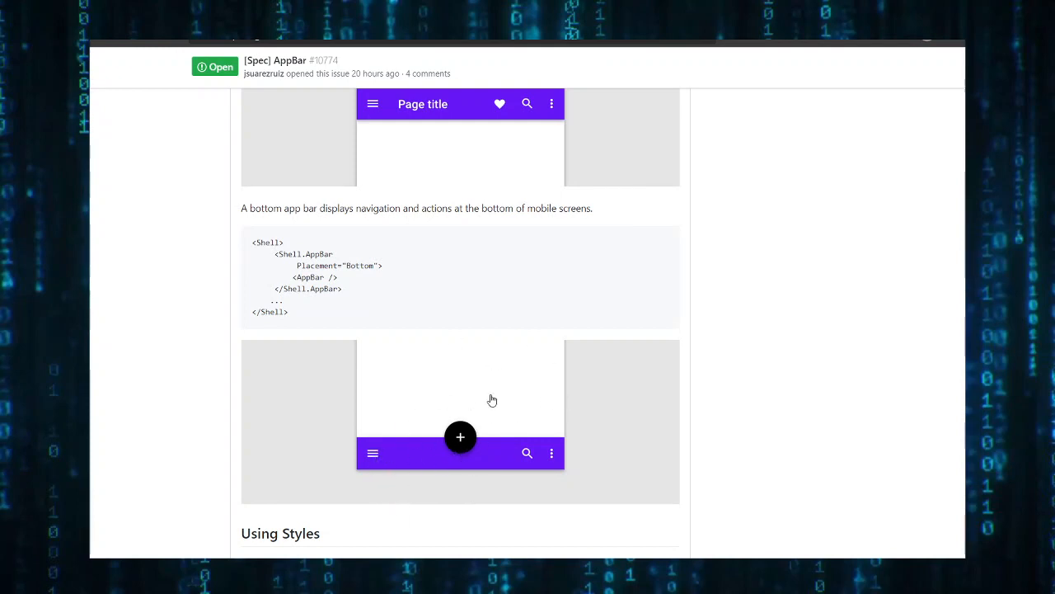
Reach the Using Styles and Difficulty sections, select a snippet, and return to the top of the issue.
scroll("down", 3)
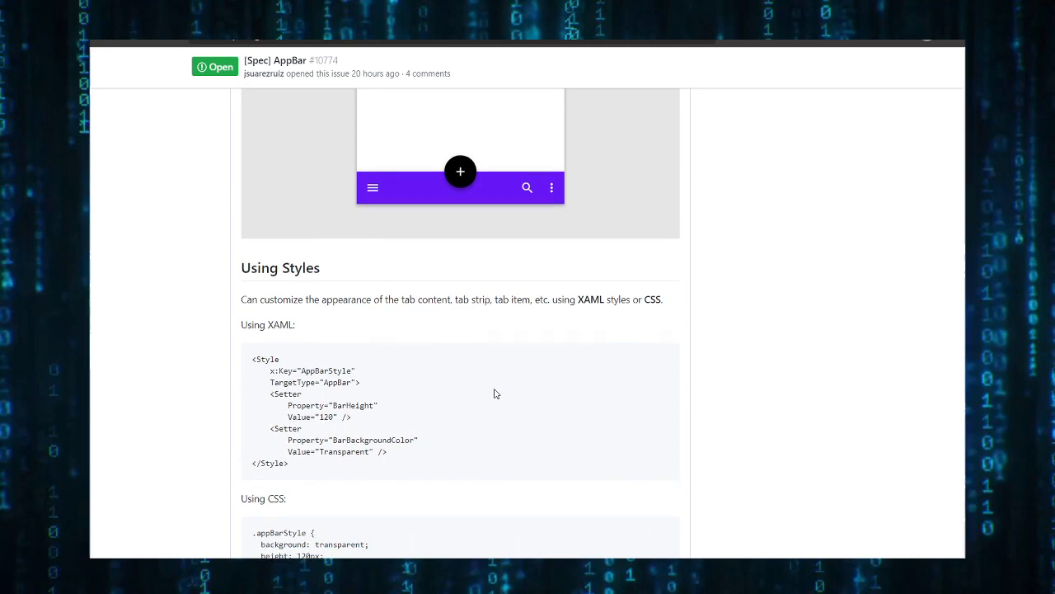
scroll("down", 3)
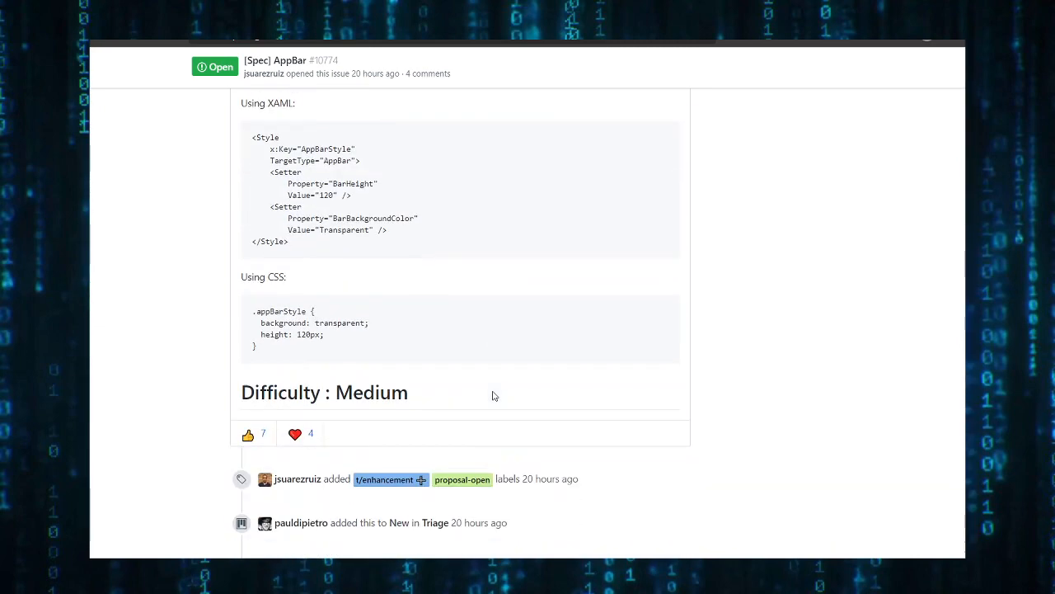
scroll("down", 3)
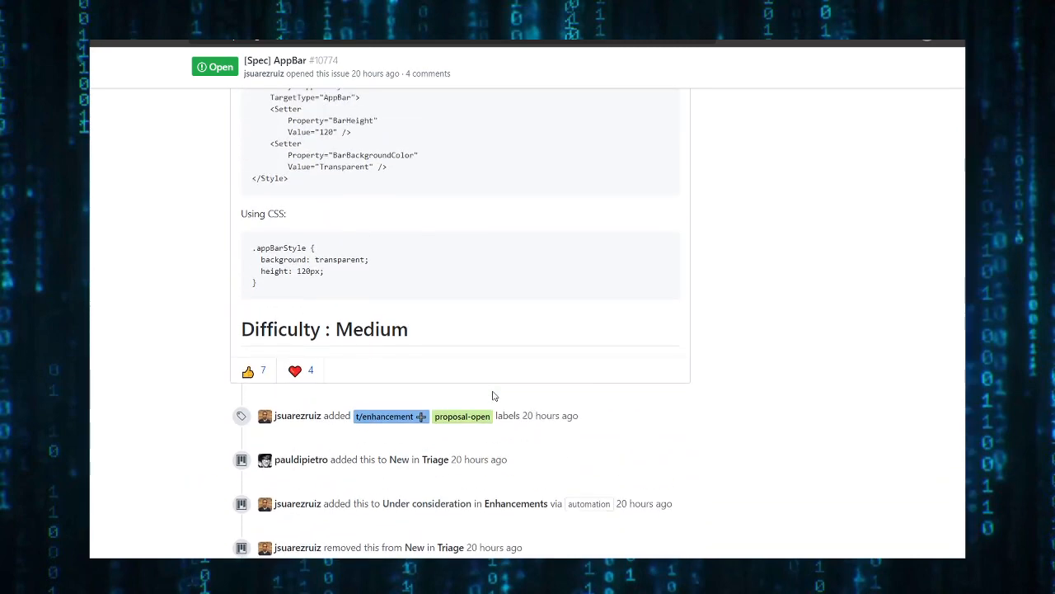
scroll("up", 3)
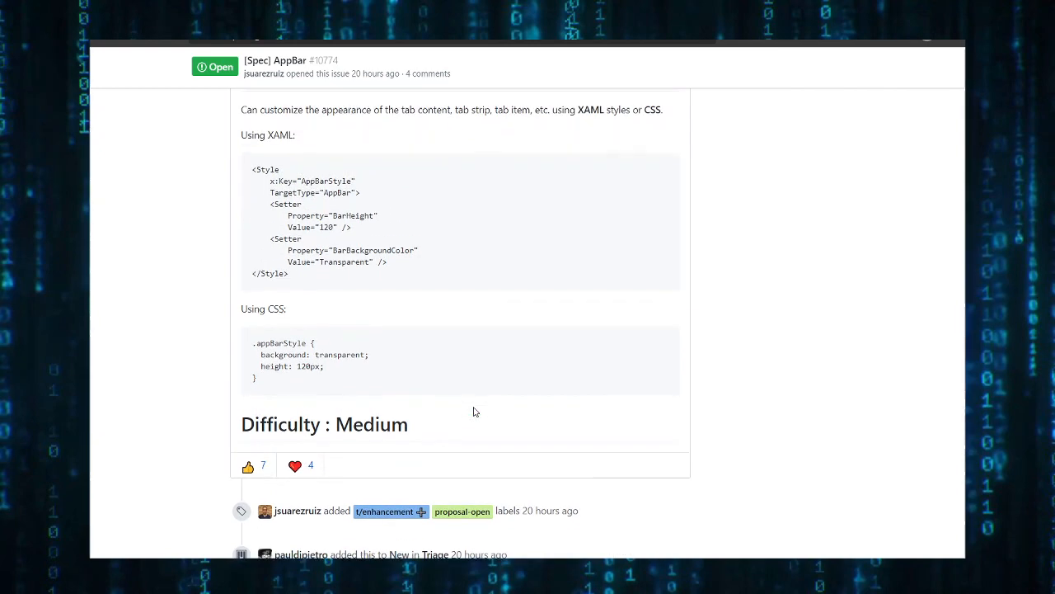
scroll("up", 3)
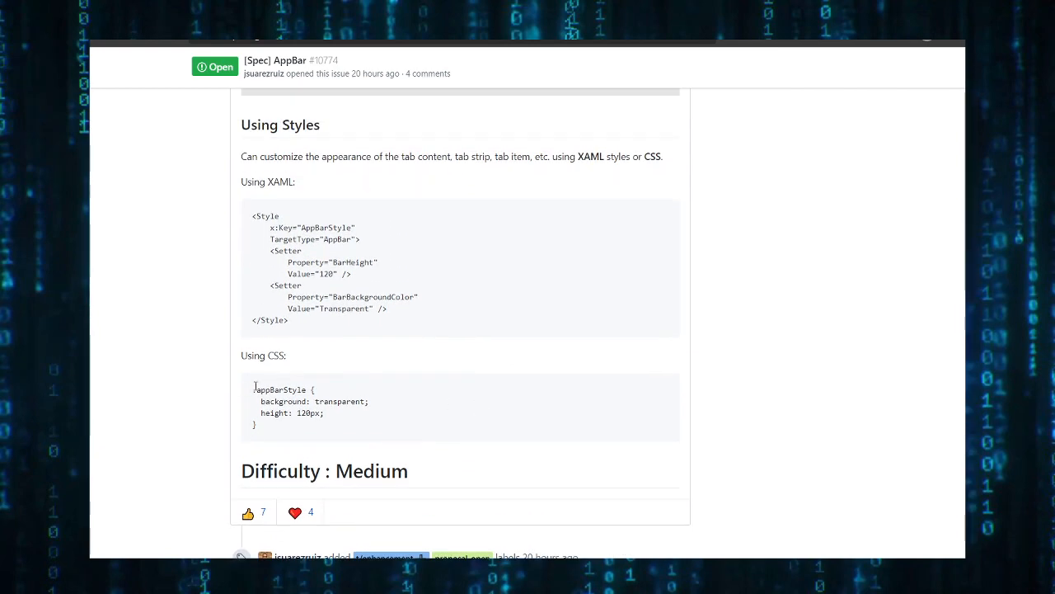
left_click_drag(255, 389, 302, 426)
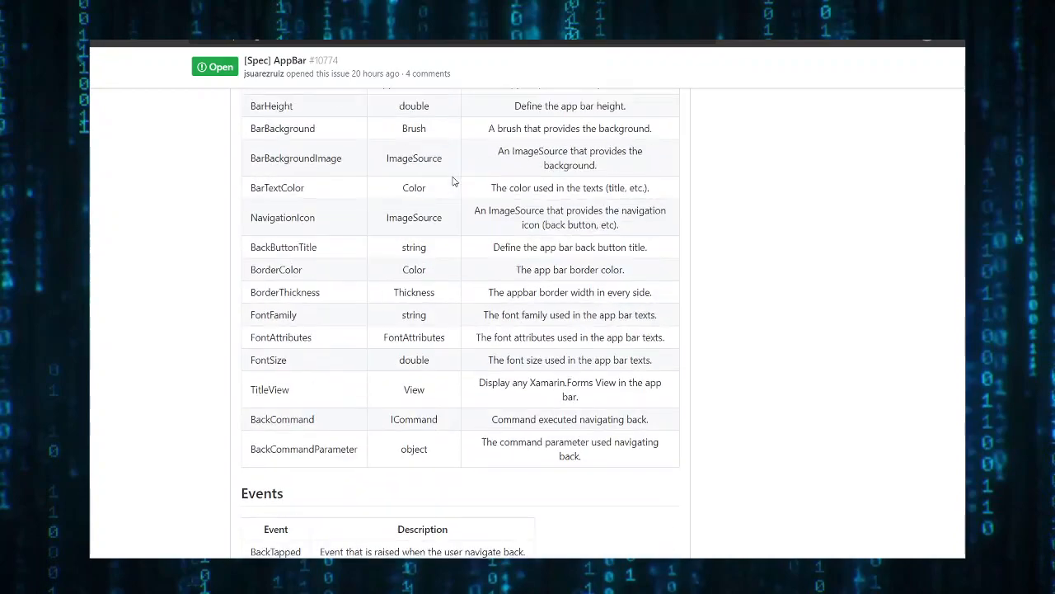
scroll("up", 3)
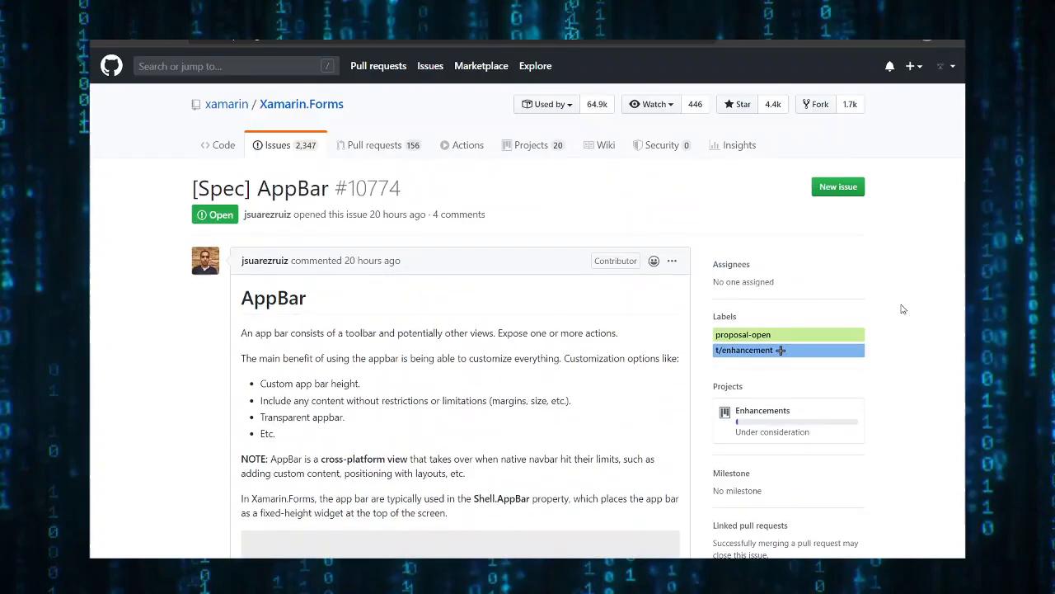